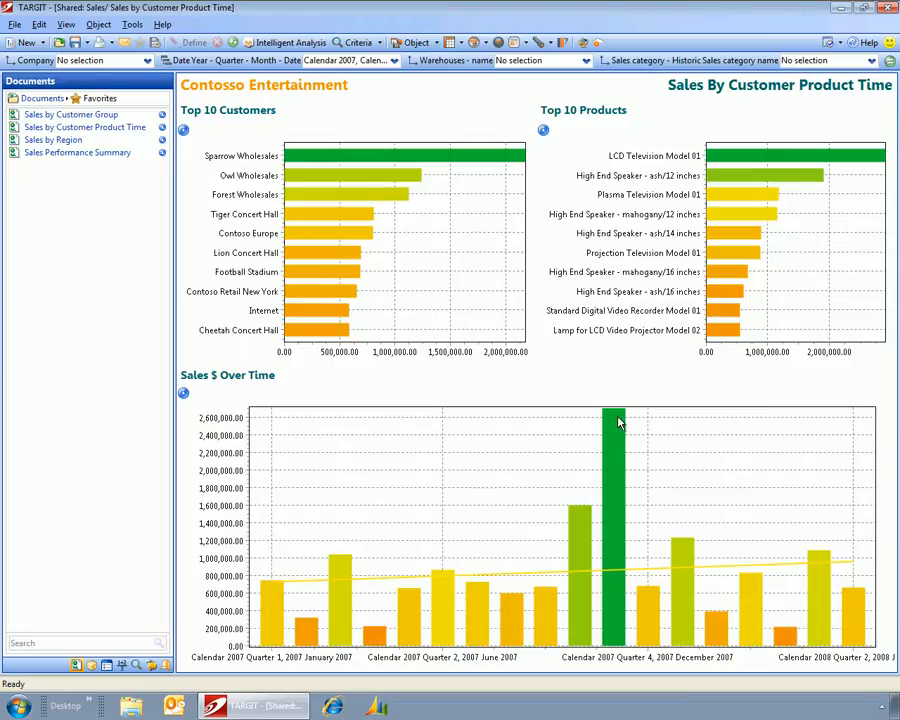
mouse_move(337, 166)
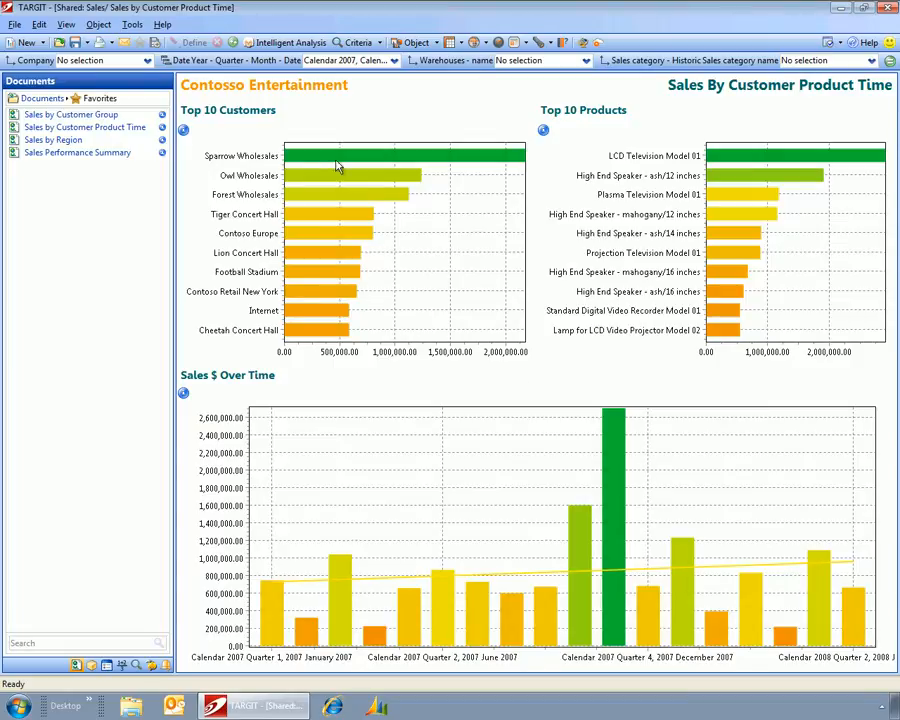
mouse_move(410, 416)
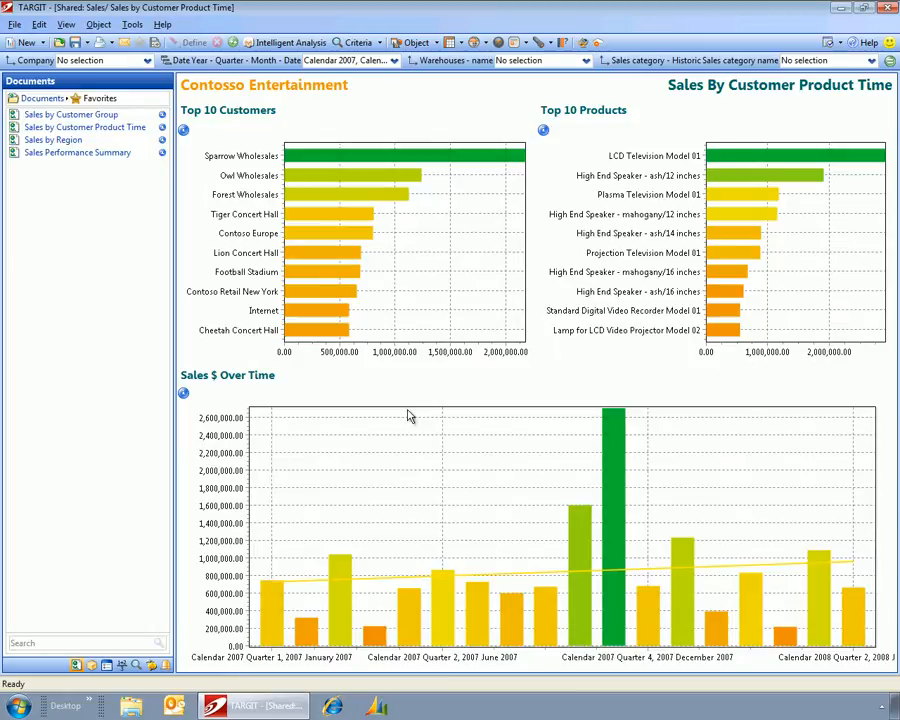
mouse_move(389, 340)
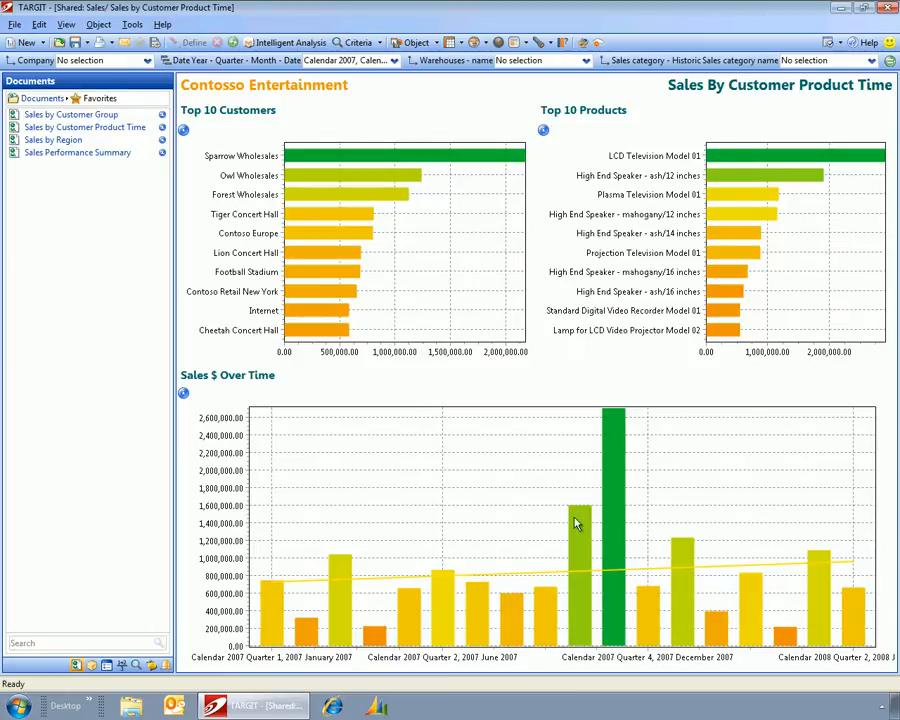
mouse_move(511, 468)
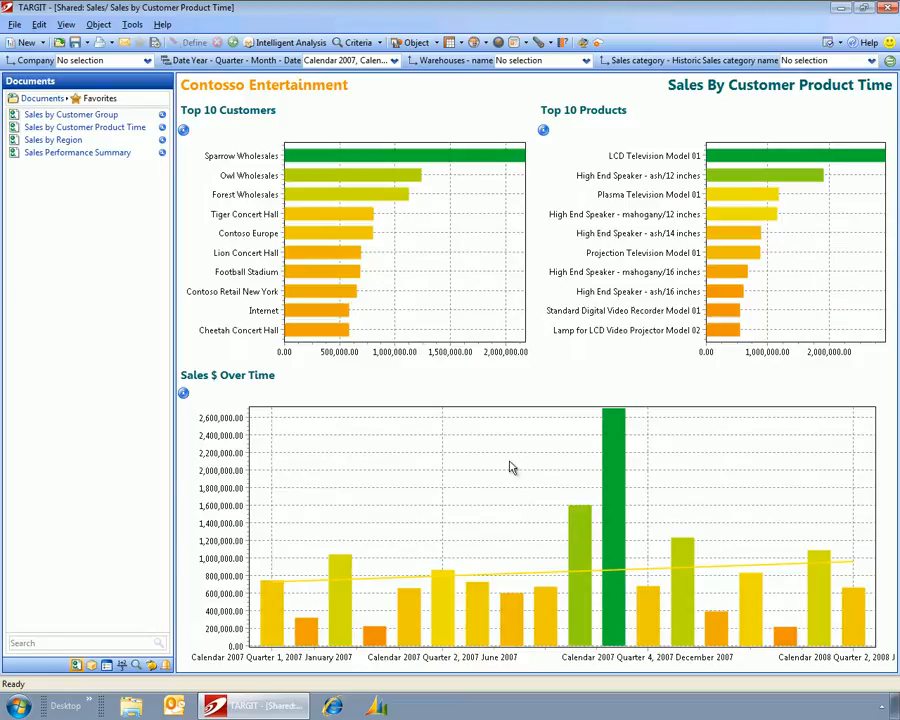
mouse_move(226, 363)
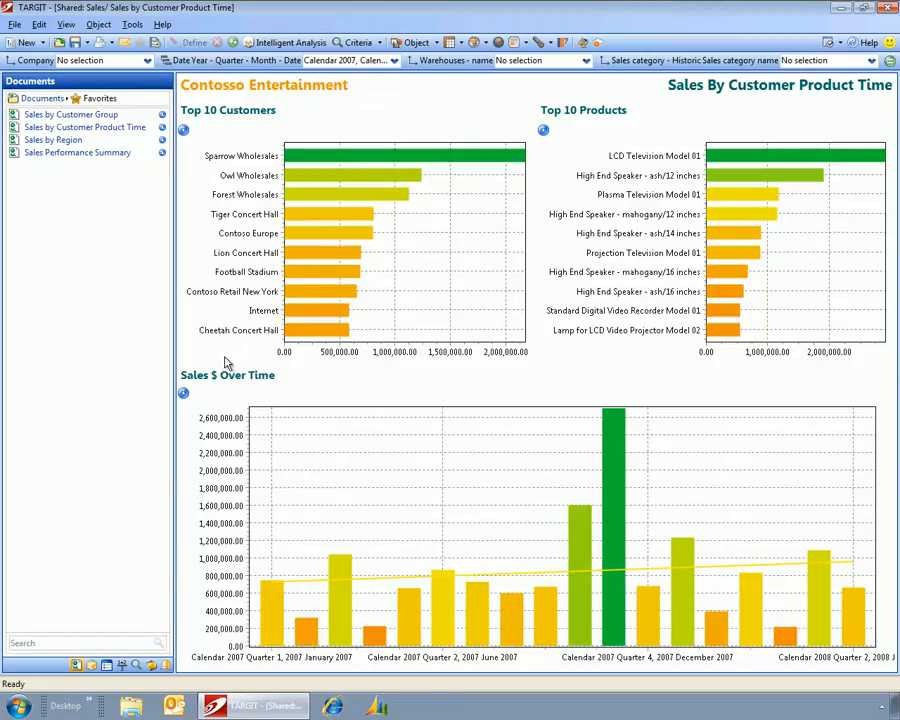
mouse_move(543, 173)
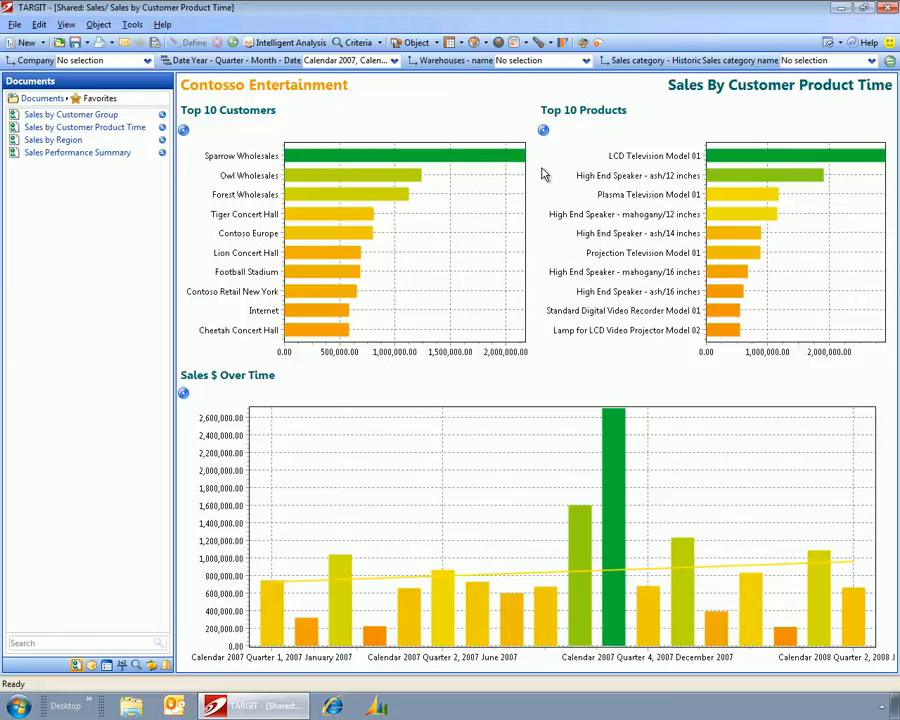
mouse_move(381, 491)
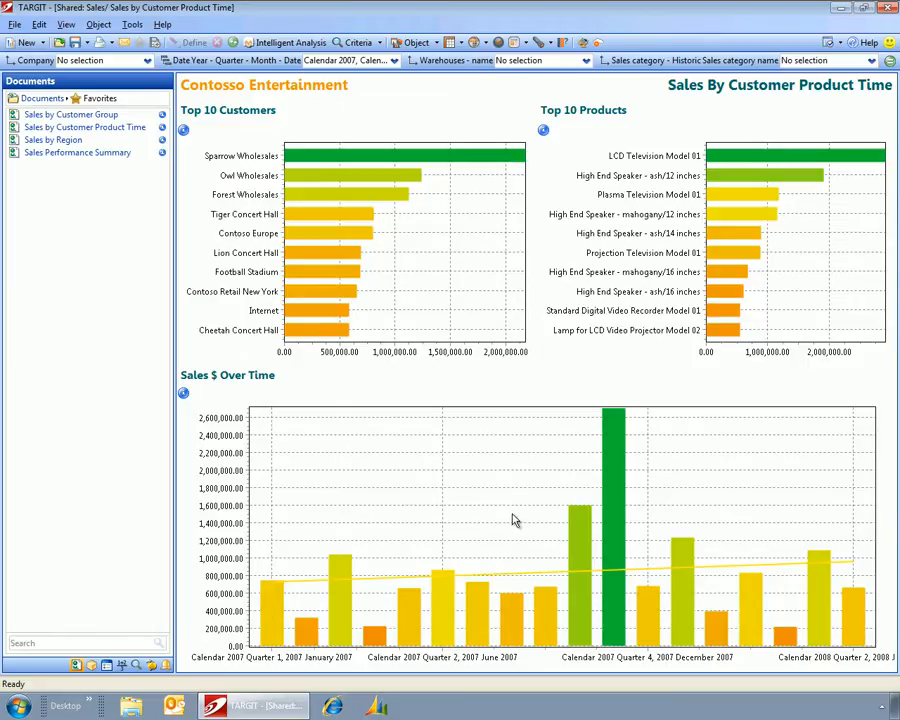
mouse_move(446, 492)
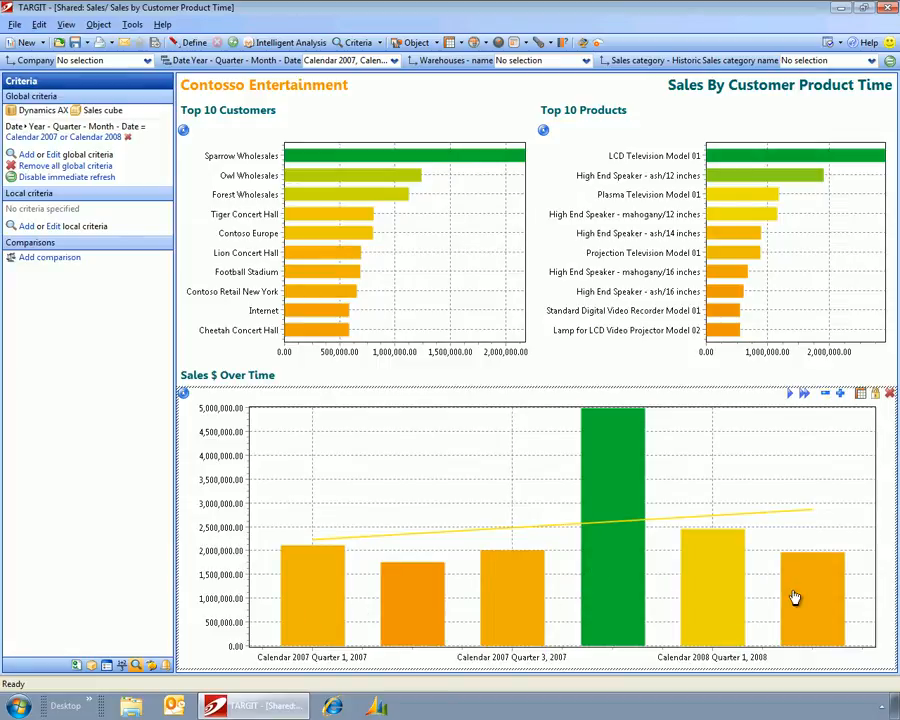
Step: Expand the Sales $ Over Time chart to the Date level for 2007 and 2008
left_click(840, 392)
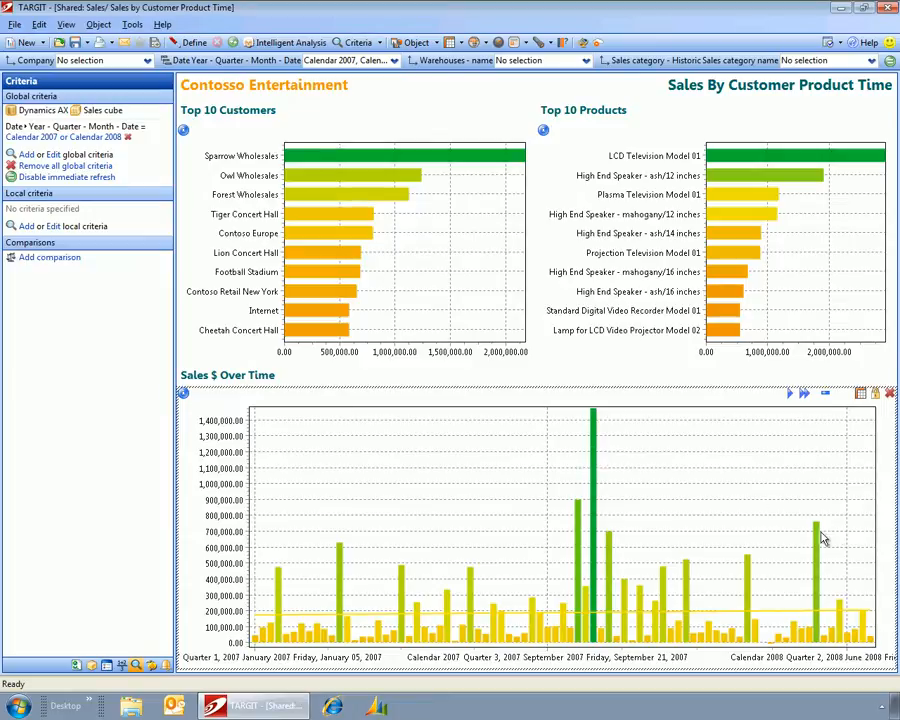
mouse_move(481, 608)
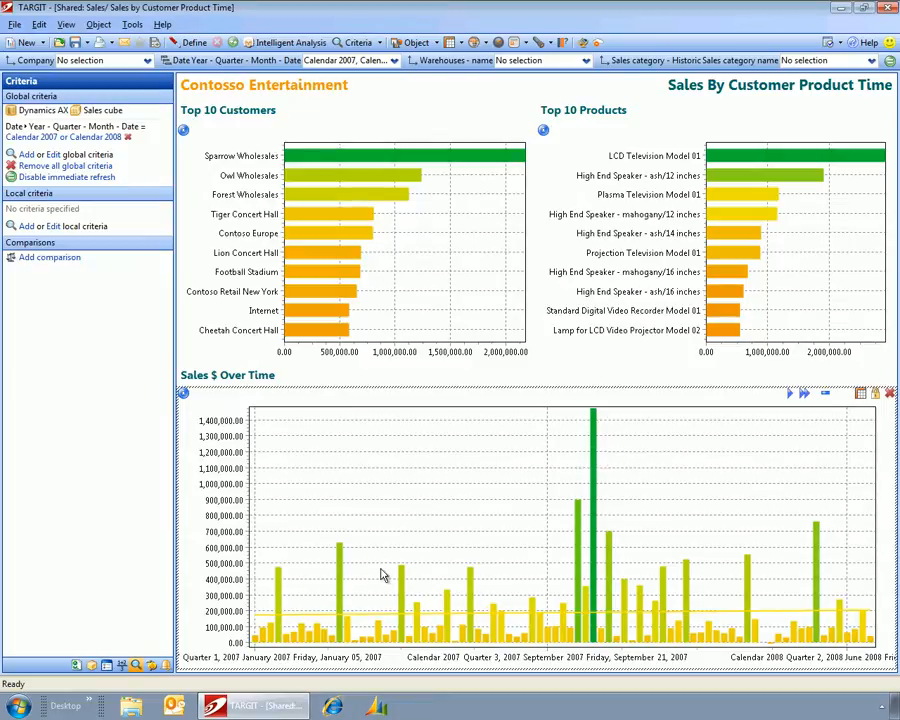
mouse_move(613, 499)
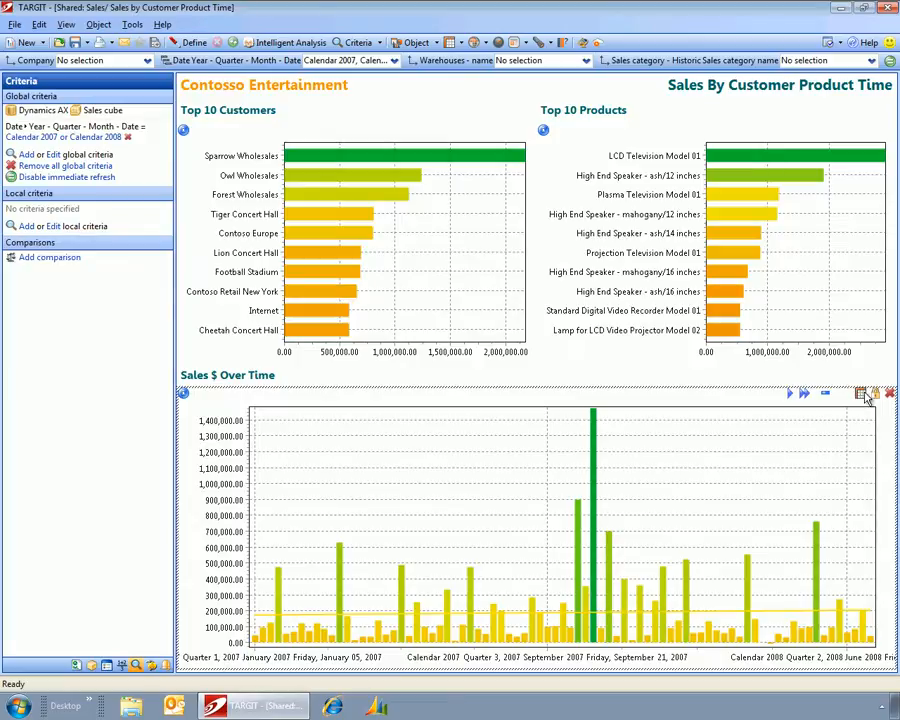
mouse_move(863, 394)
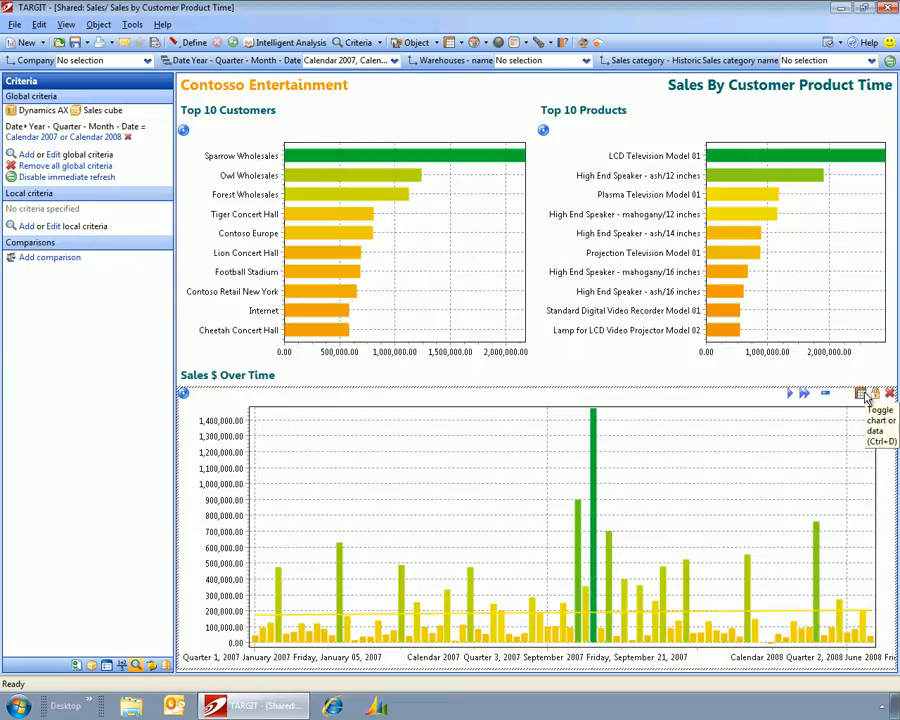
Step: Show Sales $ Over Time as a table and export its data to an Excel workbook
left_click(862, 394)
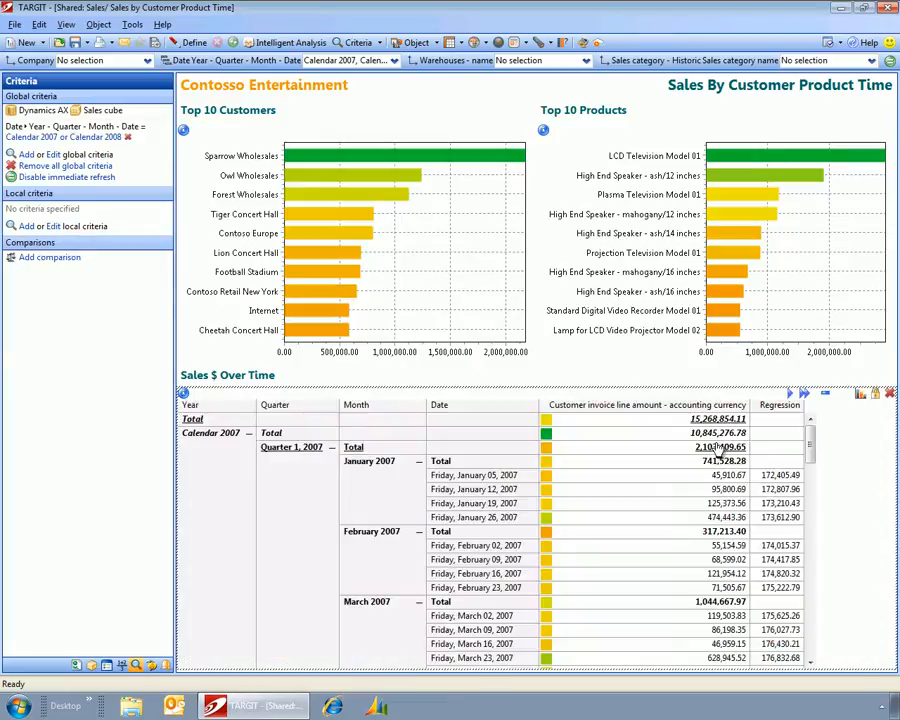
mouse_move(693, 419)
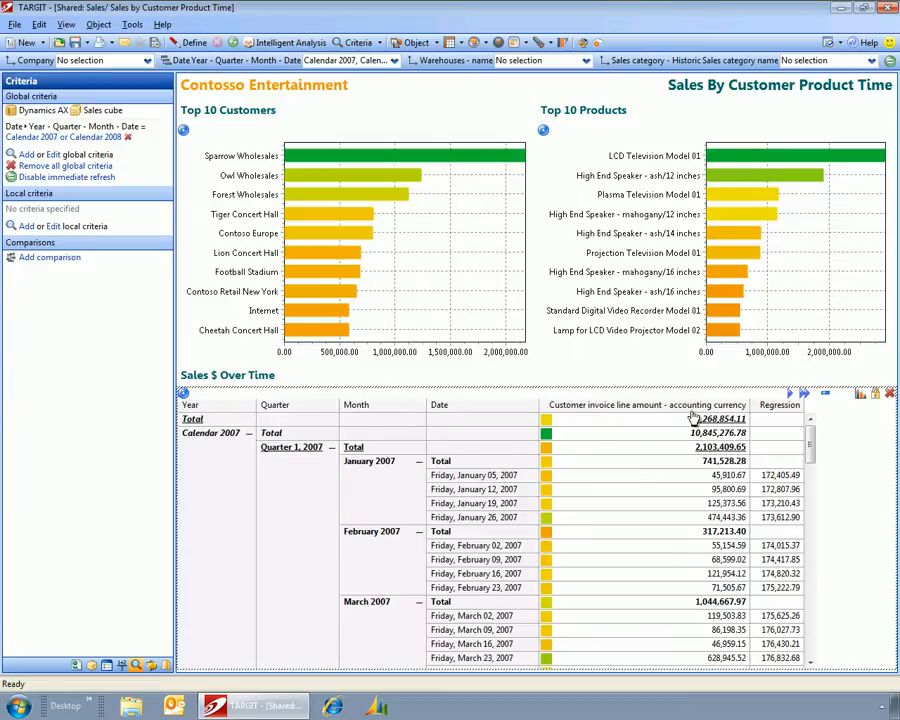
mouse_move(700, 522)
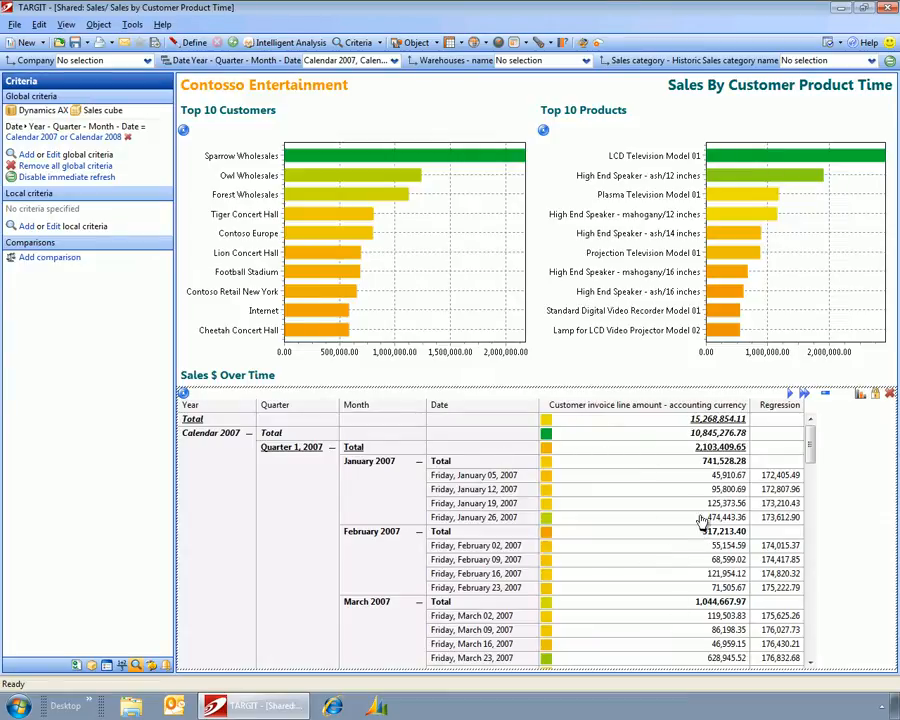
right_click(698, 522)
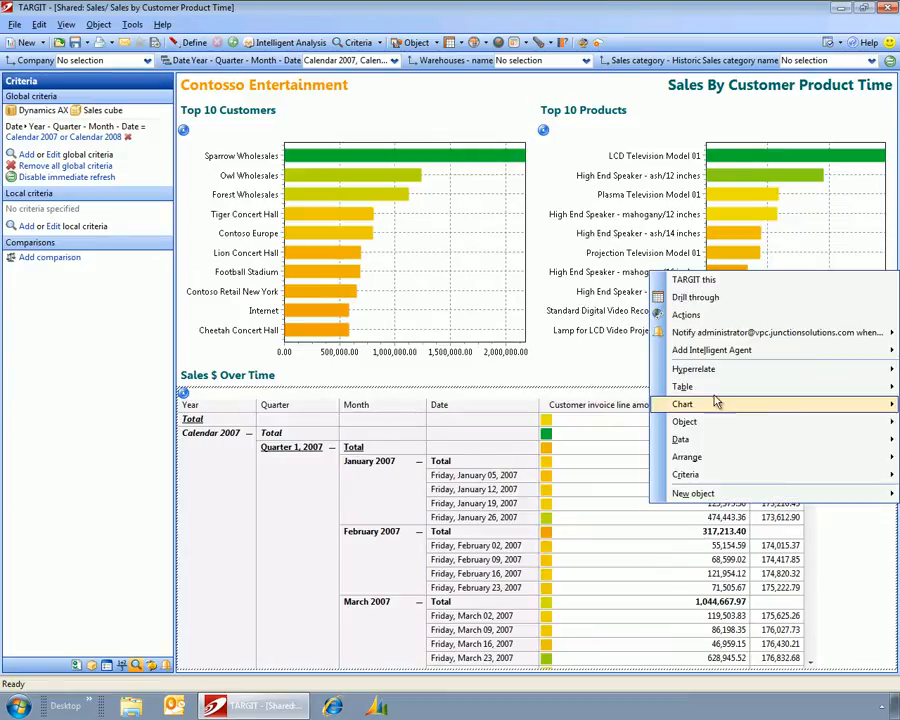
left_click(682, 386)
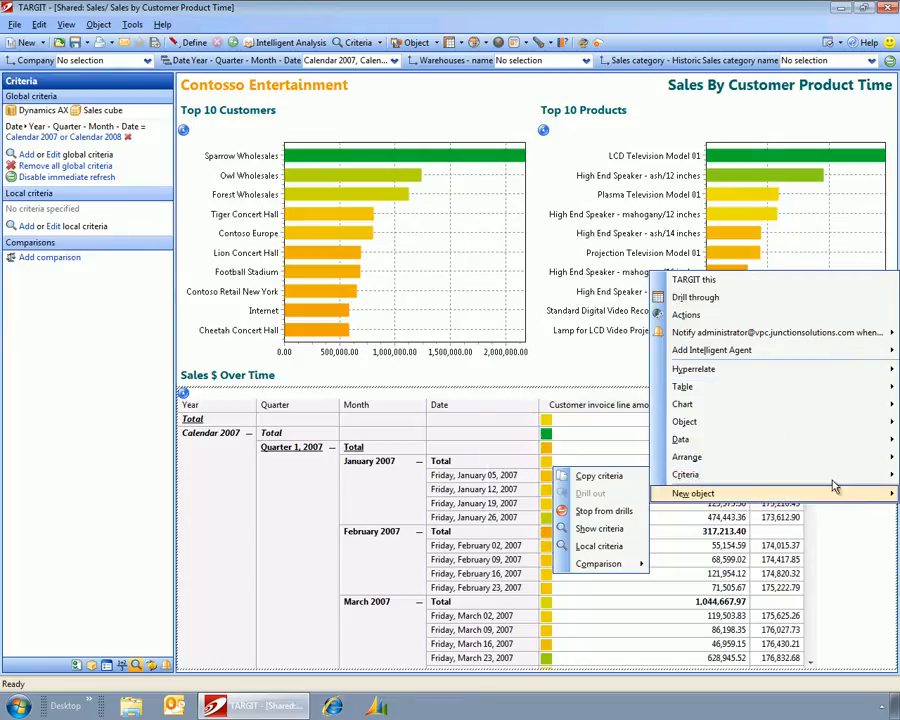
left_click(681, 439)
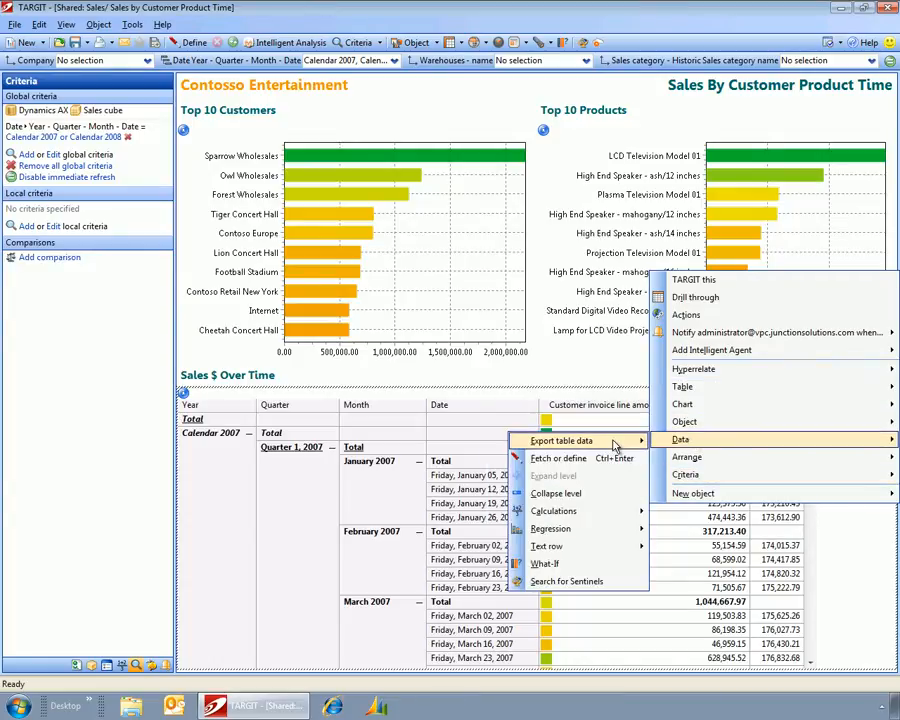
left_click(571, 440)
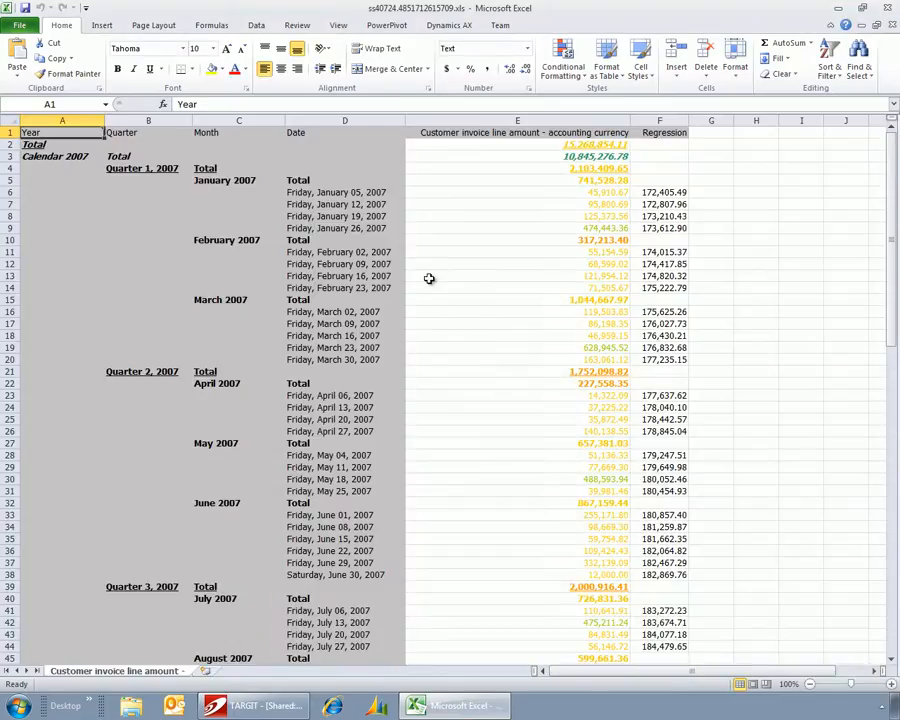
Step: Switch the sales table back to a chart, copy it, and paste it into the worksheet
left_click(251, 706)
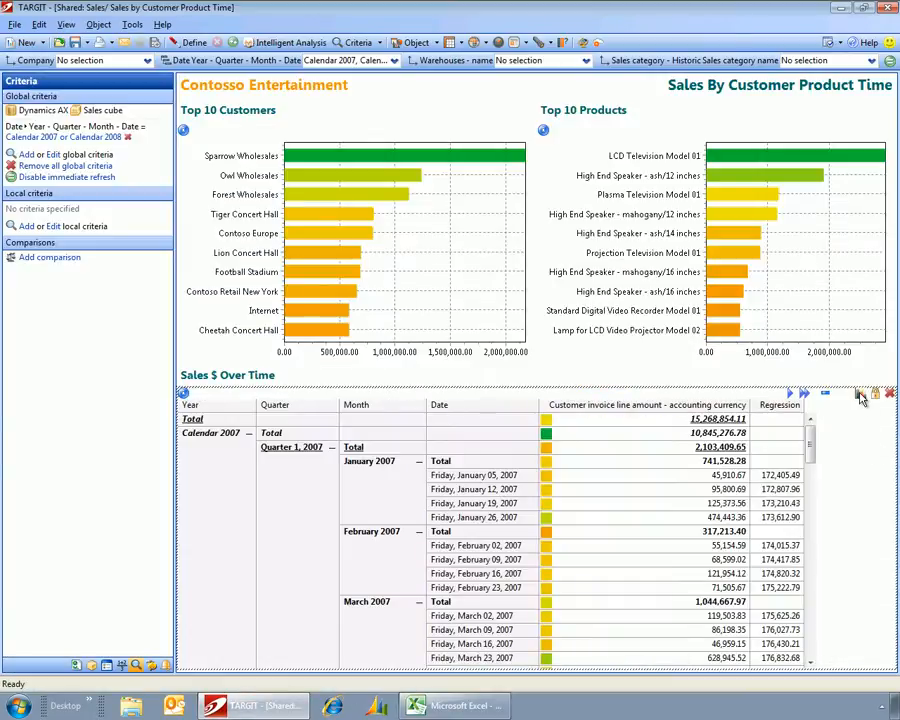
left_click(855, 397)
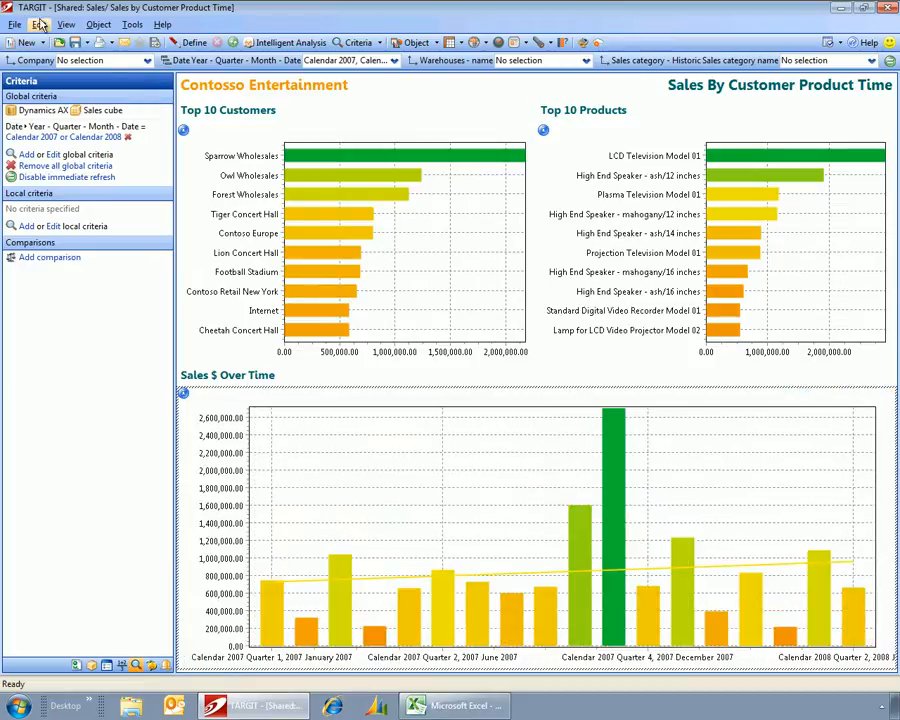
left_click(44, 23)
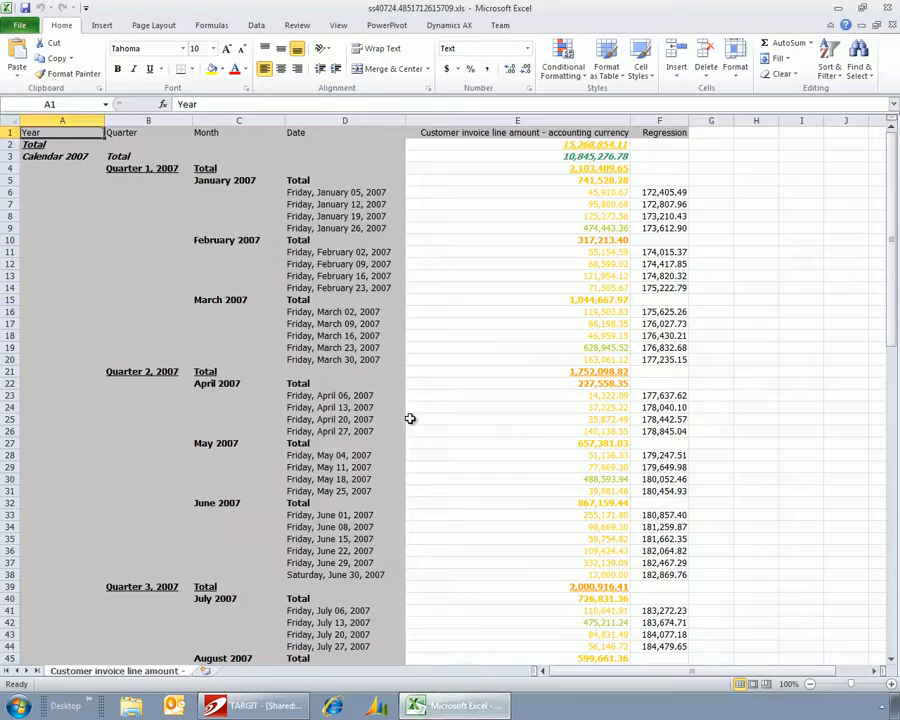
right_click(345, 359)
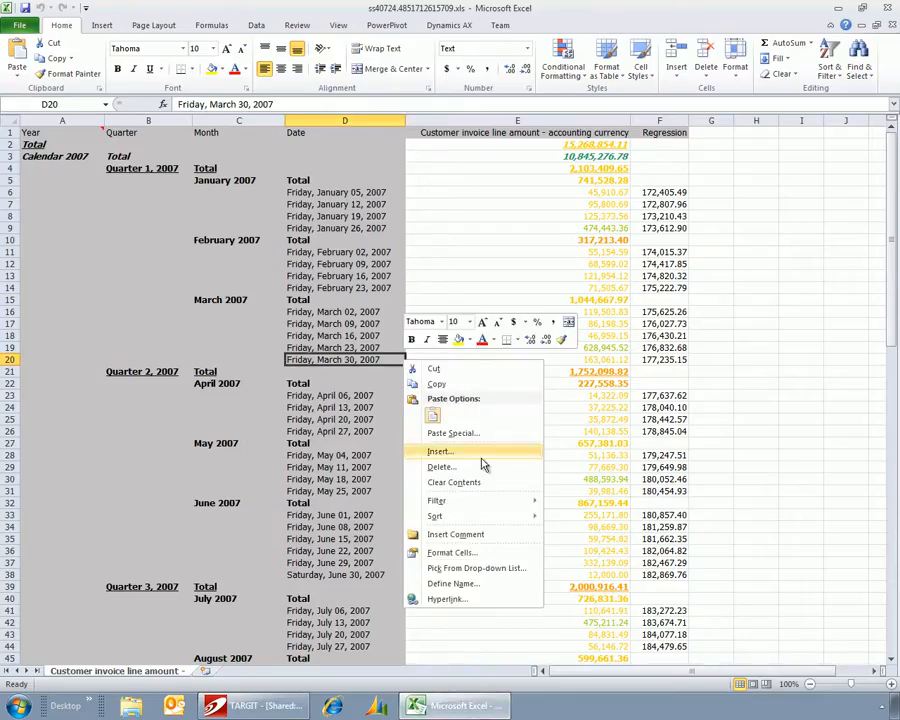
mouse_move(435, 516)
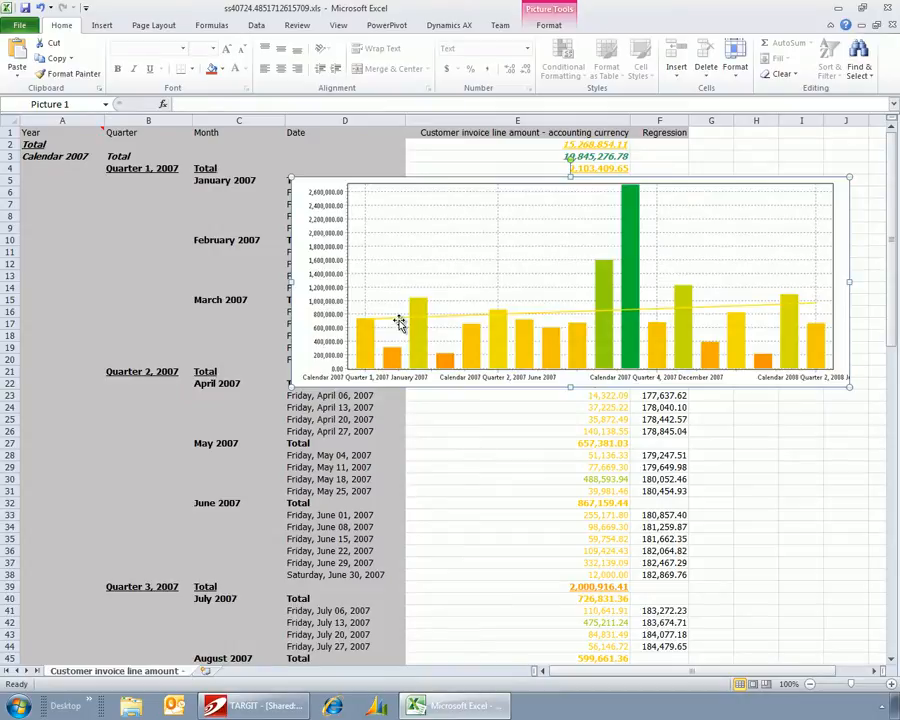
mouse_move(405, 323)
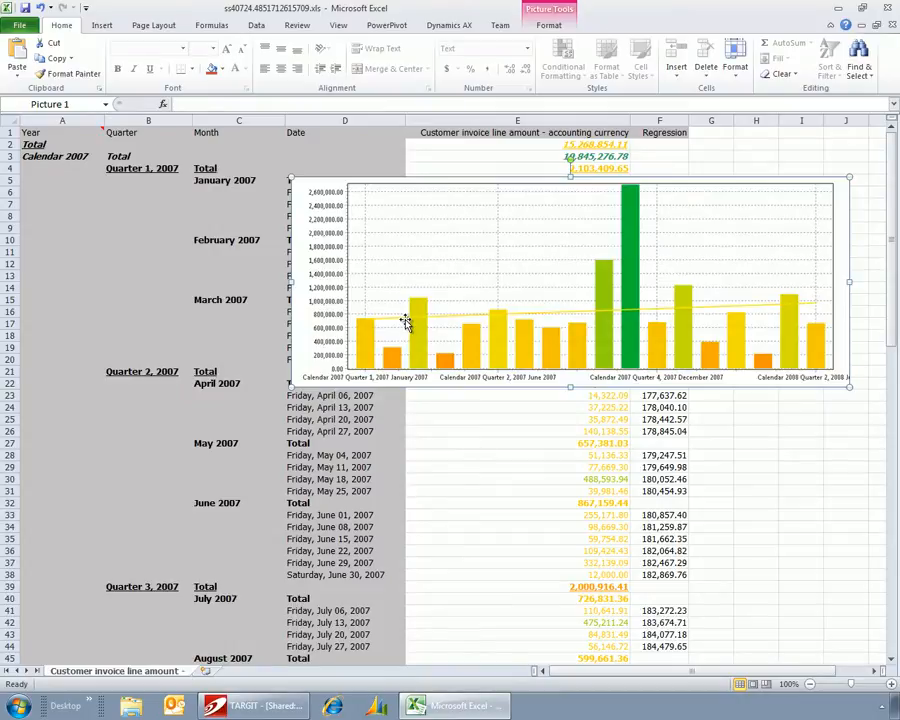
mouse_move(450, 317)
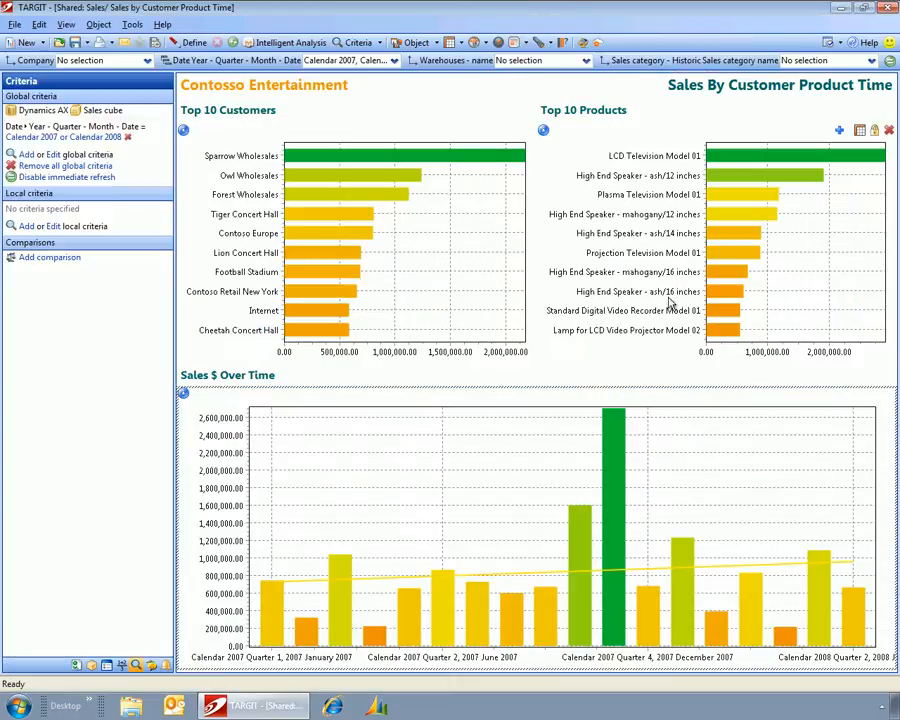
mouse_move(530, 217)
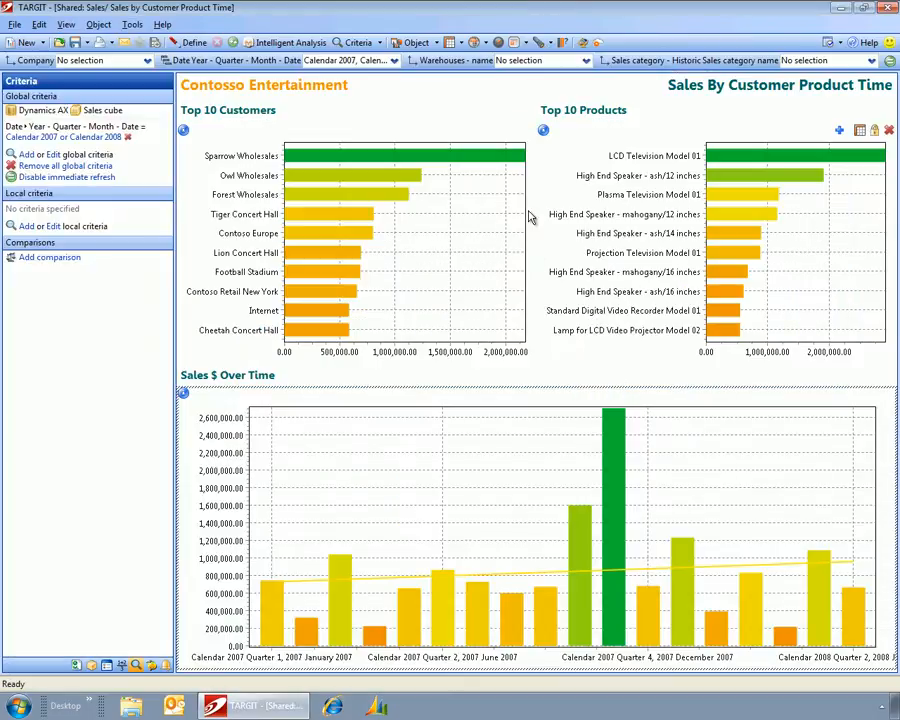
mouse_move(520, 478)
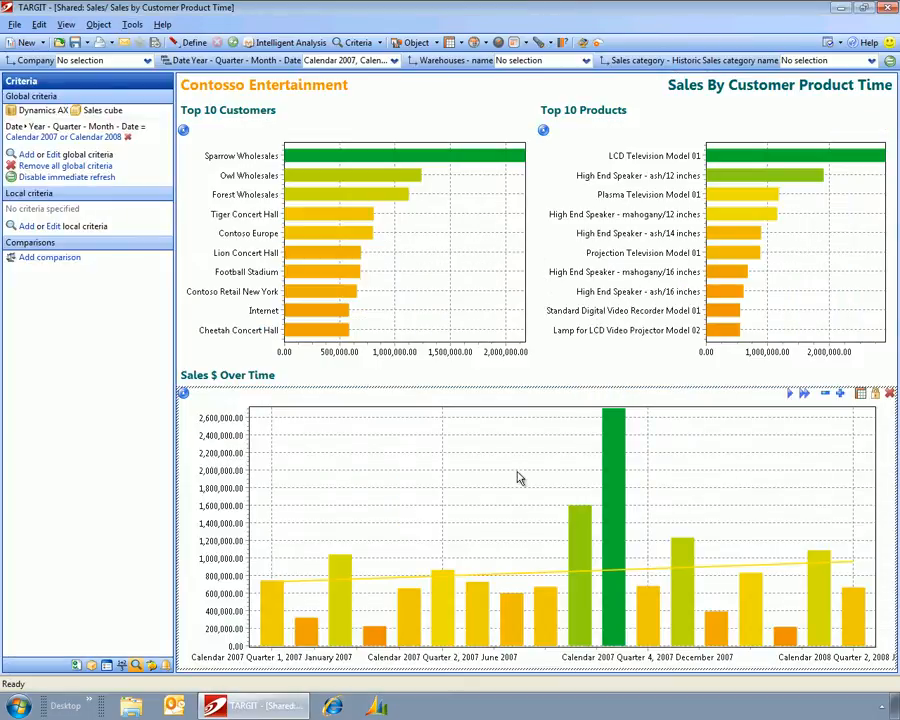
mouse_move(350, 180)
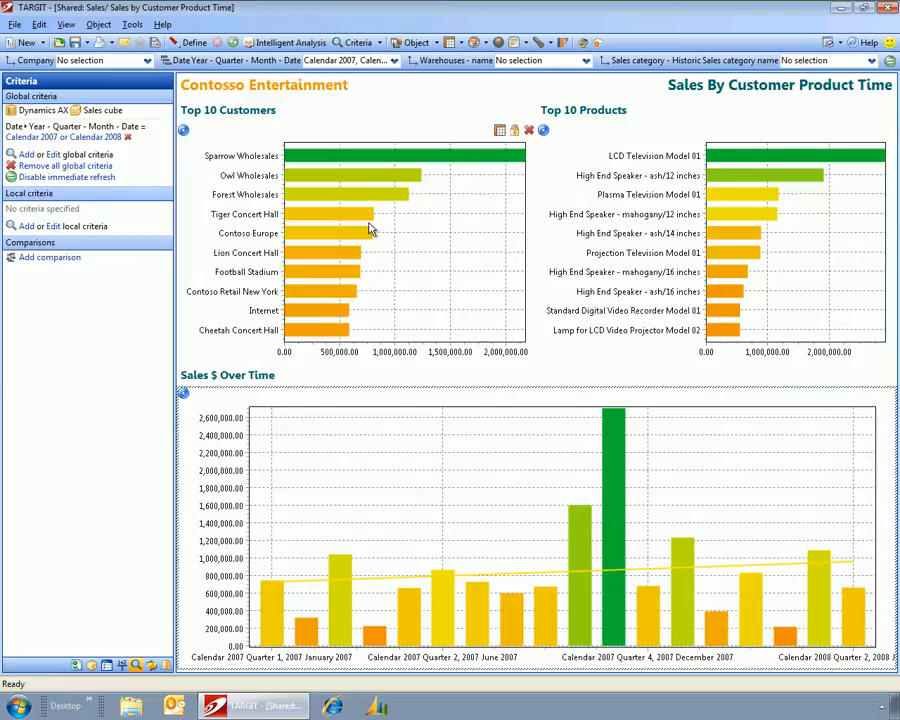
Step: Drill the dashboard to Tiger Concert Hall, then to Contoso Europe instead
left_click(328, 214)
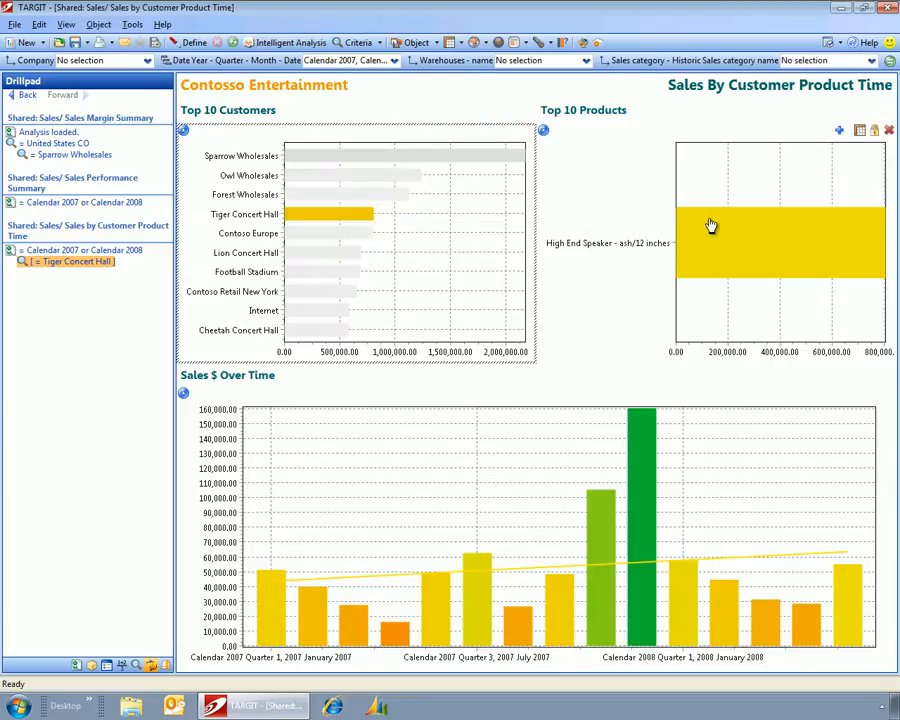
mouse_move(679, 463)
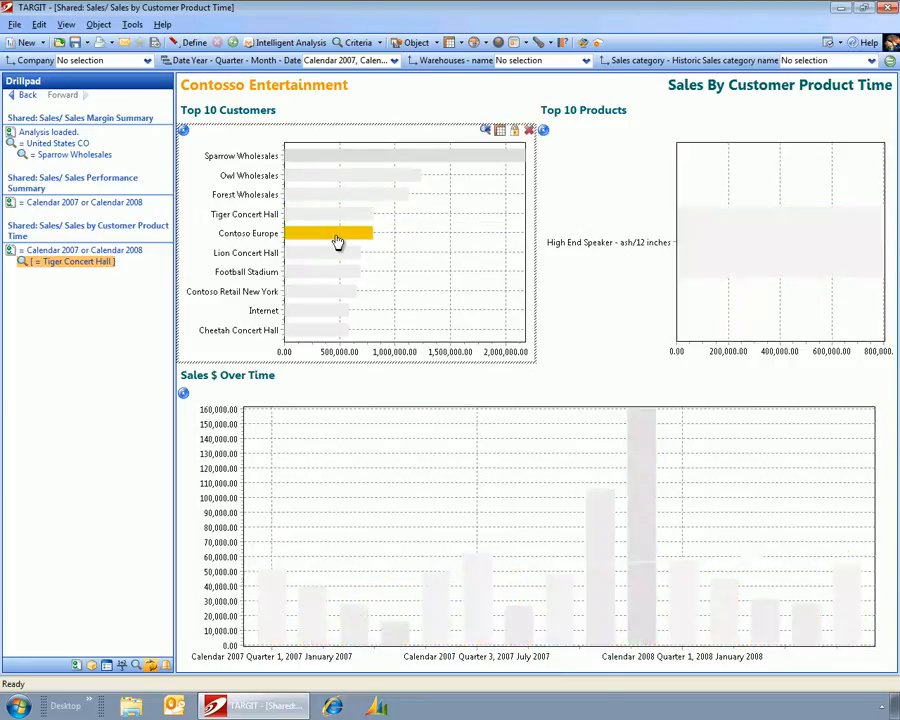
left_click(336, 240)
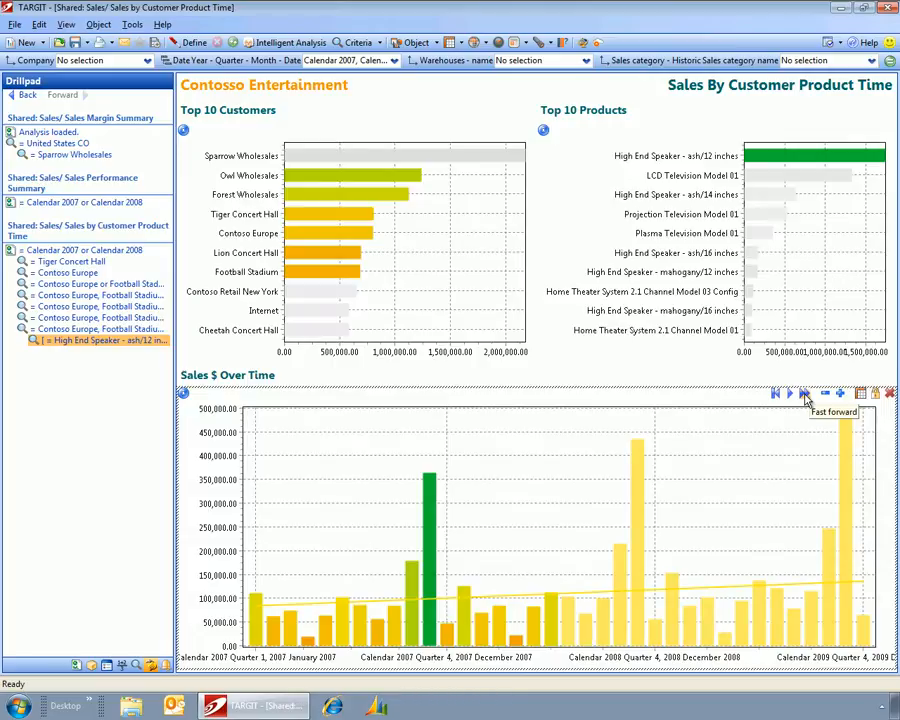
mouse_move(757, 578)
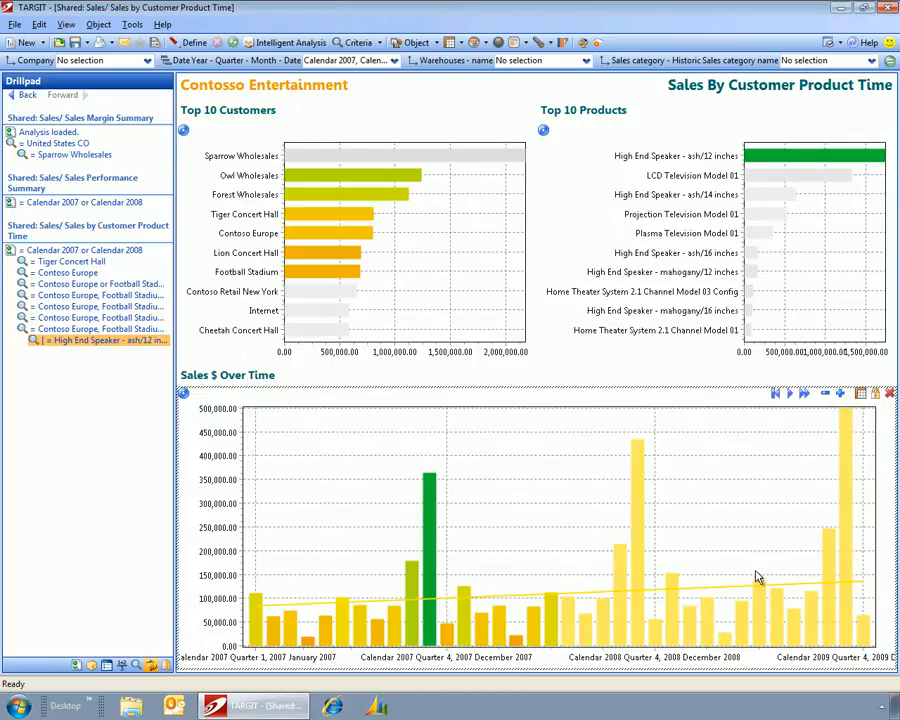
mouse_move(807, 397)
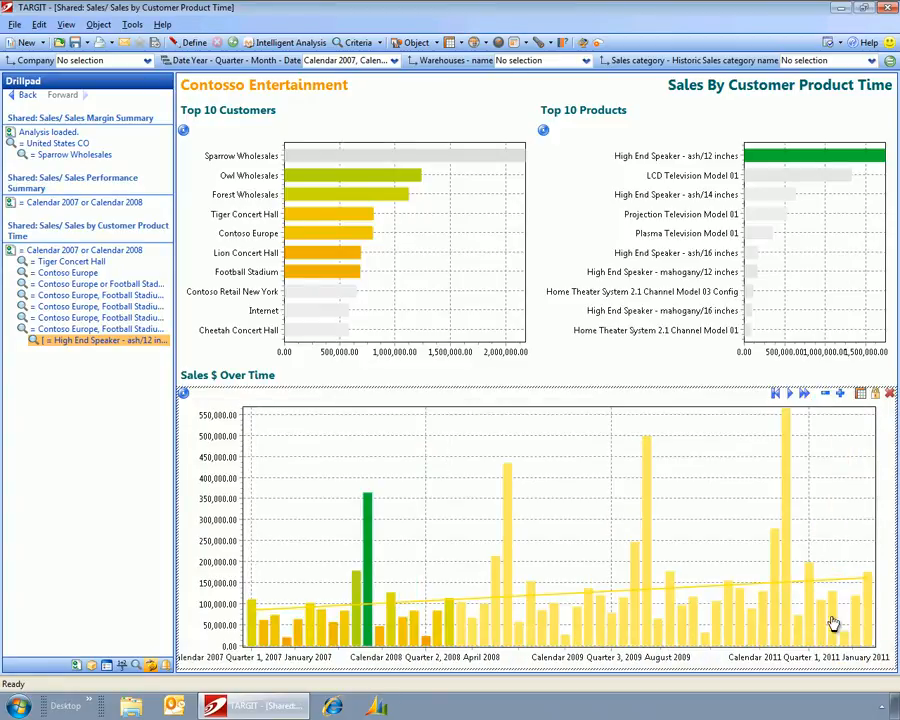
mouse_move(451, 526)
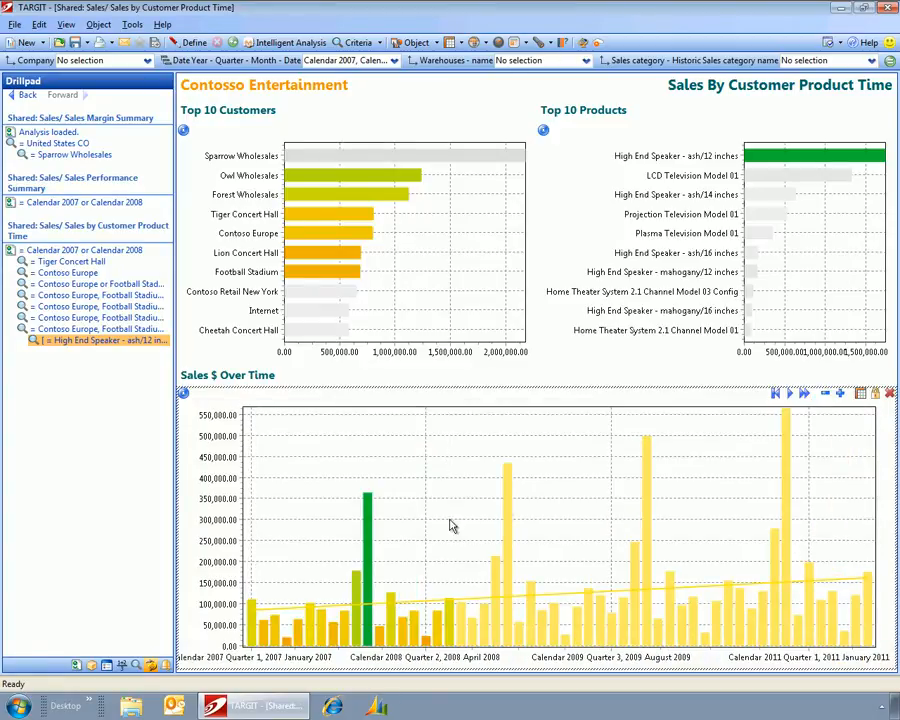
mouse_move(310, 320)
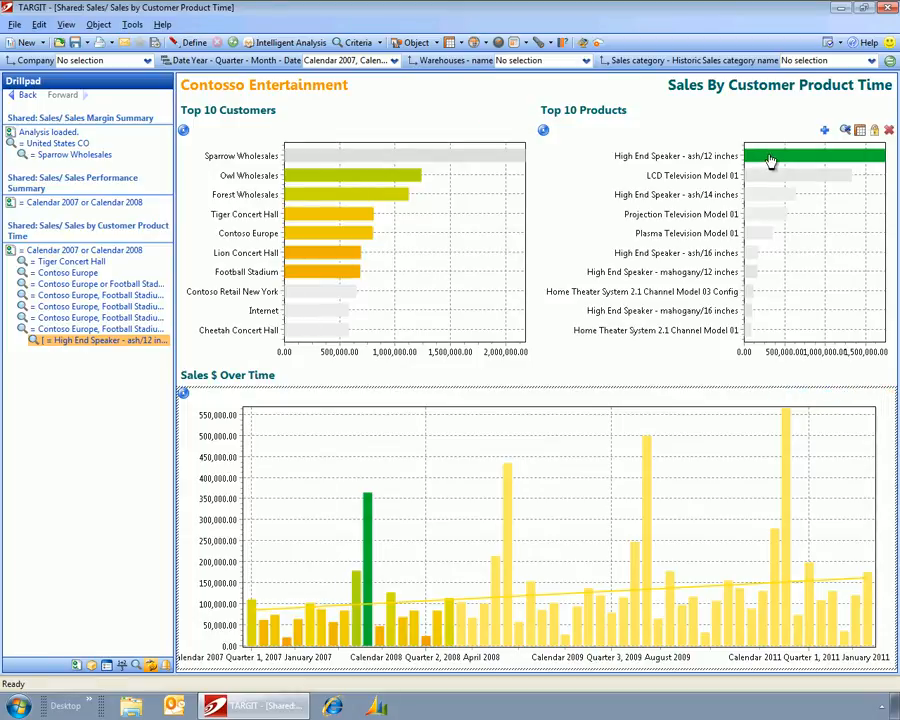
mouse_move(708, 310)
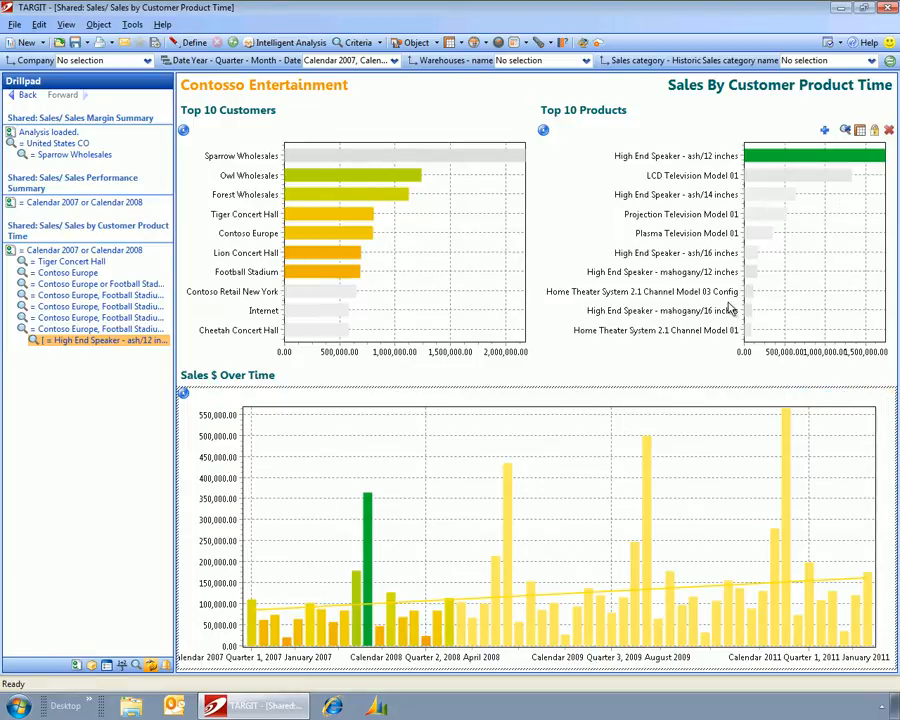
mouse_move(837, 518)
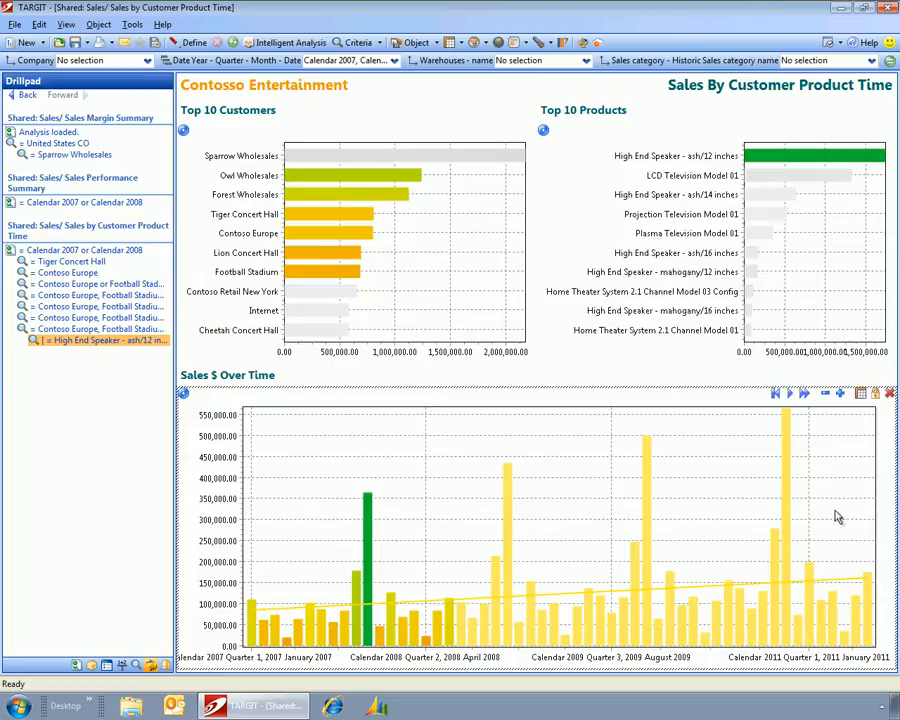
mouse_move(823, 400)
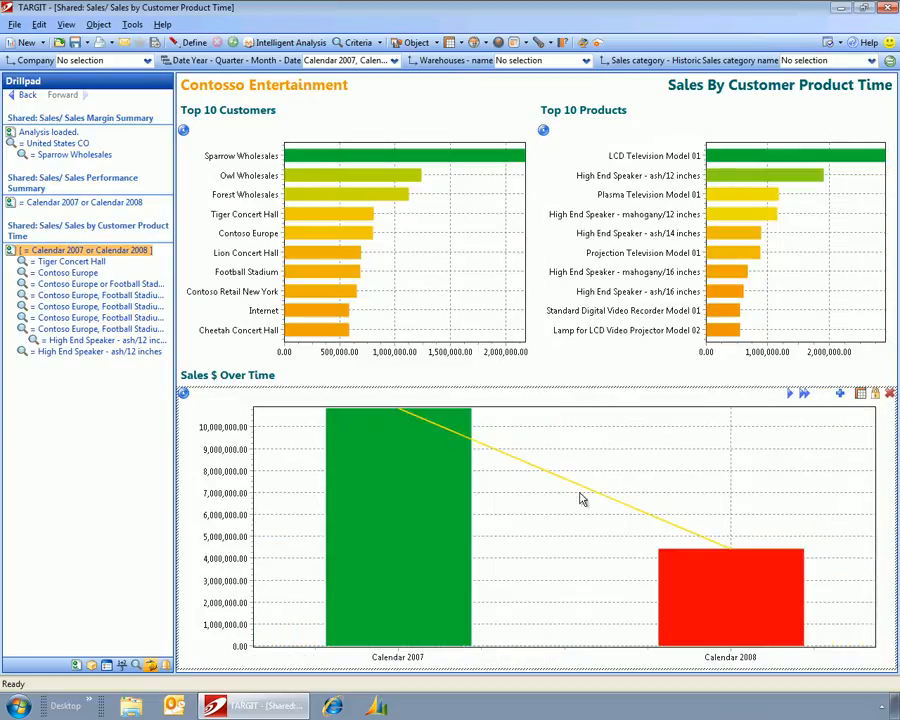
mouse_move(718, 624)
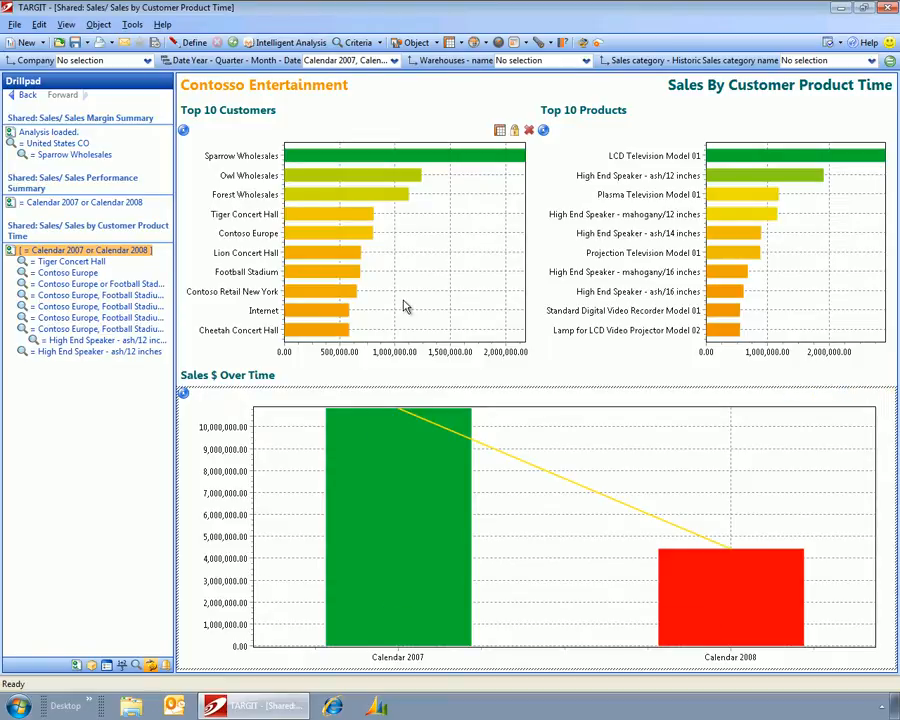
mouse_move(407, 567)
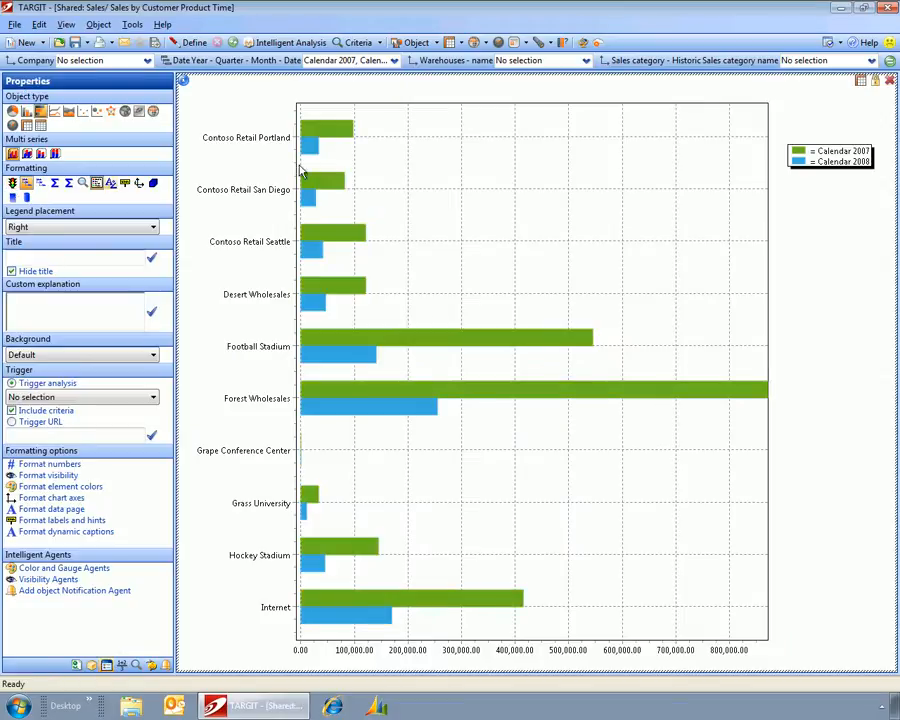
mouse_move(311, 147)
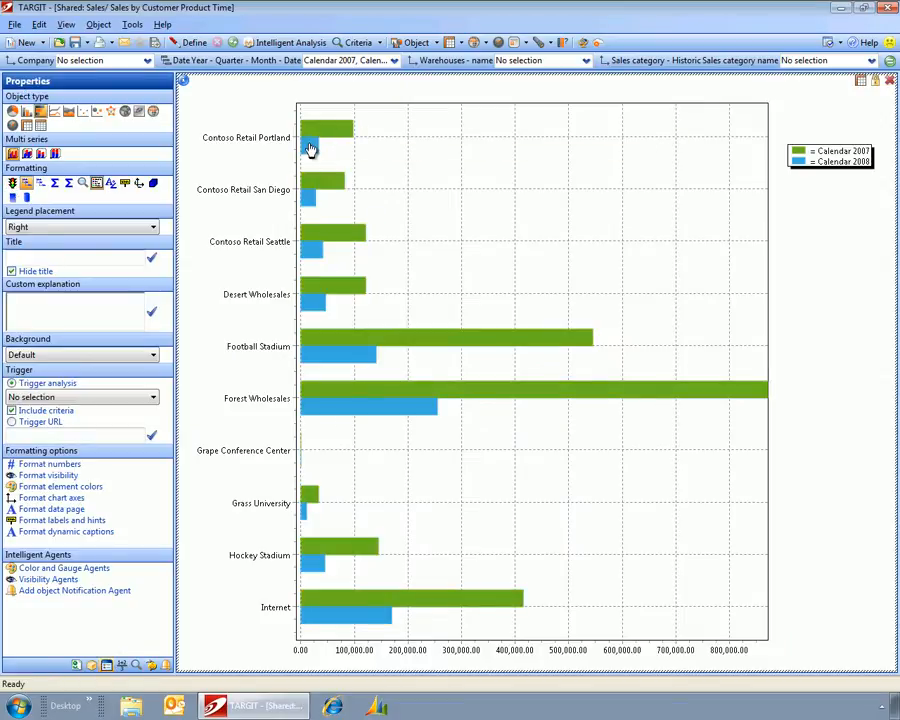
mouse_move(309, 375)
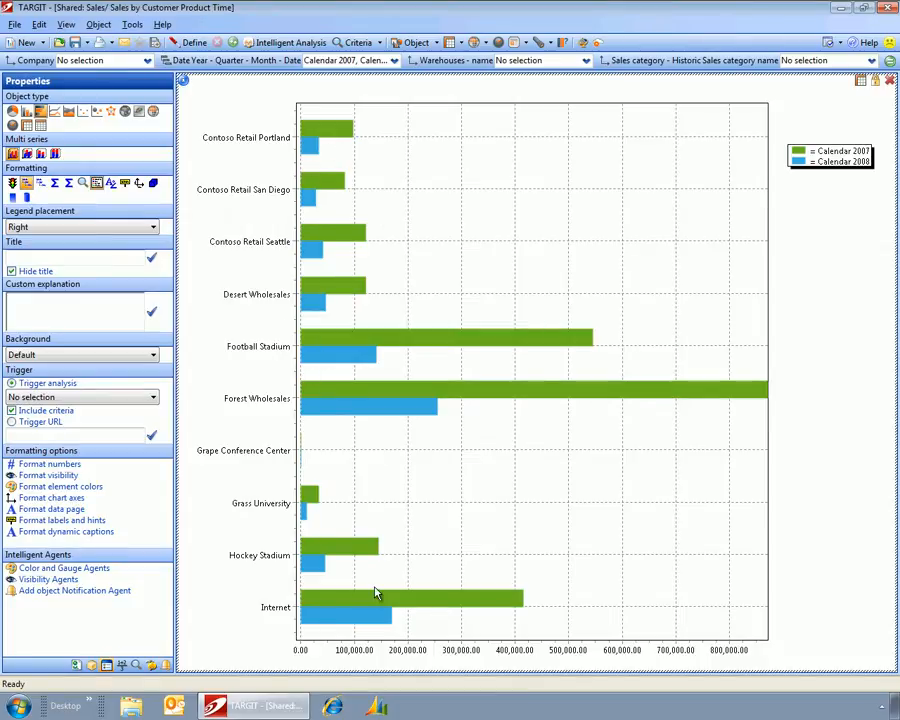
mouse_move(713, 425)
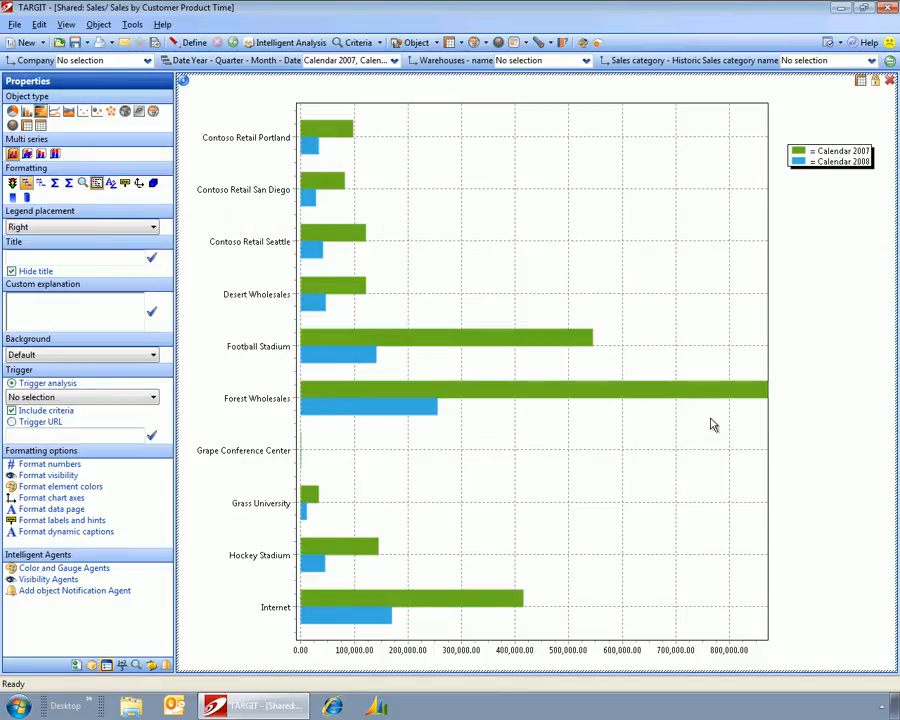
mouse_move(741, 209)
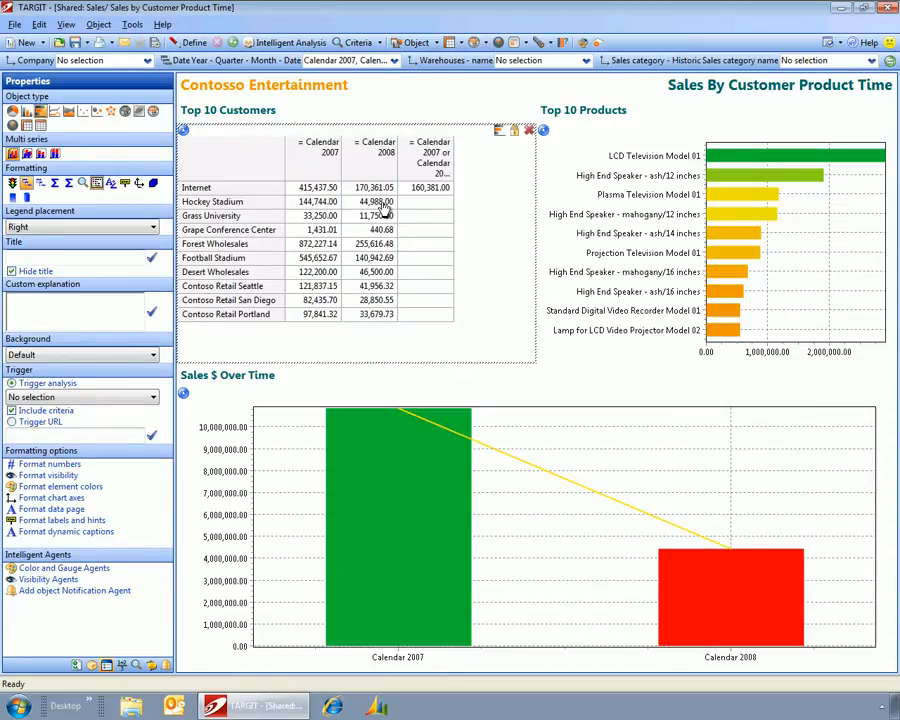
Step: Open the customer table's options, then close the analysis discarding unsaved changes
right_click(380, 201)
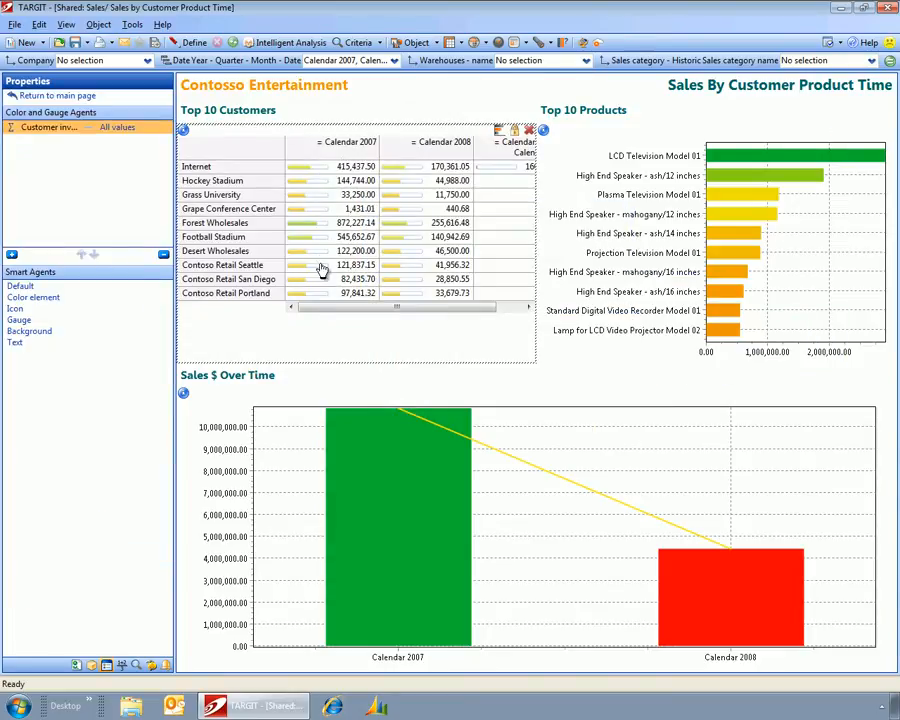
mouse_move(478, 265)
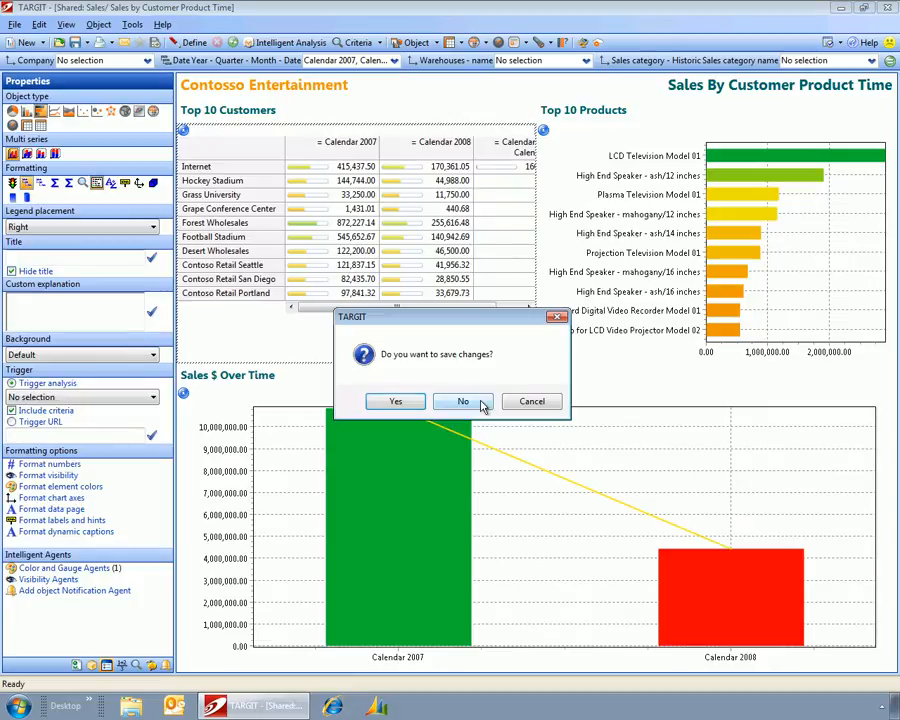
left_click(463, 401)
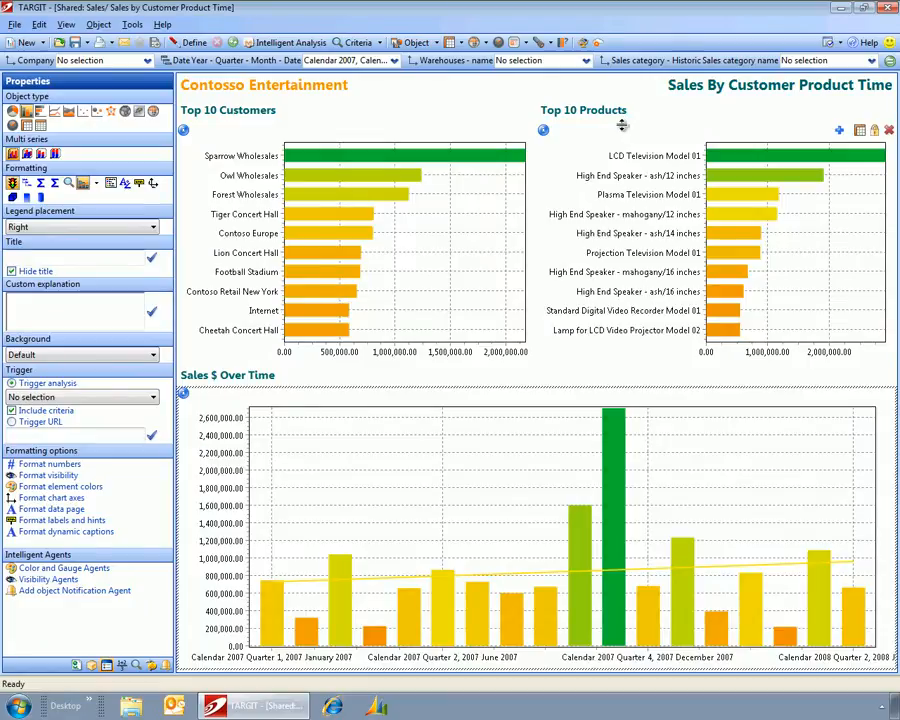
mouse_move(668, 158)
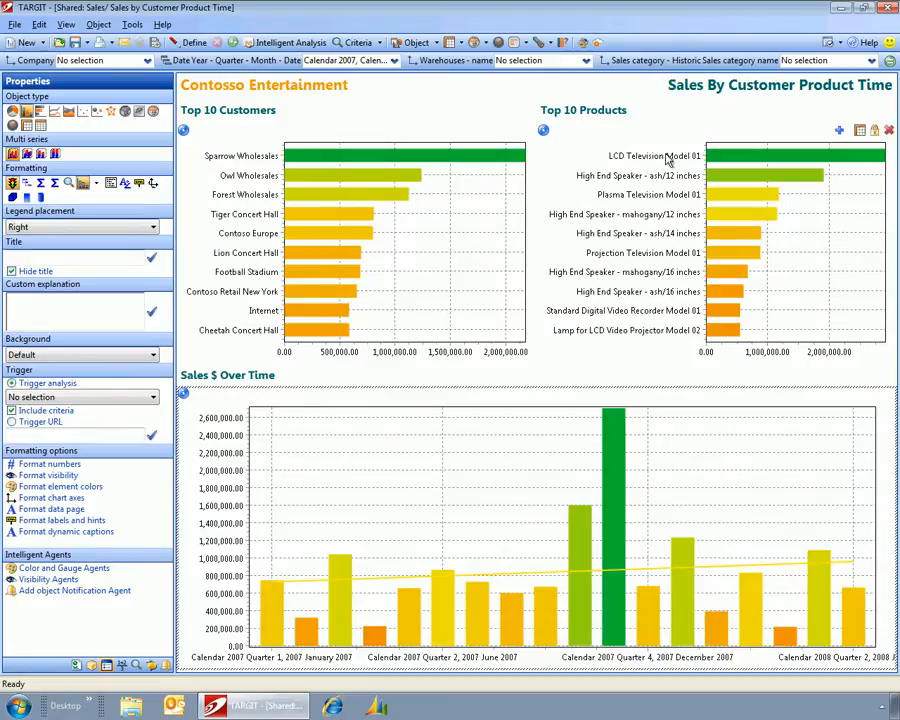
mouse_move(627, 138)
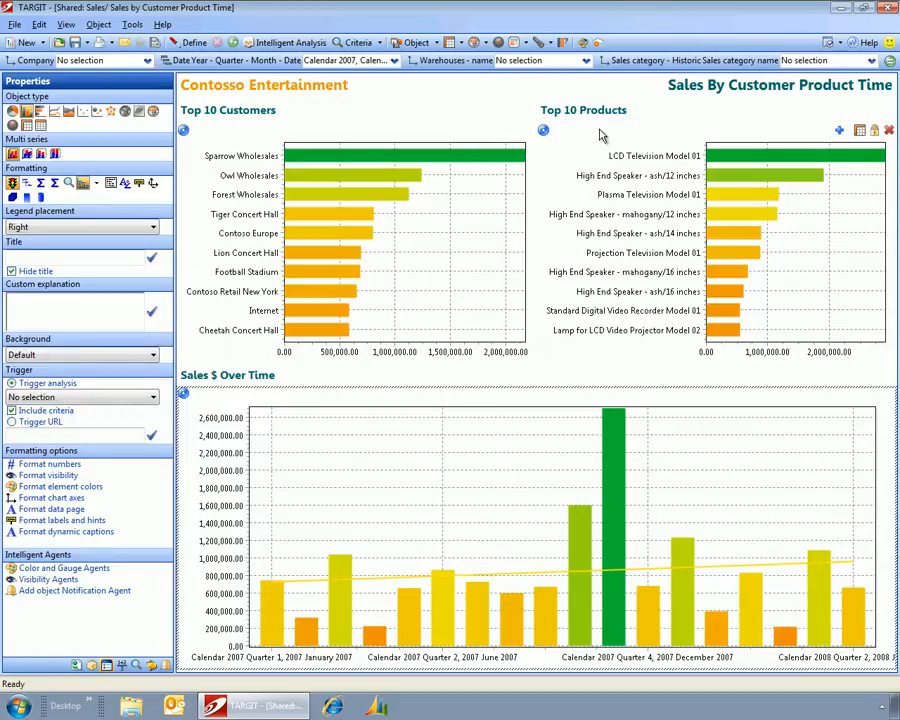
Step: Add a new bar chart to the dashboard and assign it a product attribute
right_click(600, 135)
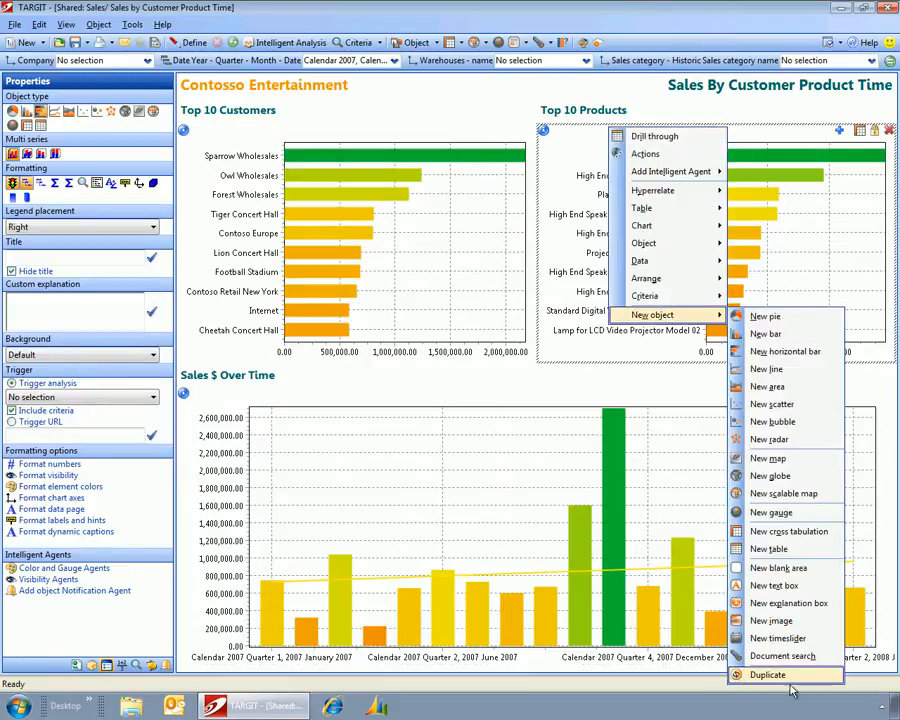
left_click(773, 677)
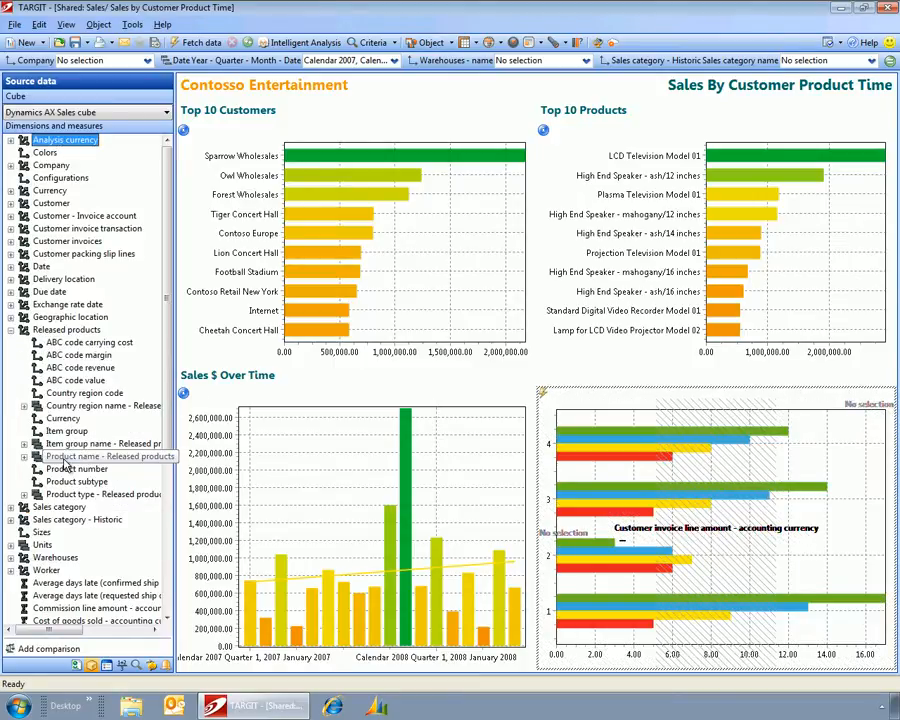
left_click(100, 456)
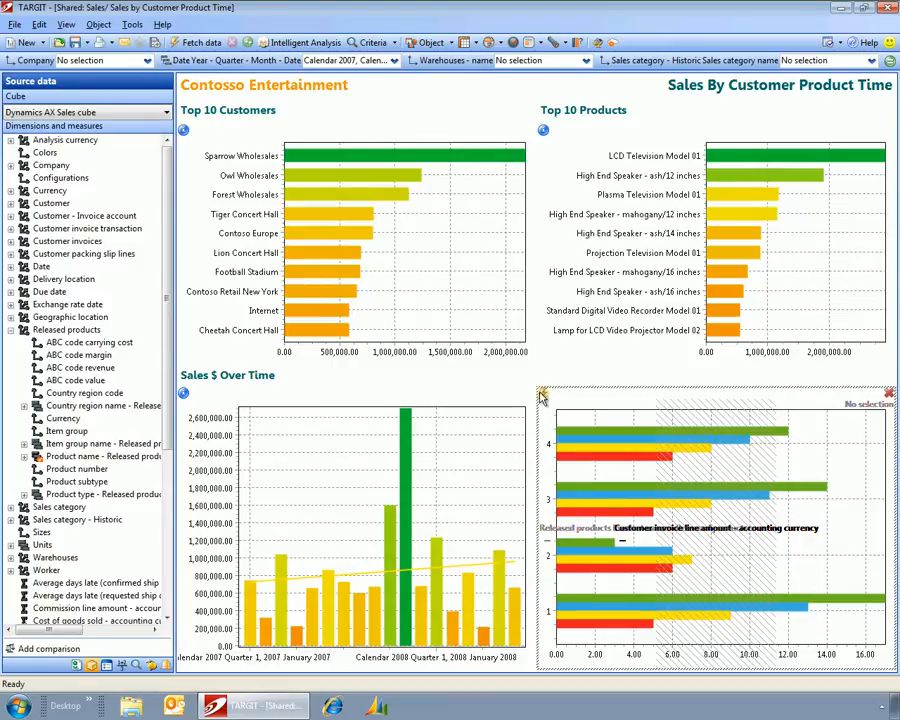
mouse_move(543, 394)
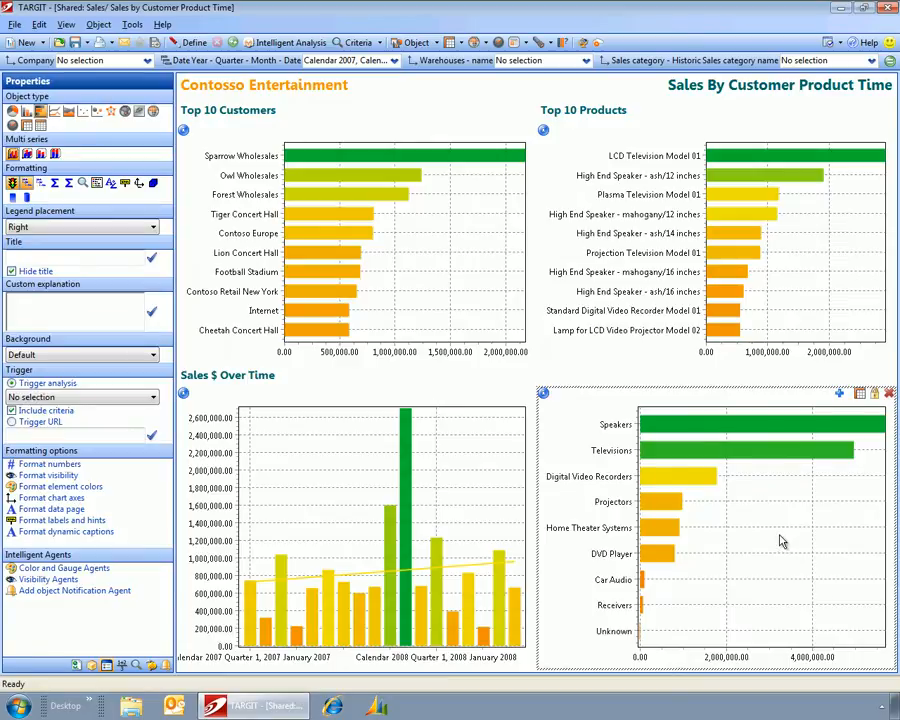
Step: Change the product category chart to a pie and show its category legend
right_click(781, 542)
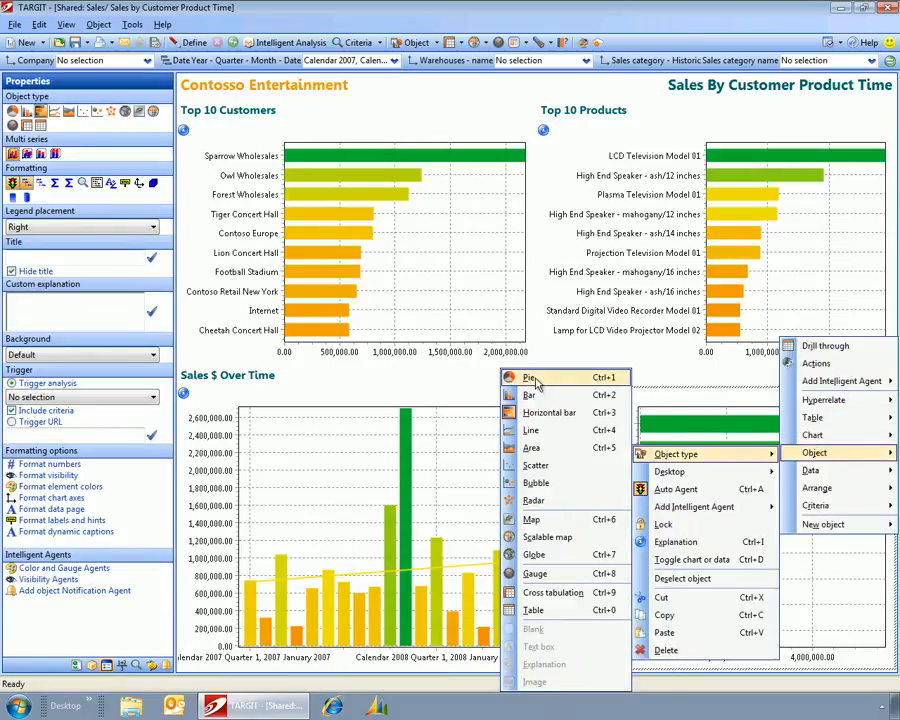
left_click(526, 377)
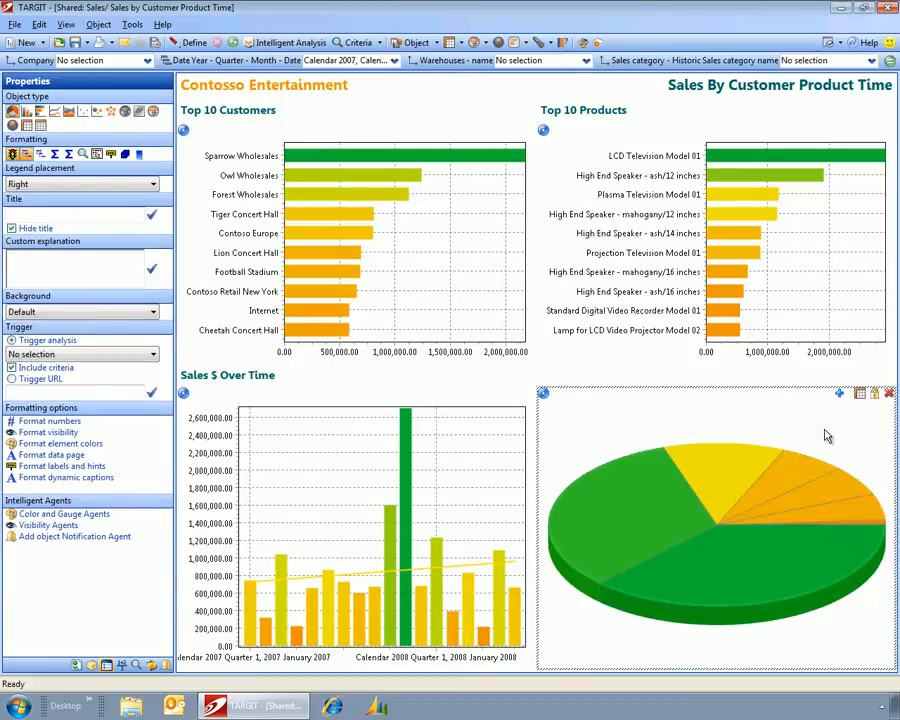
right_click(825, 436)
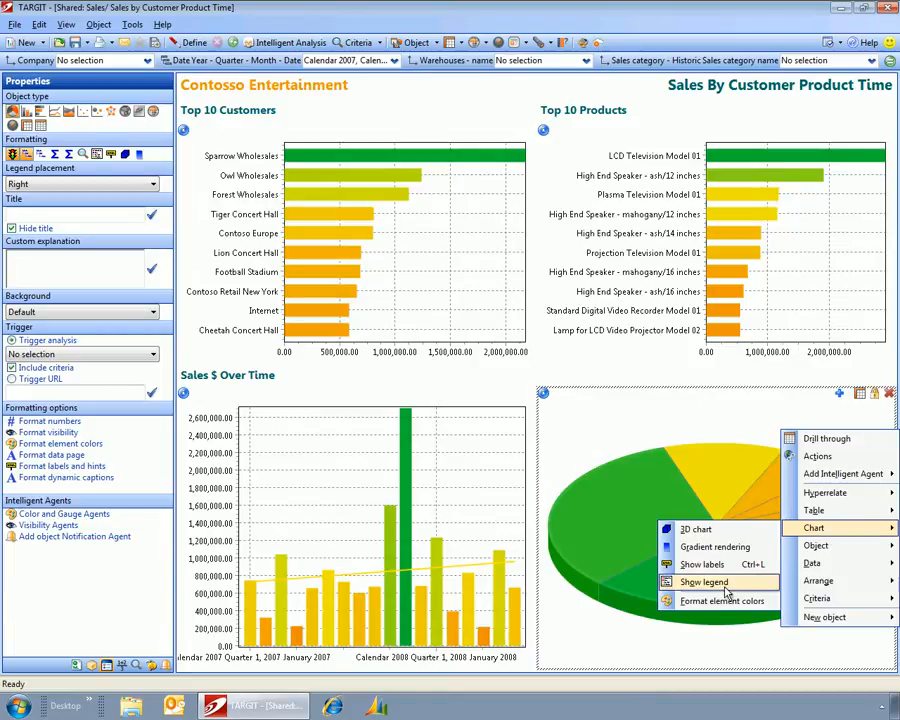
left_click(700, 582)
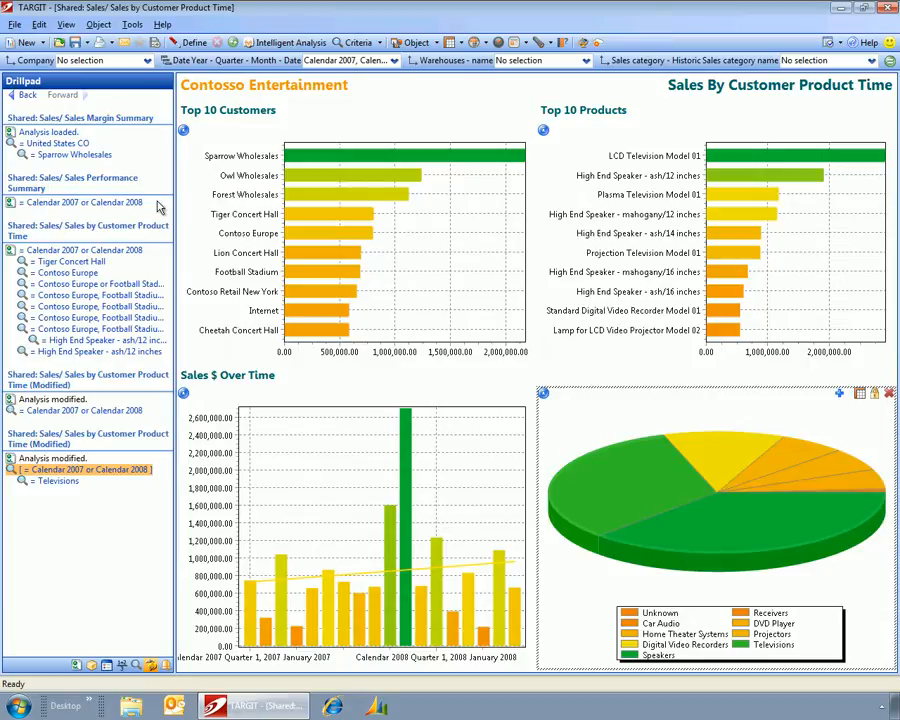
Step: Save the analysis over an existing Personal document as Sales by Customer Product Time
left_click(81, 47)
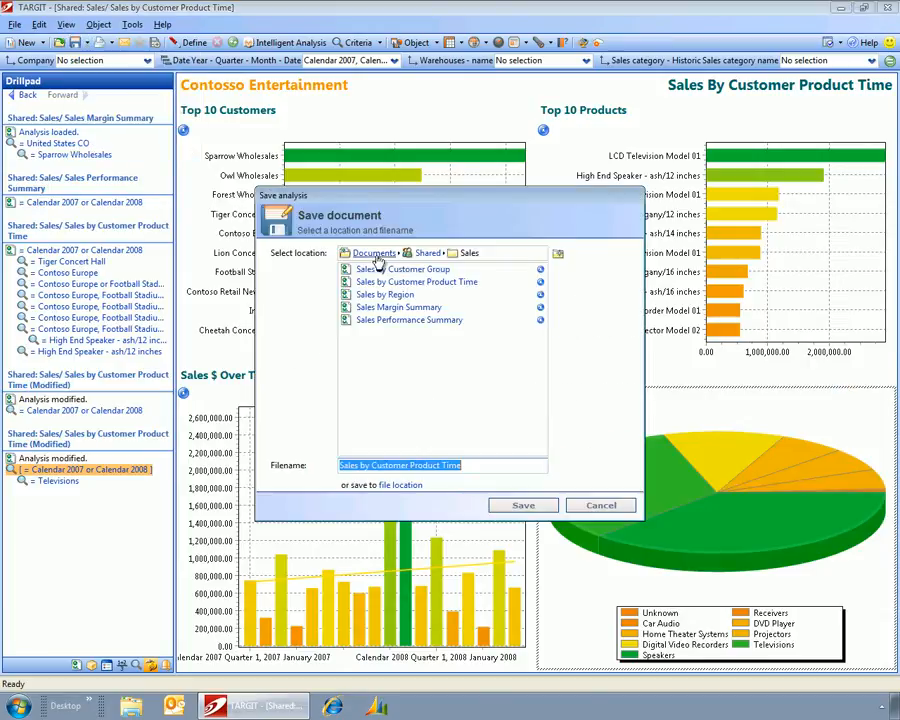
mouse_move(430, 252)
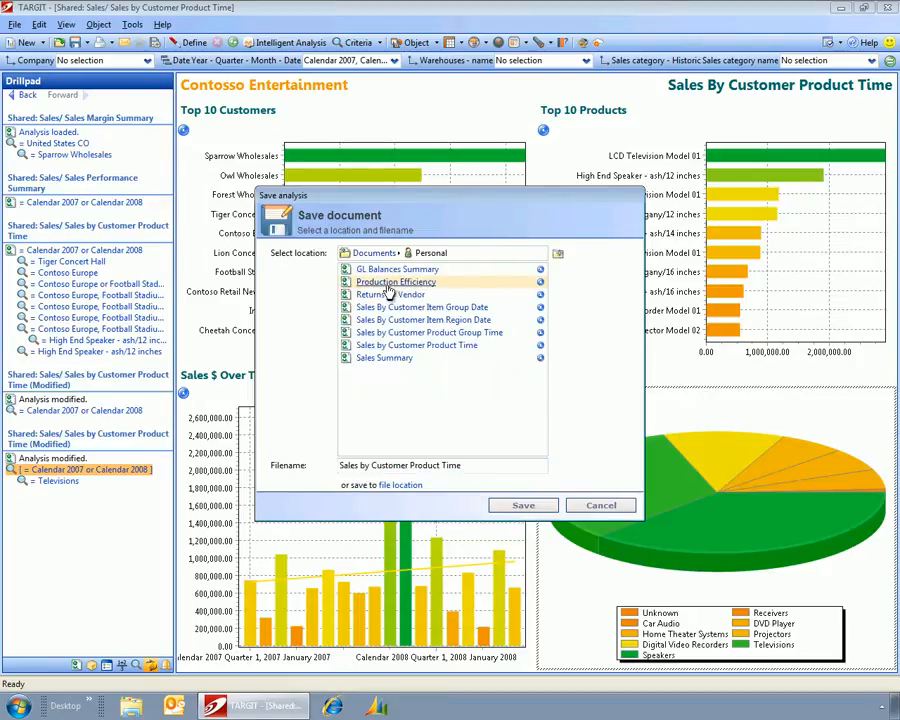
left_click(522, 505)
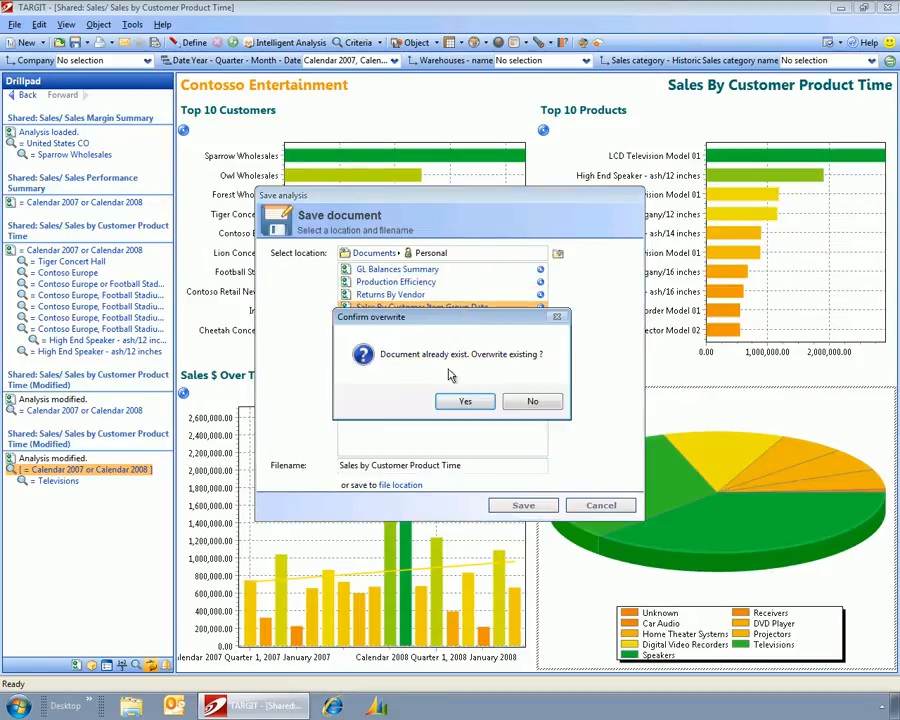
left_click(464, 401)
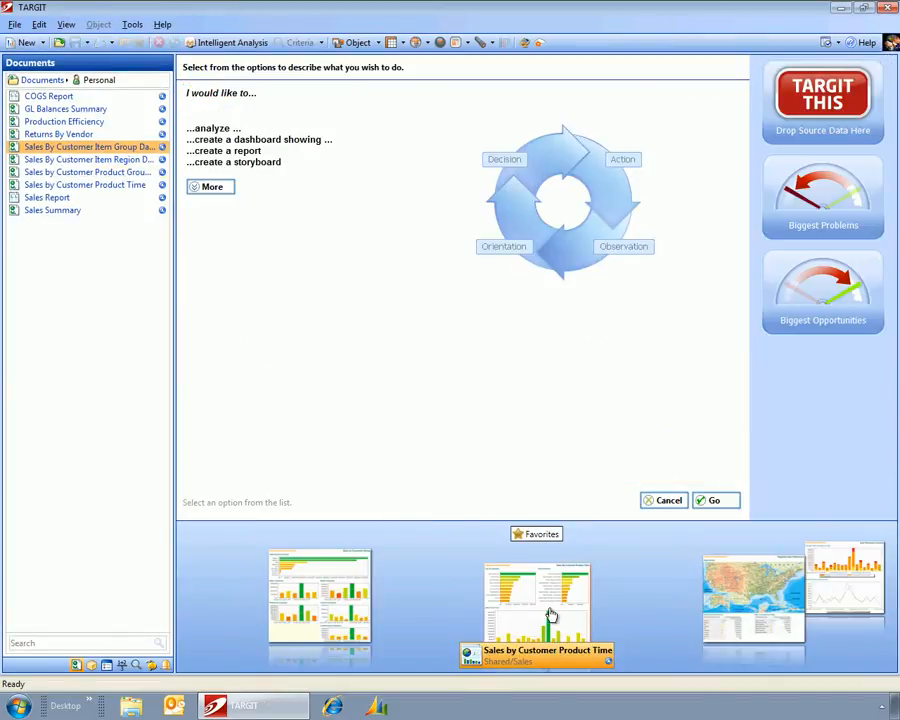
double_click(535, 600)
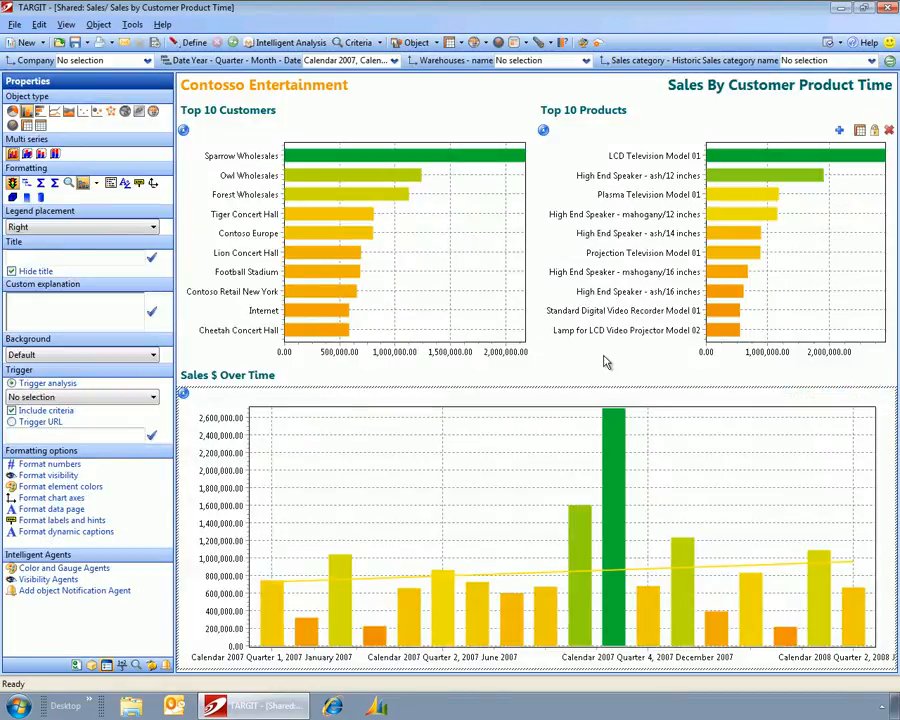
mouse_move(652, 335)
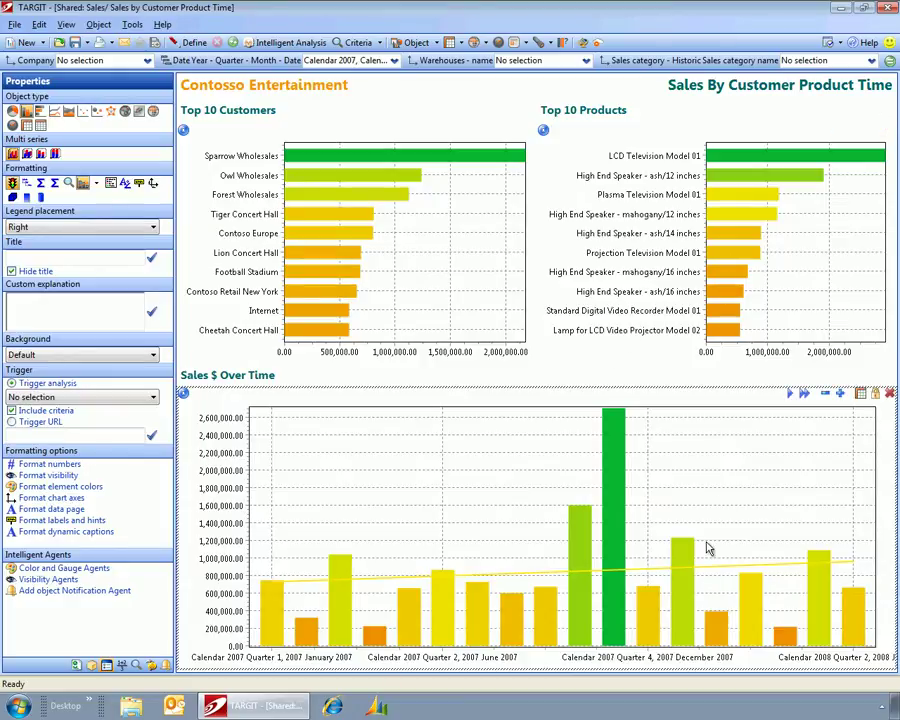
mouse_move(703, 559)
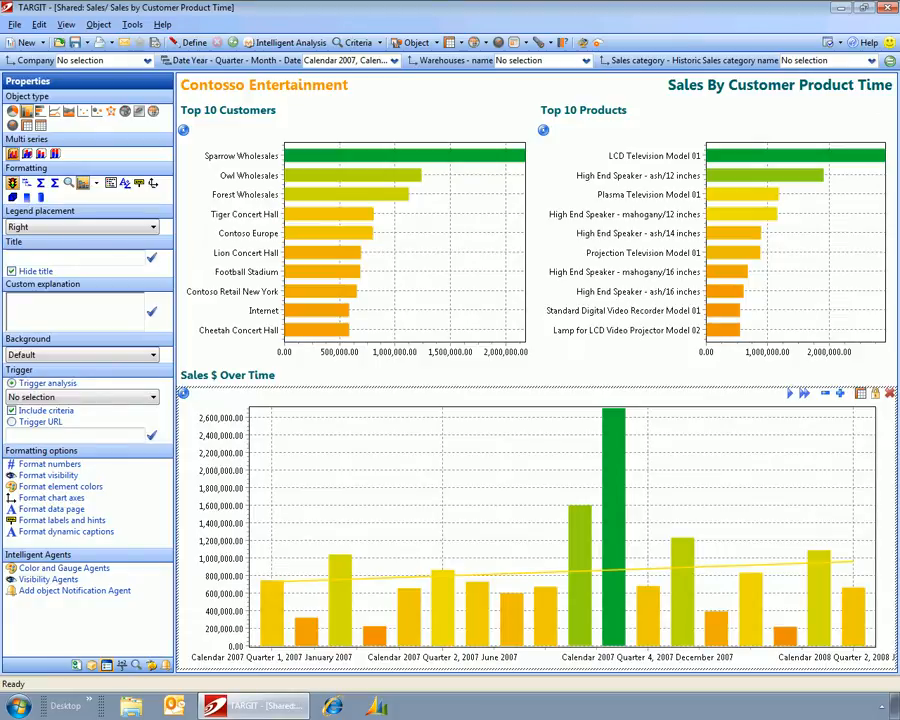
mouse_move(652, 188)
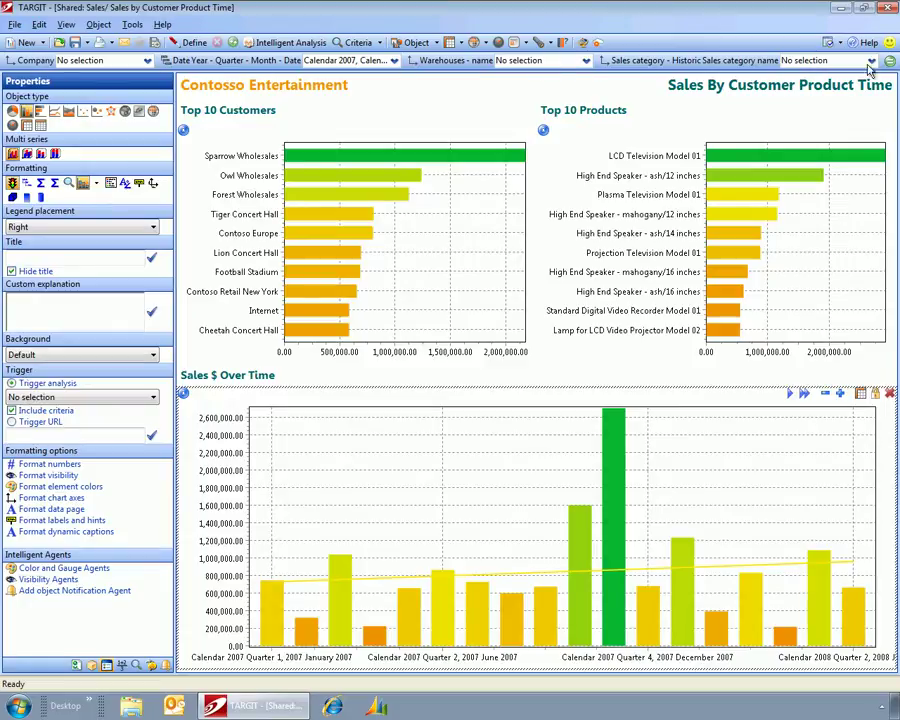
mouse_move(666, 66)
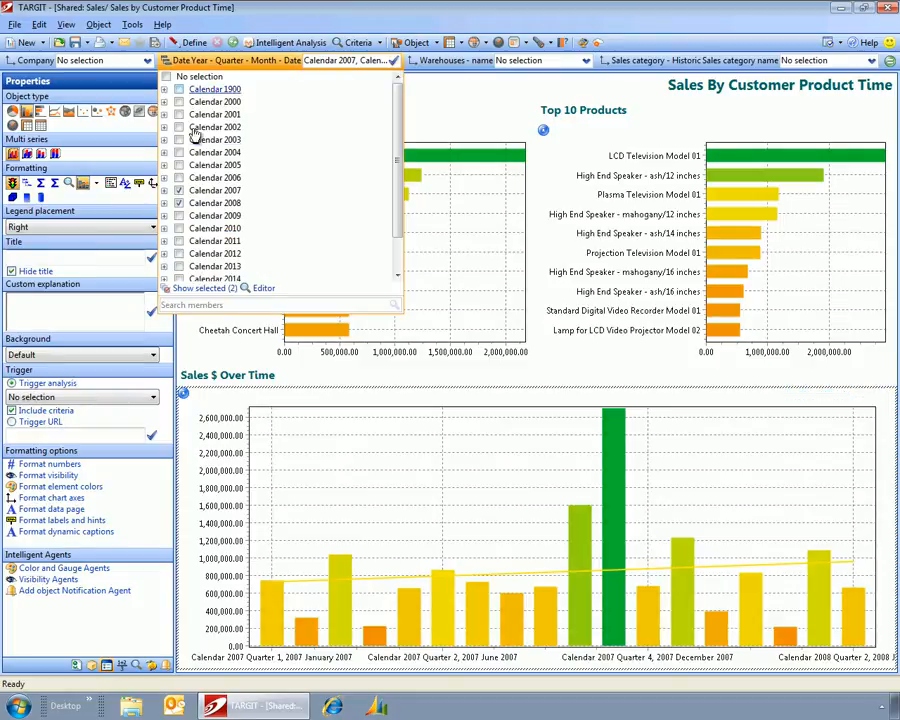
left_click(165, 202)
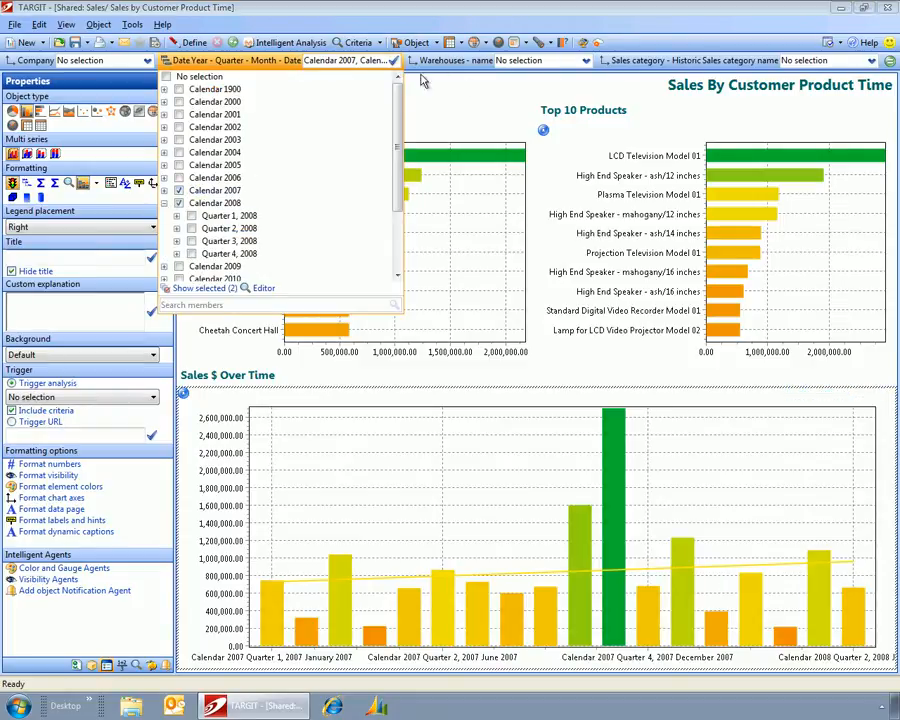
left_click(440, 60)
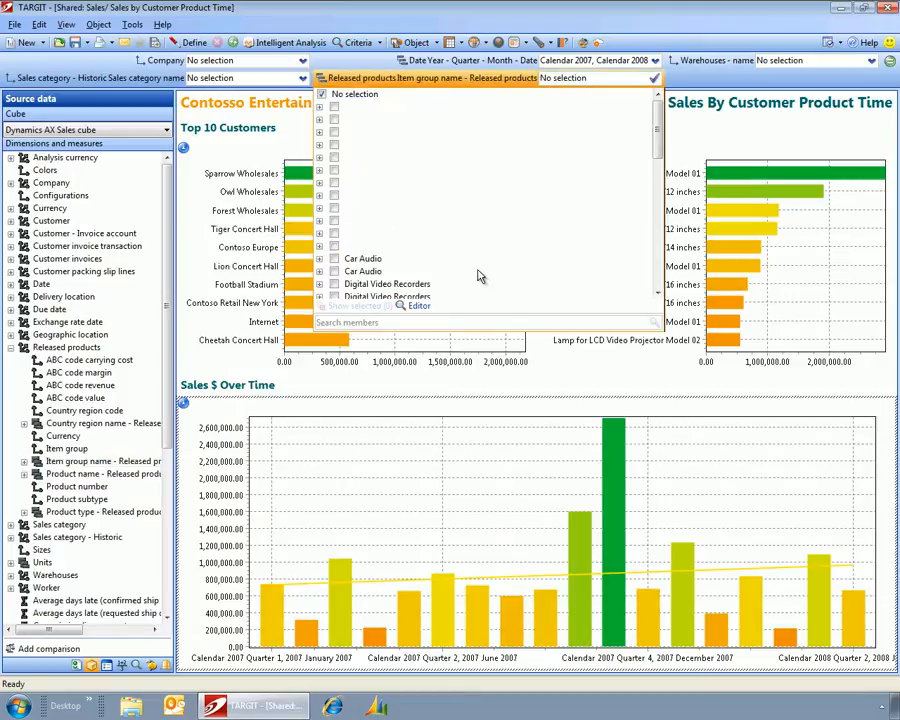
Step: Tick Home Theater Systems in the Item group name criteria list
scroll("down", 3)
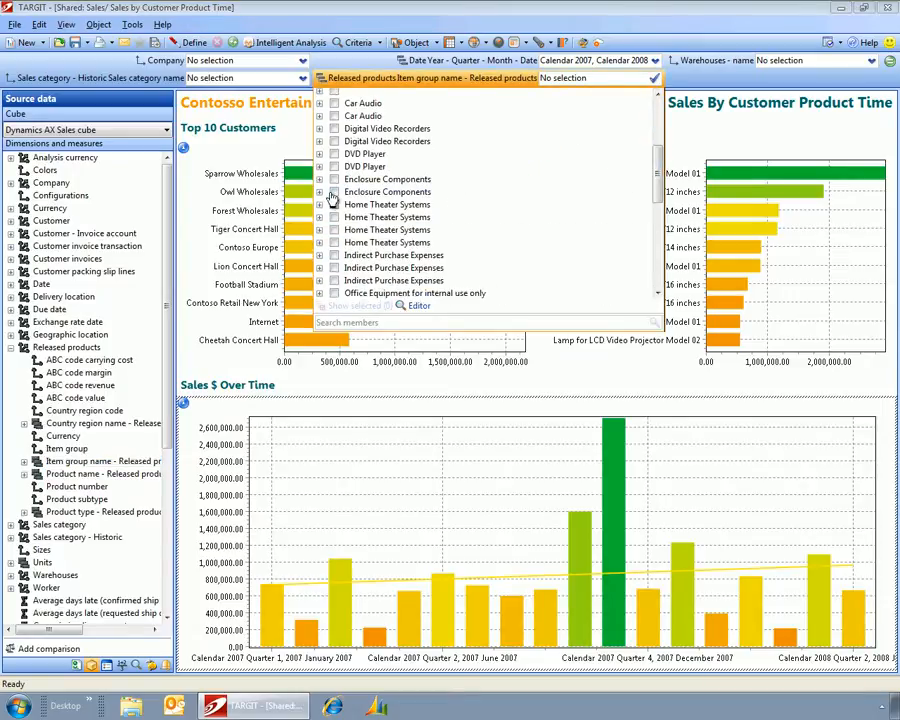
left_click(334, 205)
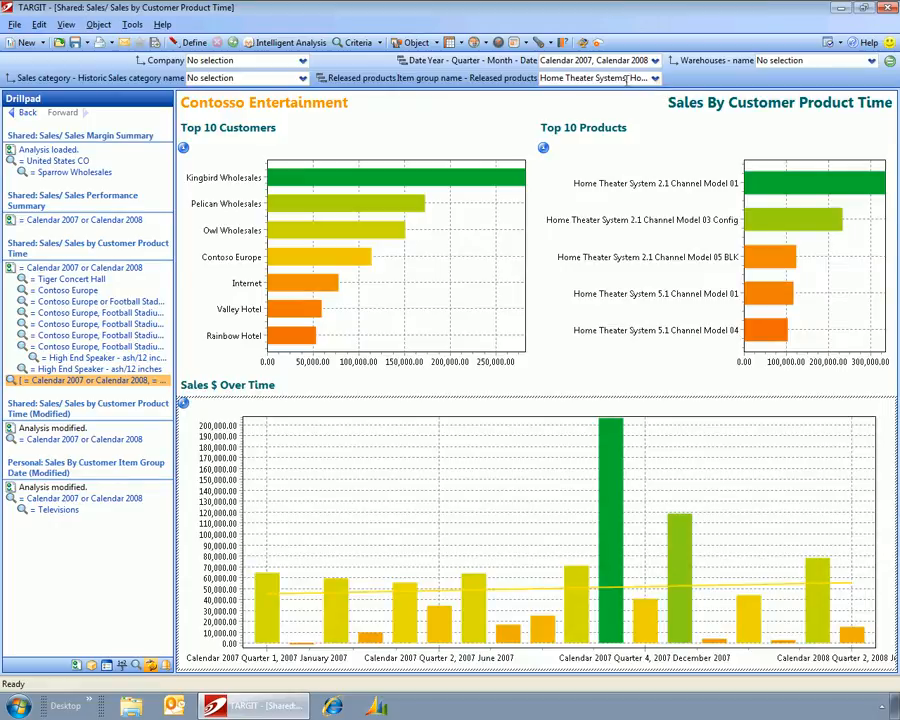
mouse_move(779, 305)
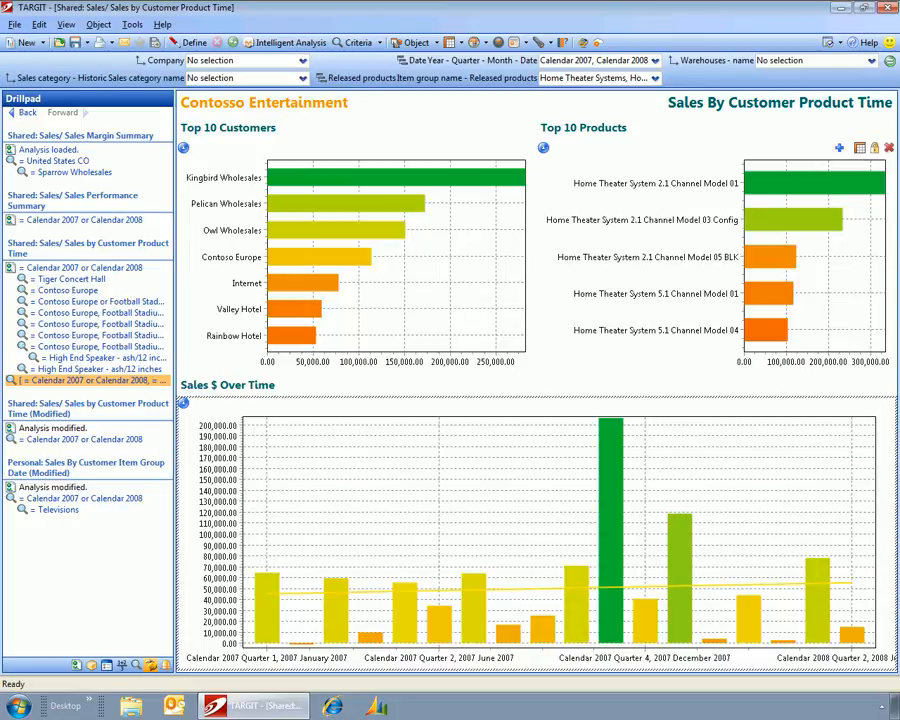
mouse_move(334, 216)
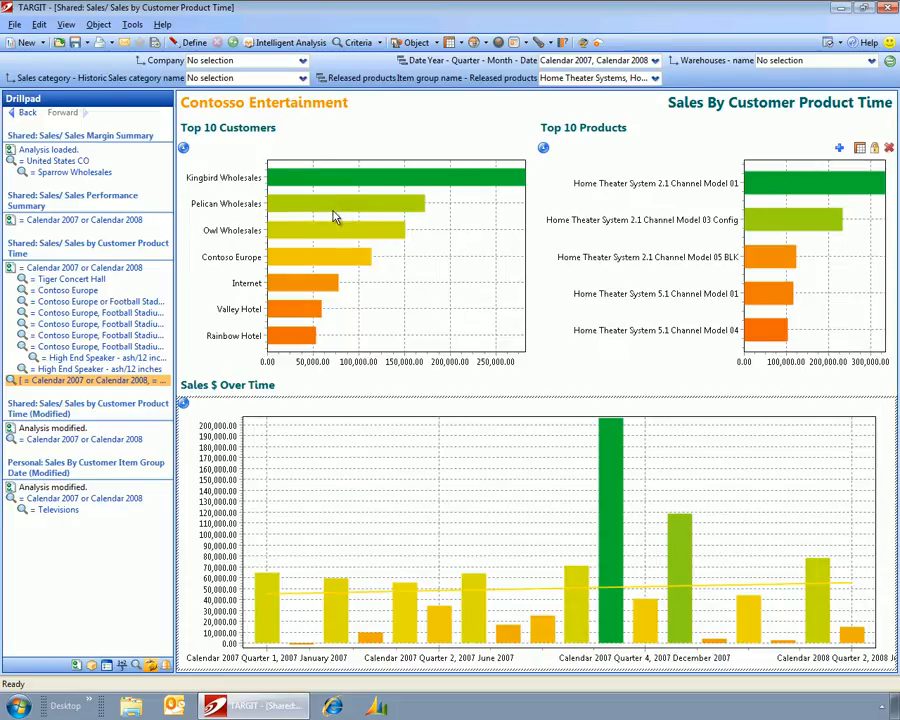
mouse_move(322, 212)
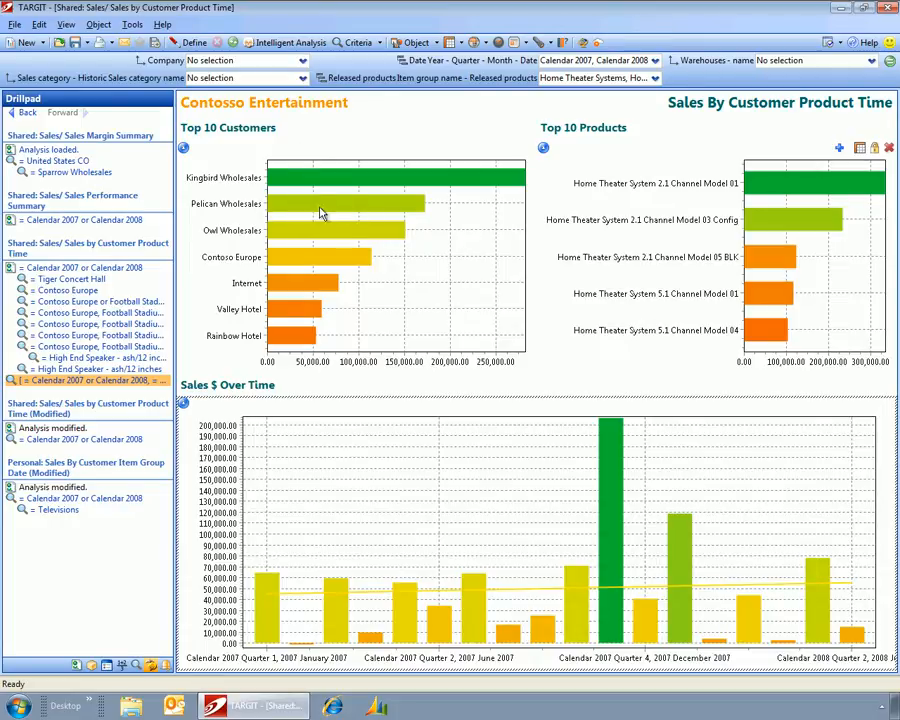
Step: Create a daily alert for Pelican Wholesales' invoice line amount changes, reviewing schedule and delivery
right_click(305, 211)
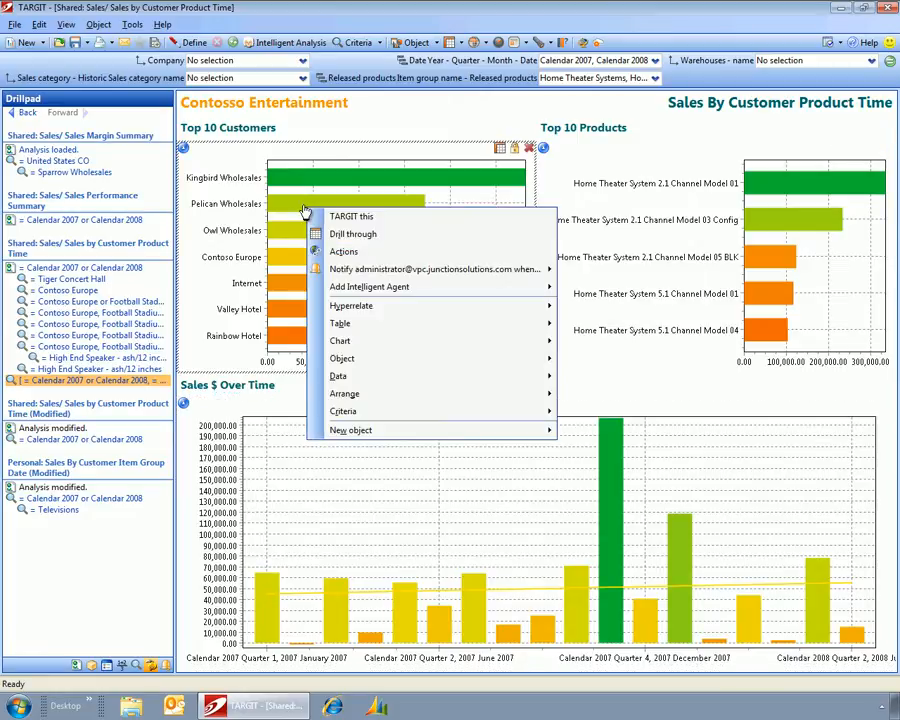
mouse_move(343, 251)
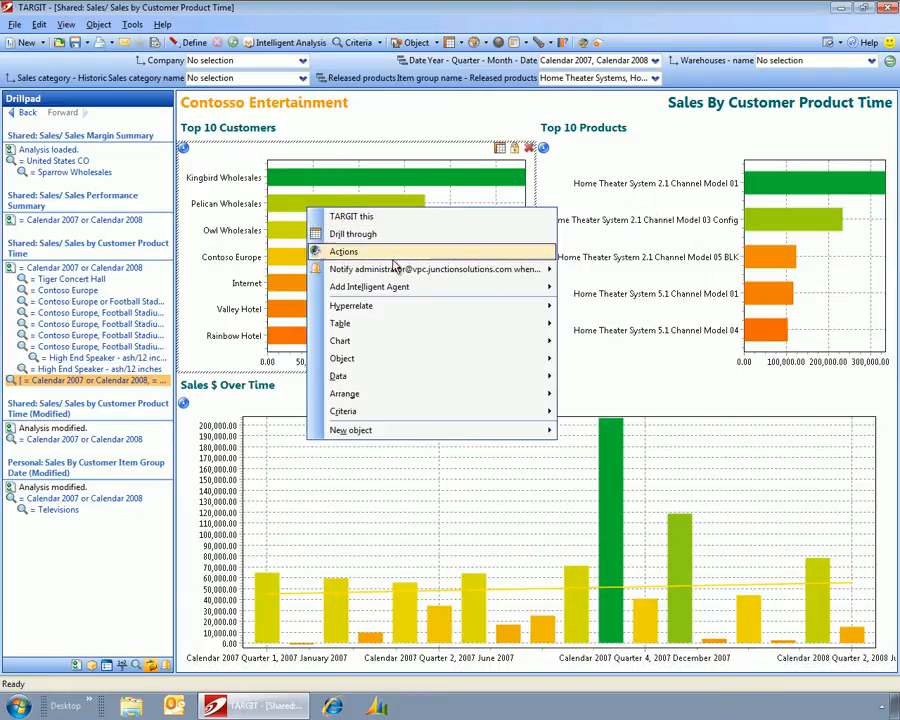
mouse_move(435, 269)
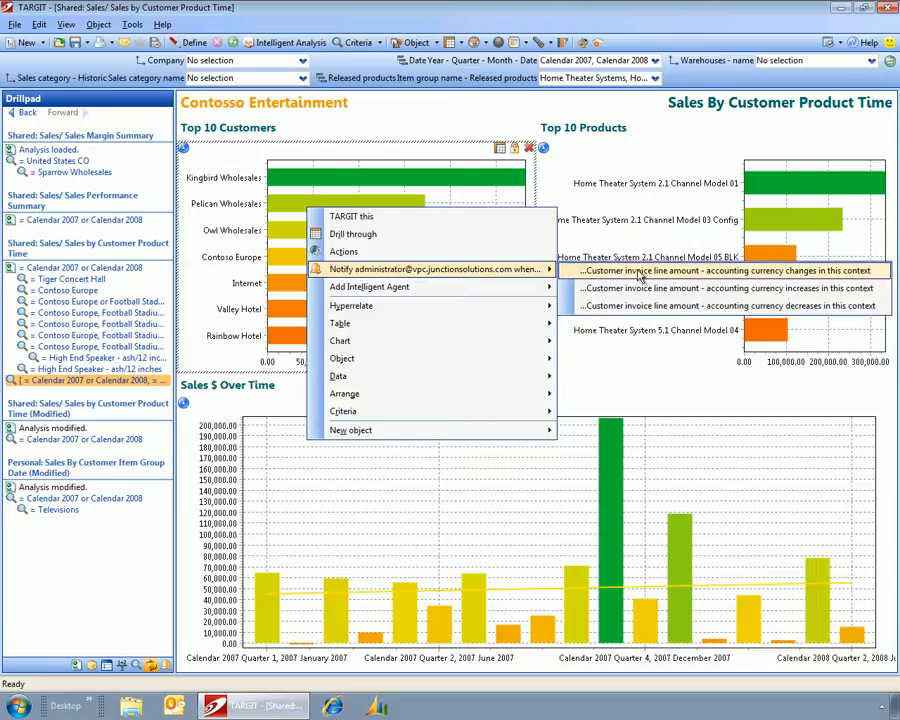
left_click(732, 270)
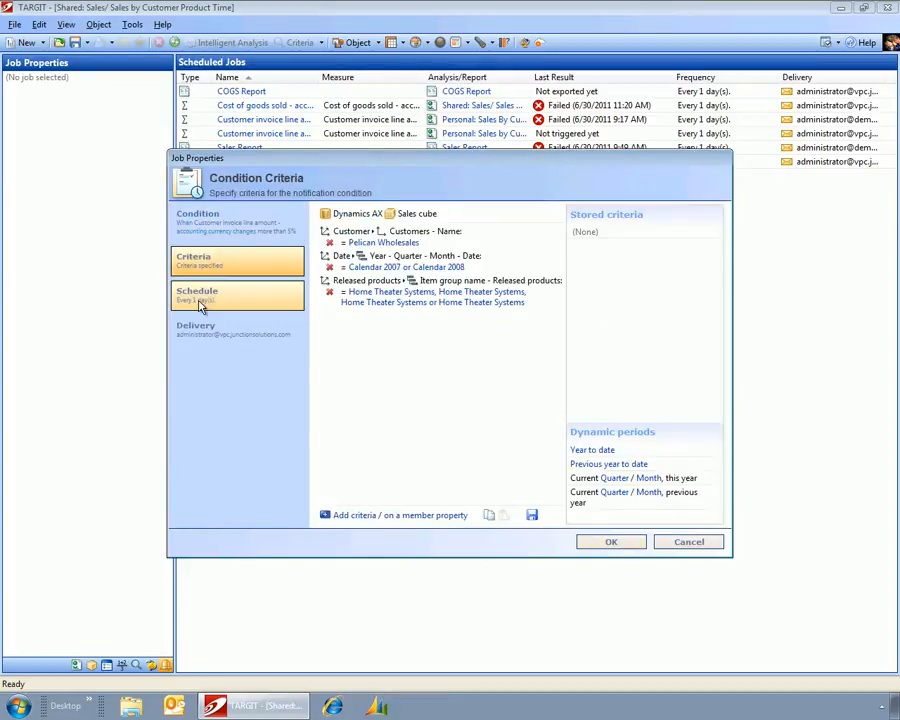
left_click(237, 295)
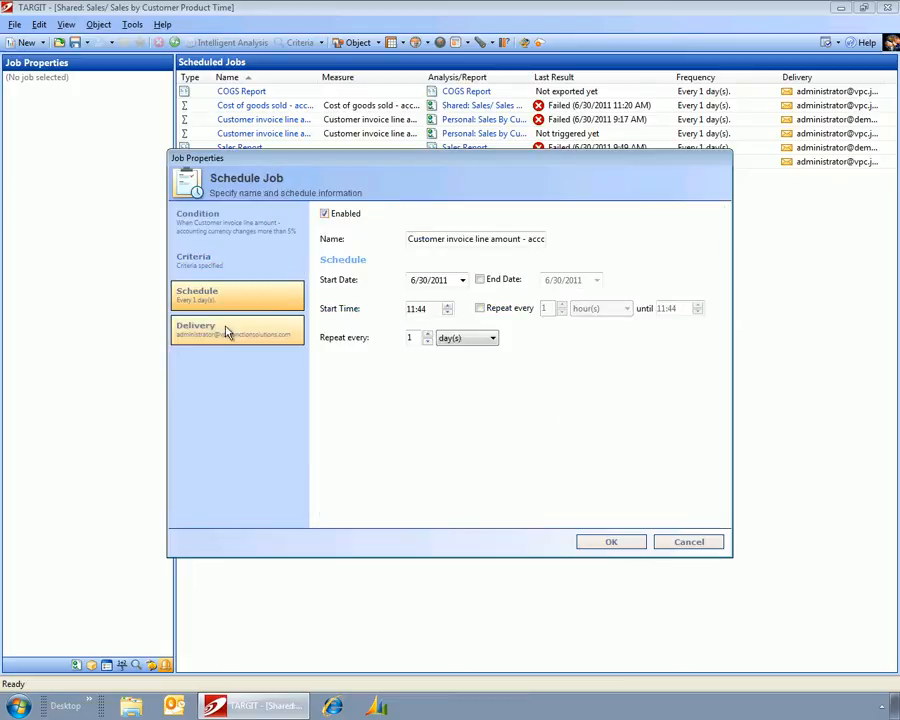
left_click(237, 325)
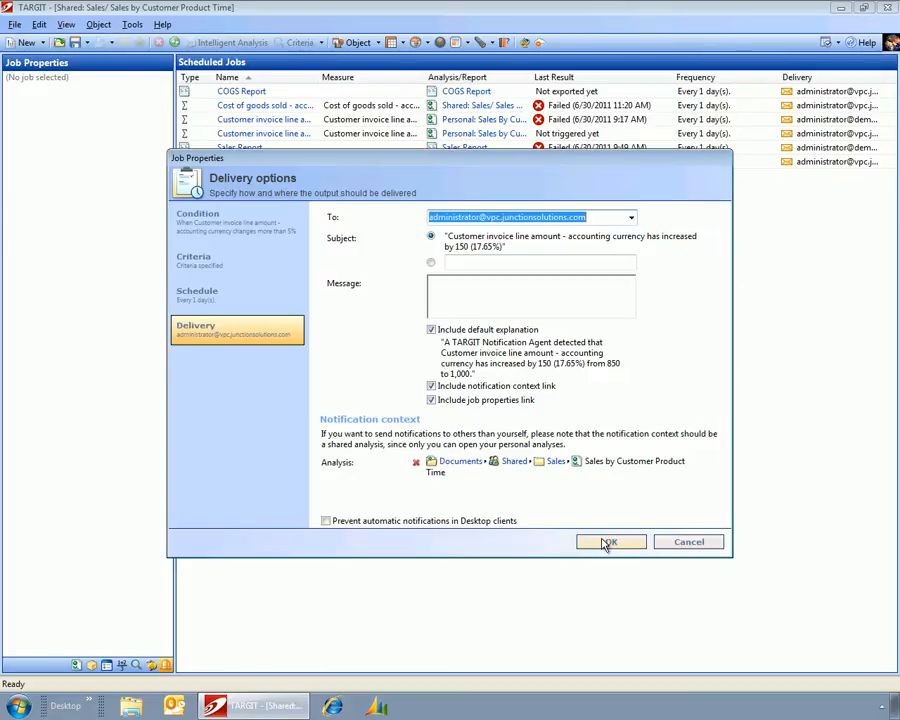
left_click(610, 542)
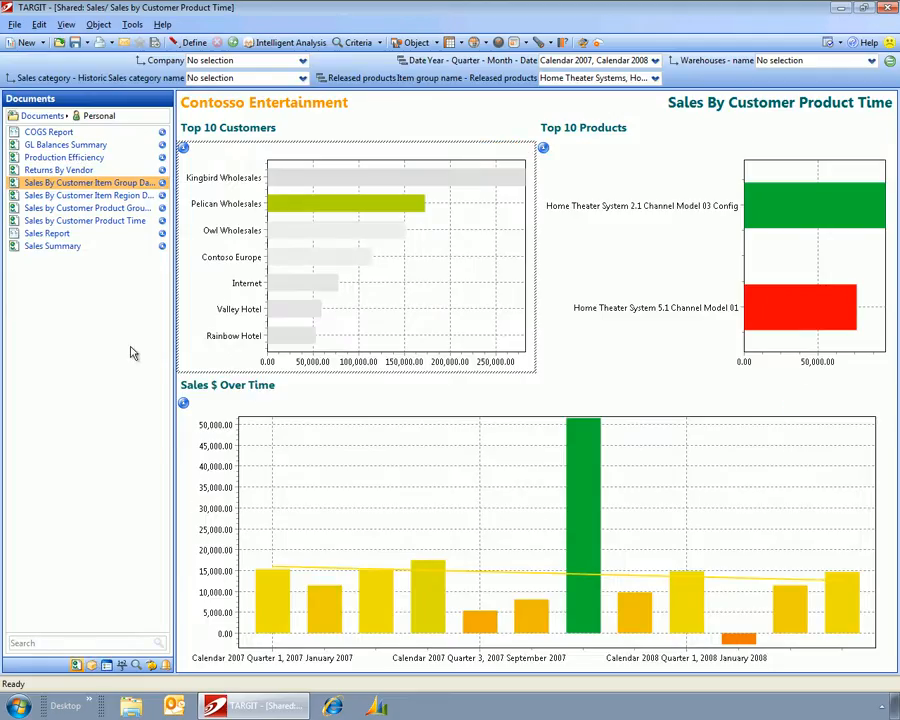
mouse_move(772, 302)
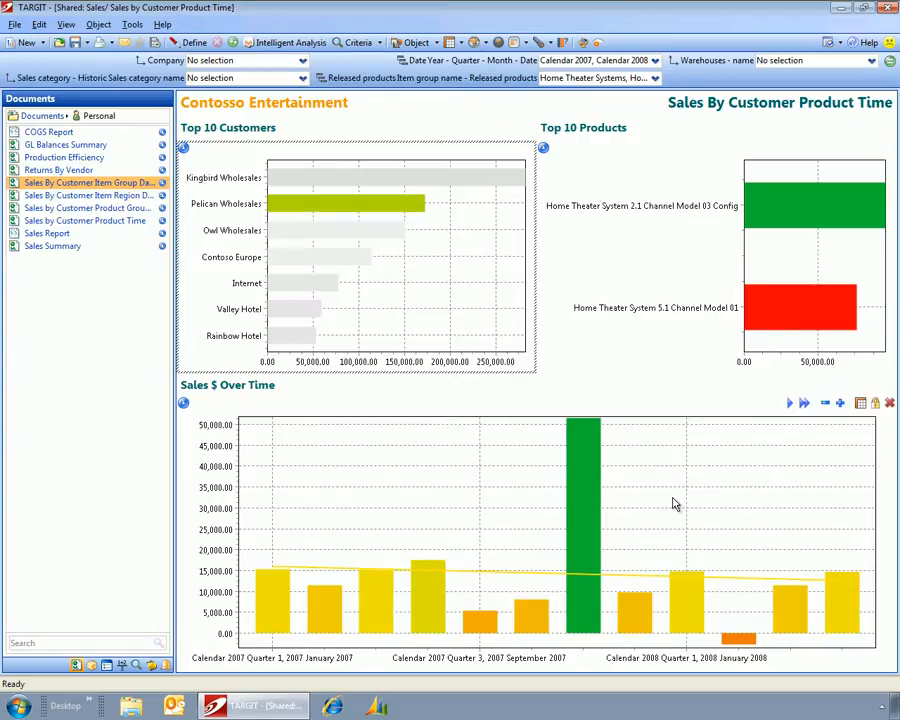
Step: Start a new analysis from the TARGIT start page
left_click(27, 42)
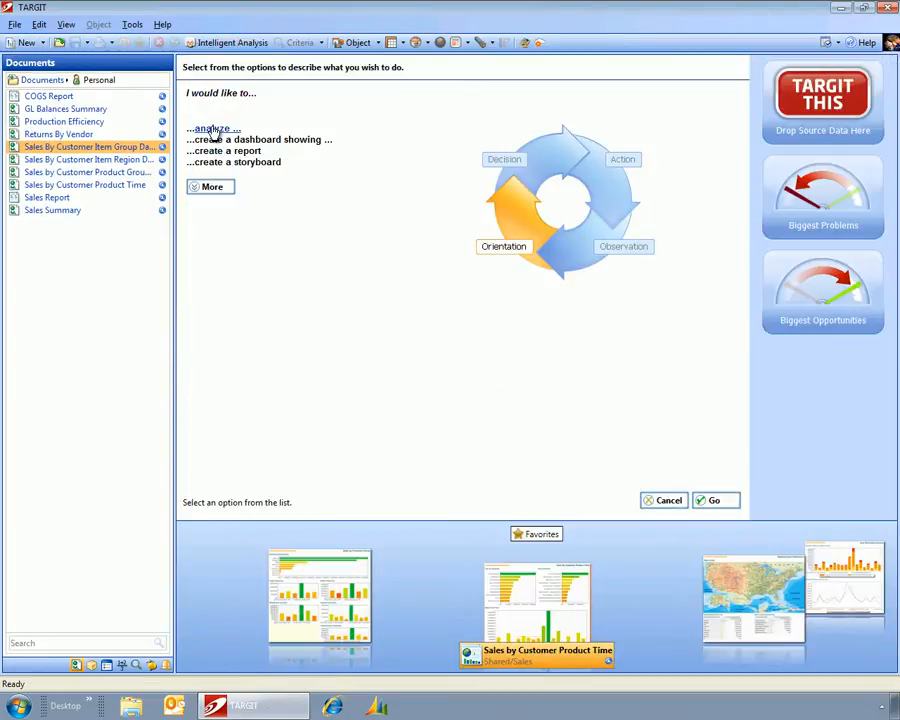
Step: Analyze customer invoice line amount by customer group, item group and Year-Quarter-Month-Date
left_click(212, 128)
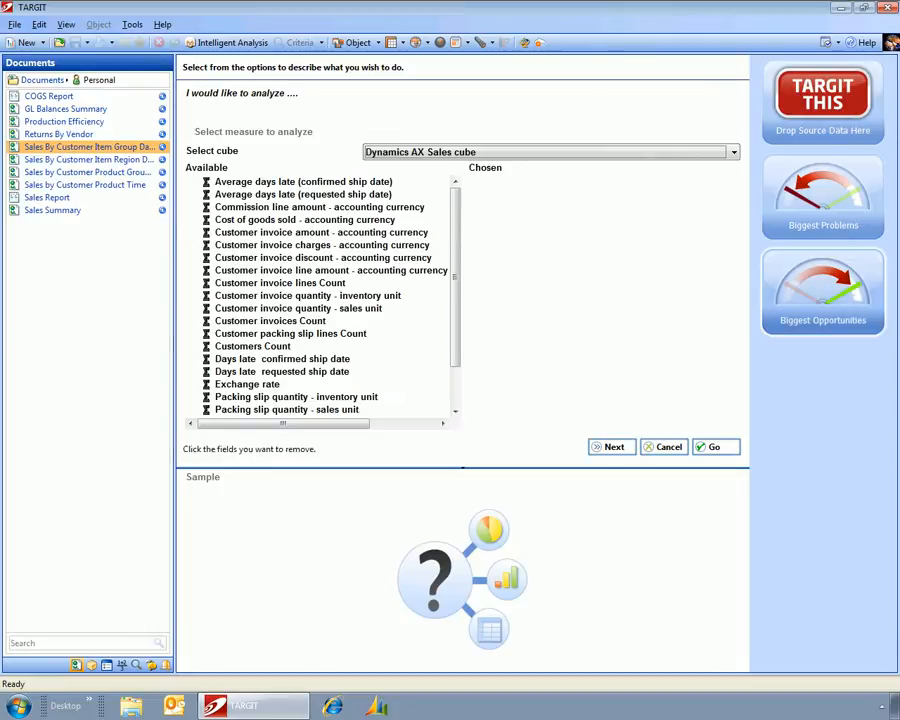
mouse_move(340, 213)
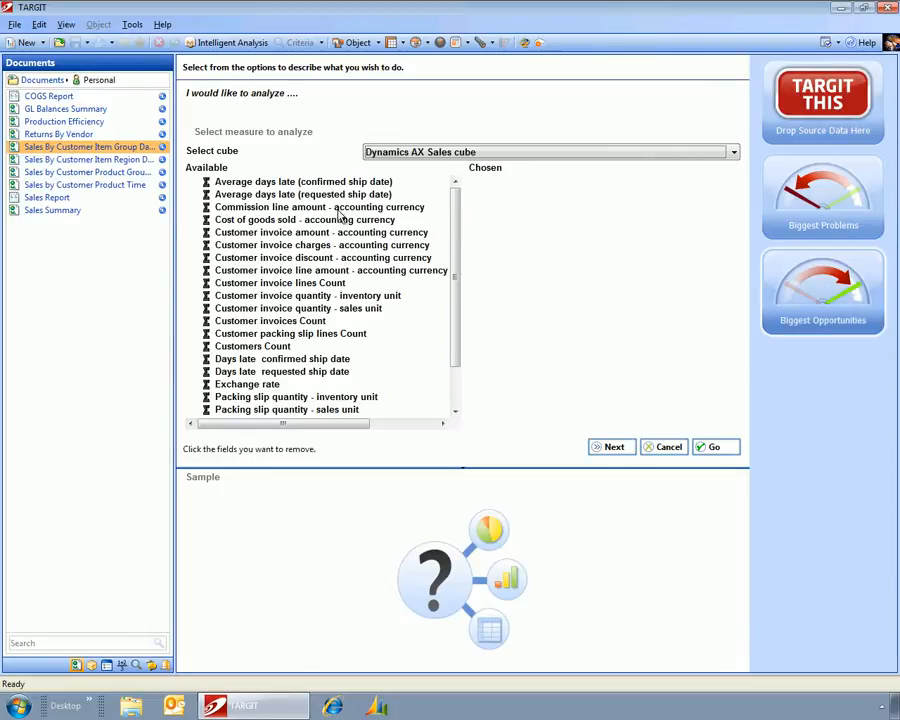
mouse_move(330, 333)
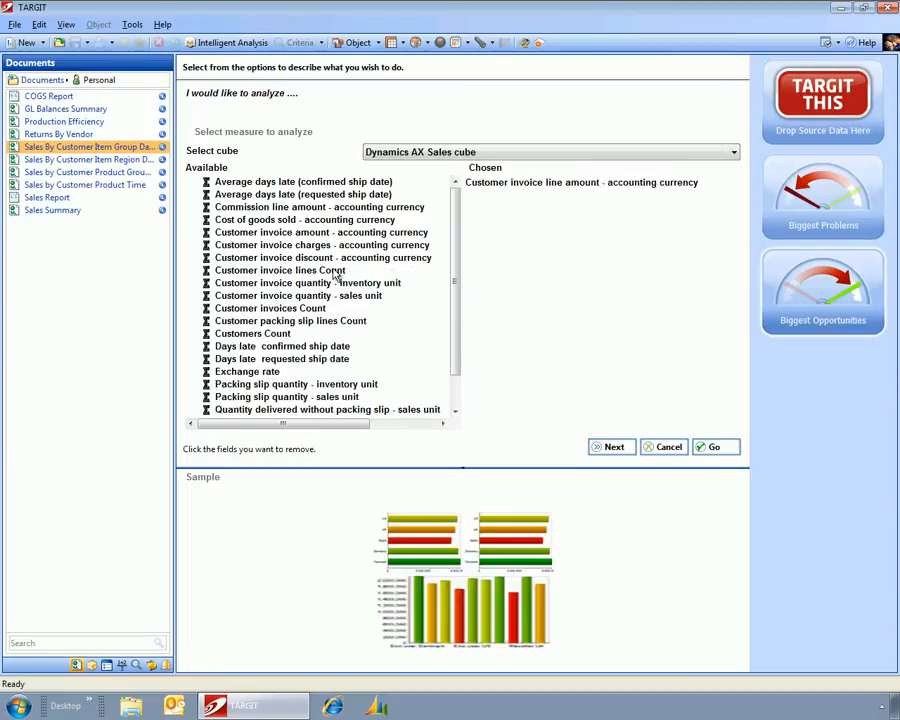
left_click(611, 447)
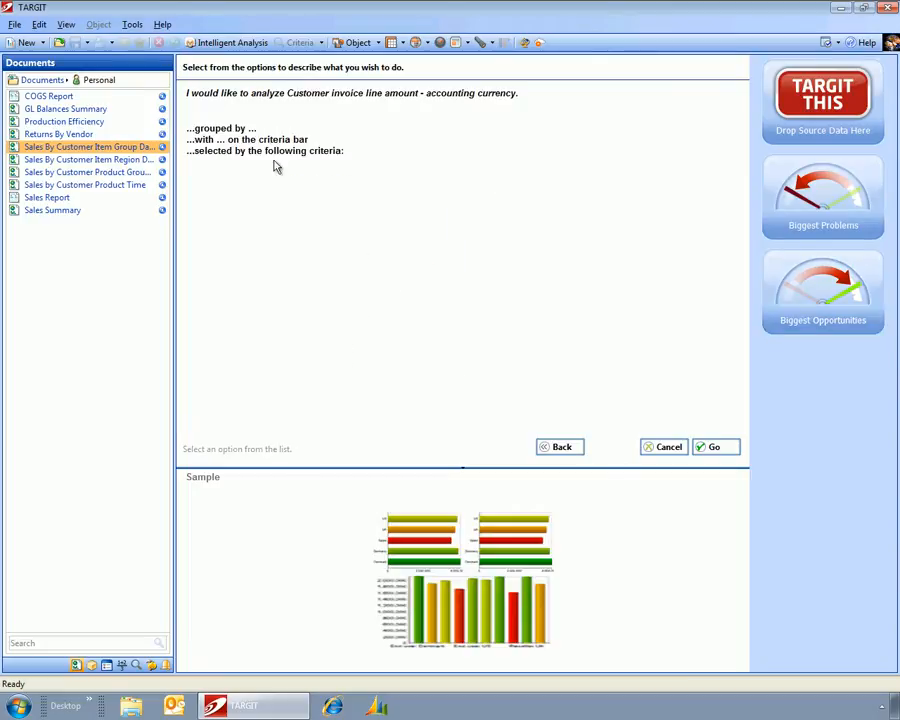
left_click(220, 128)
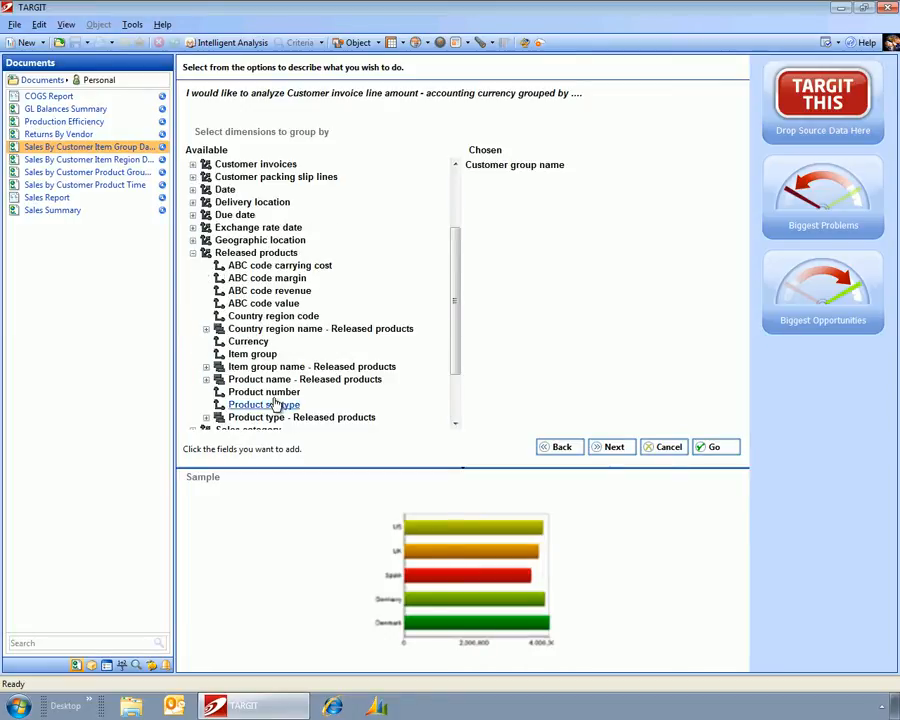
mouse_move(316, 417)
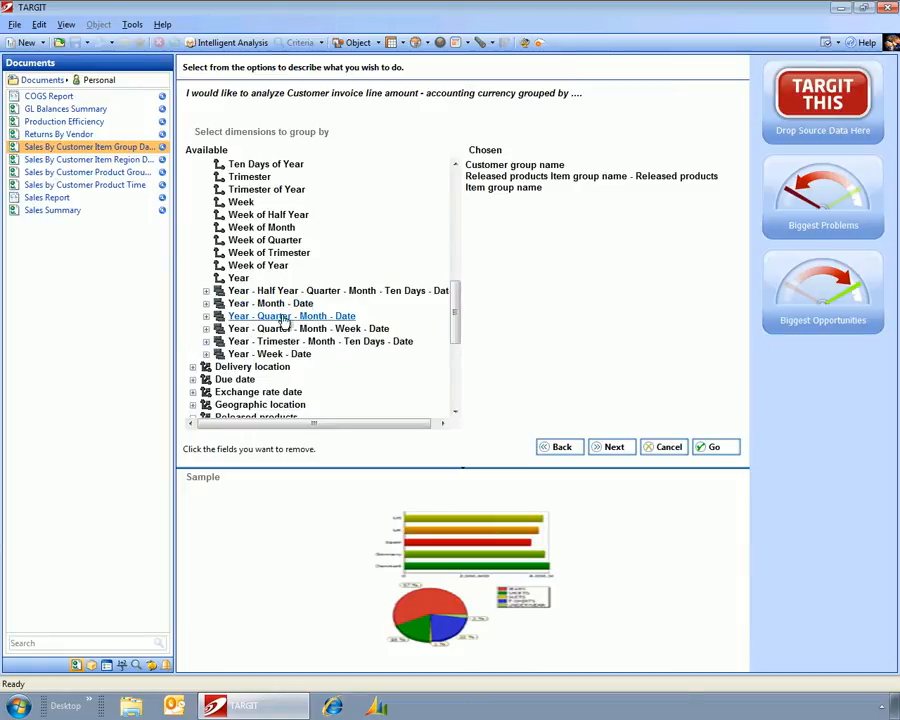
left_click(714, 446)
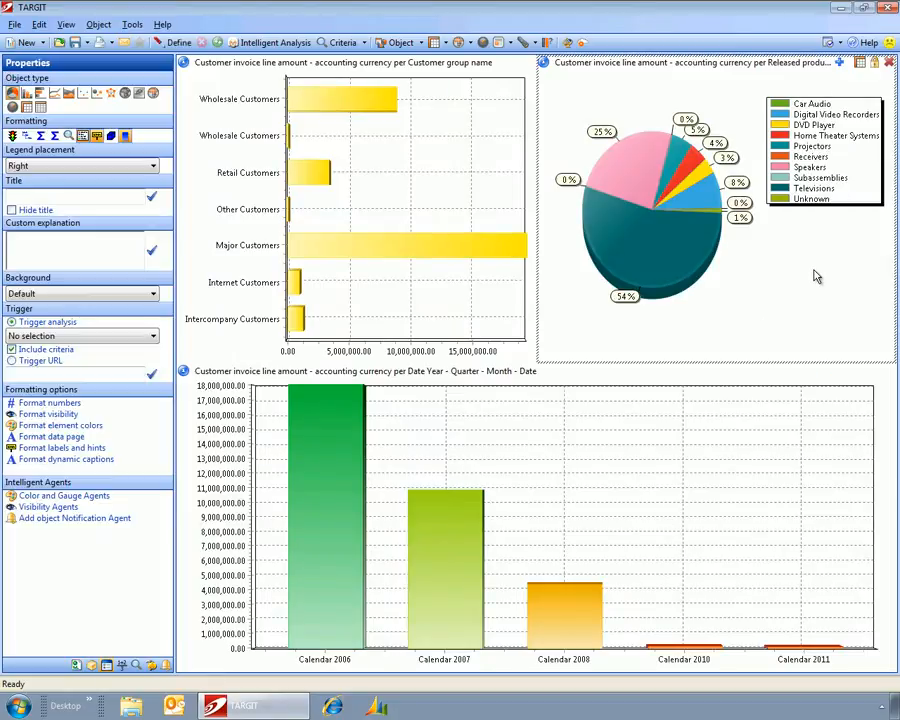
Step: Open the item group pie chart's options, then close the analysis without saving
right_click(817, 277)
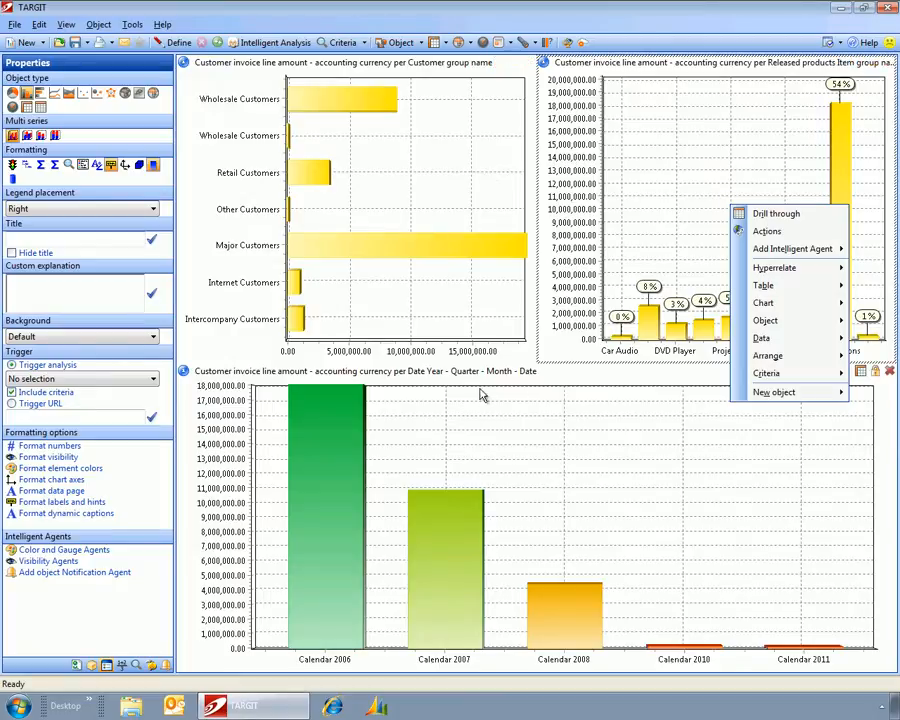
mouse_move(146, 167)
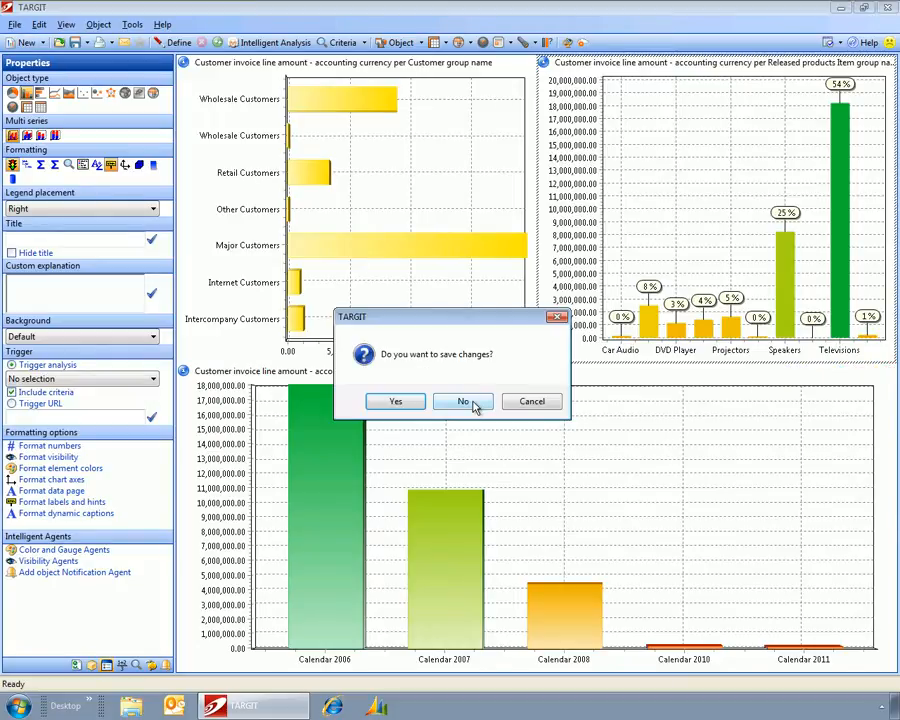
left_click(463, 401)
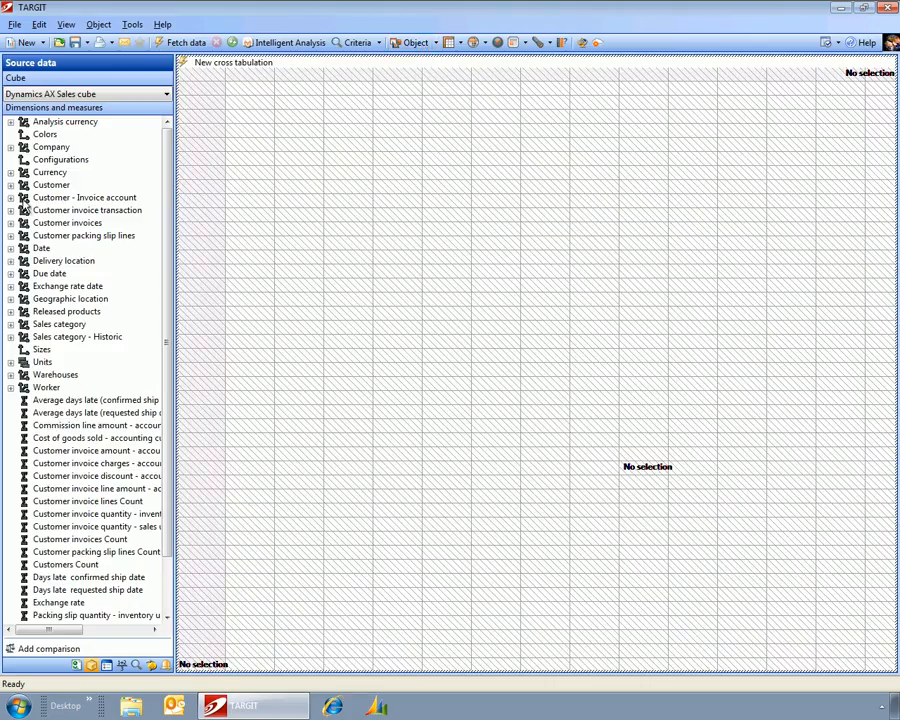
Step: Add 'Customer invoice amount - accounting currency' to the crosstab and fetch the data
left_click(10, 184)
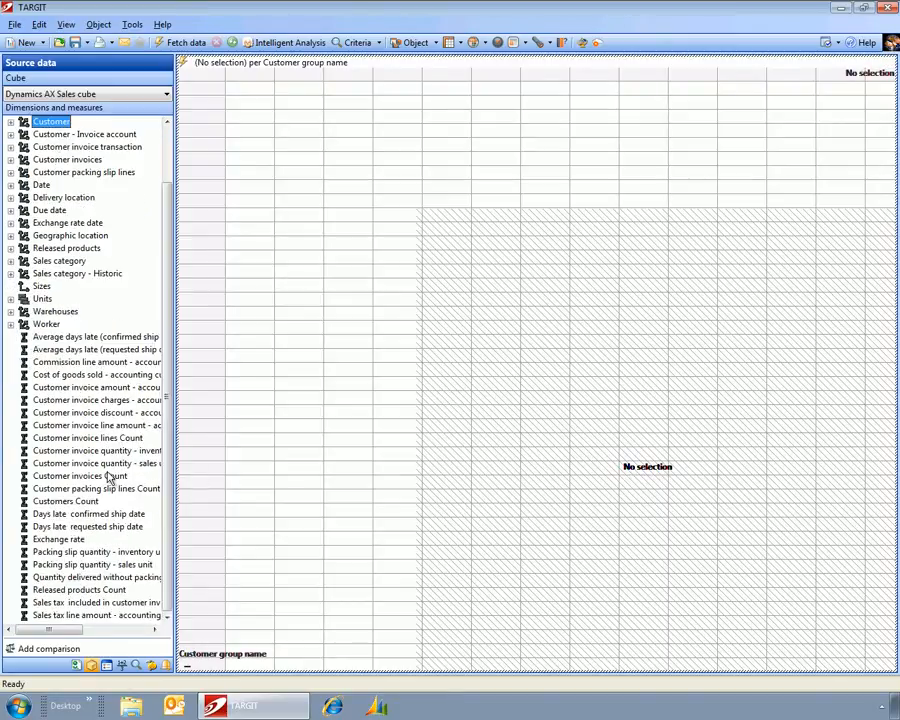
mouse_move(90, 400)
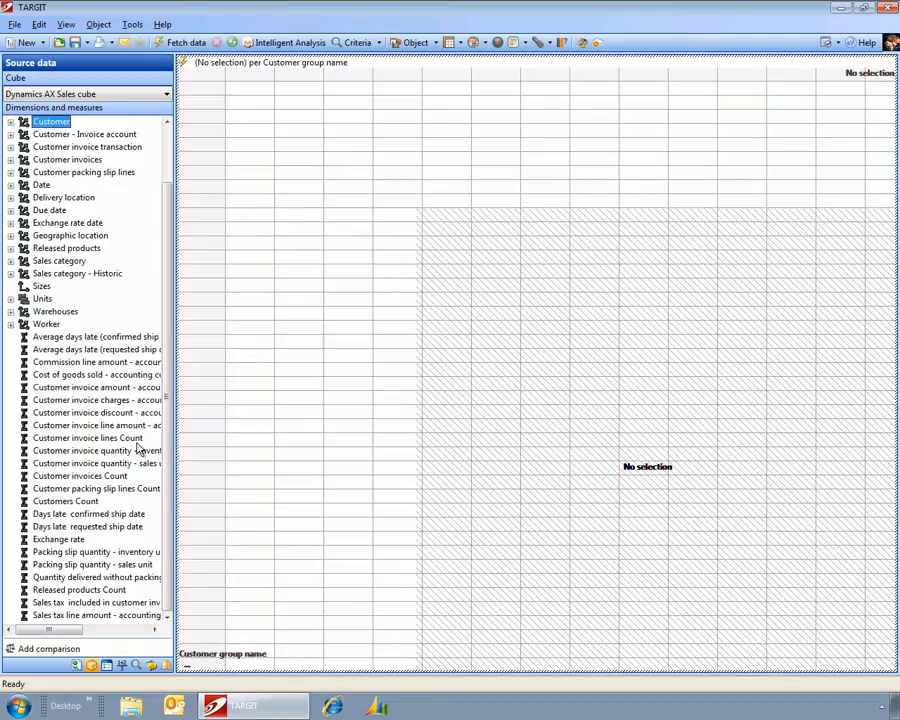
mouse_move(124, 431)
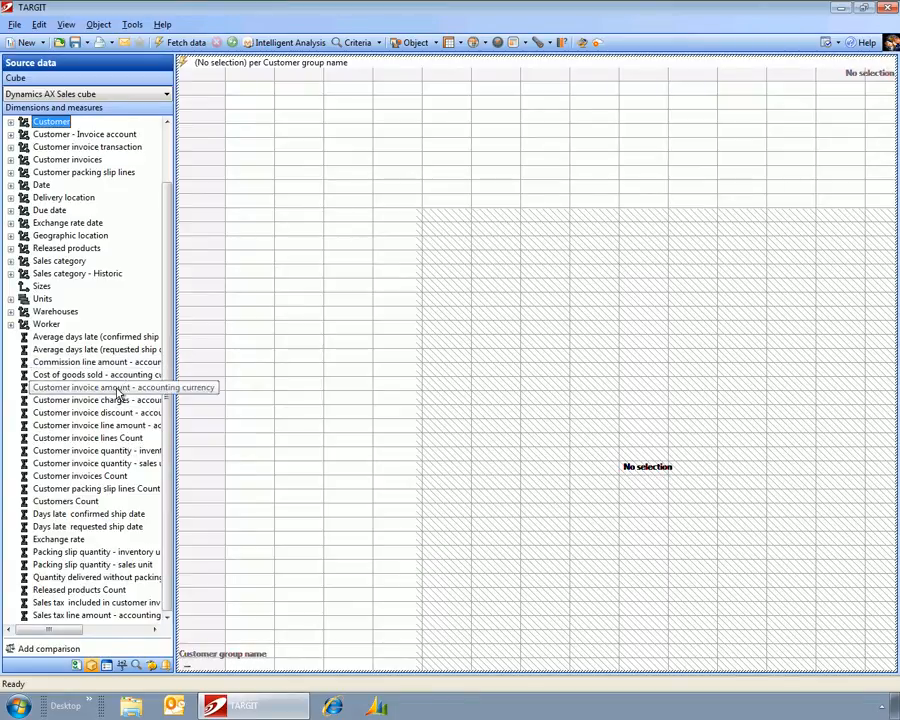
double_click(95, 387)
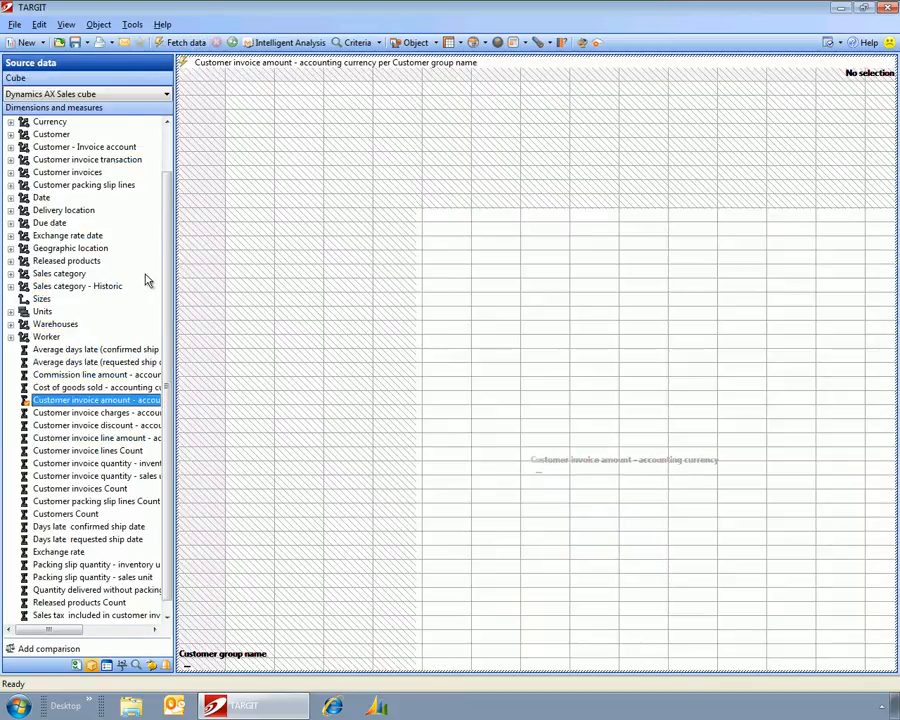
left_click(11, 196)
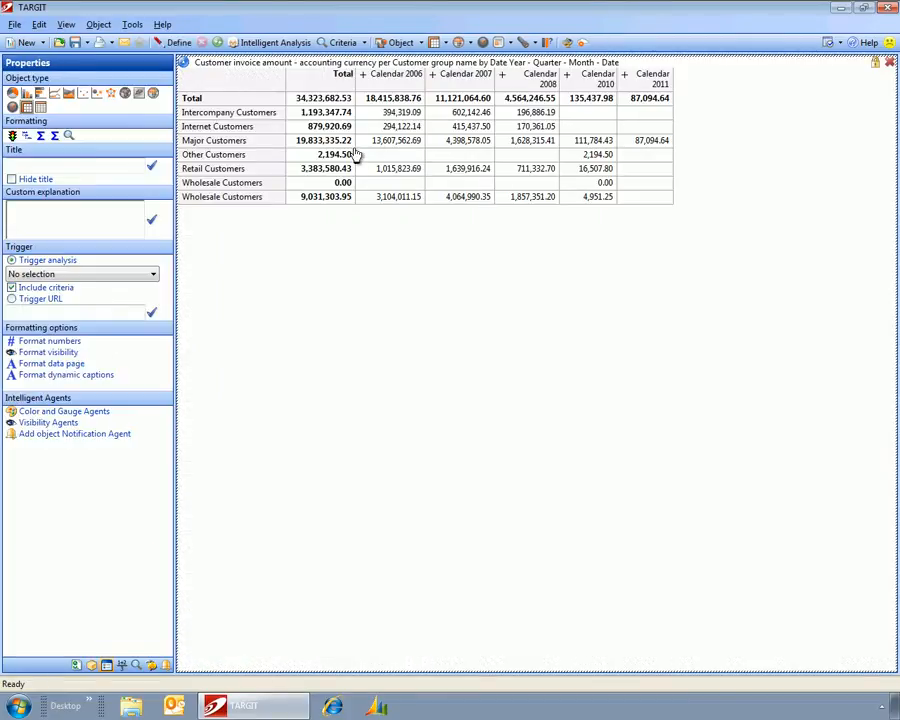
Step: Add Gauge intelligent agent bars to the crosstab values, then reopen its options menu
right_click(355, 140)
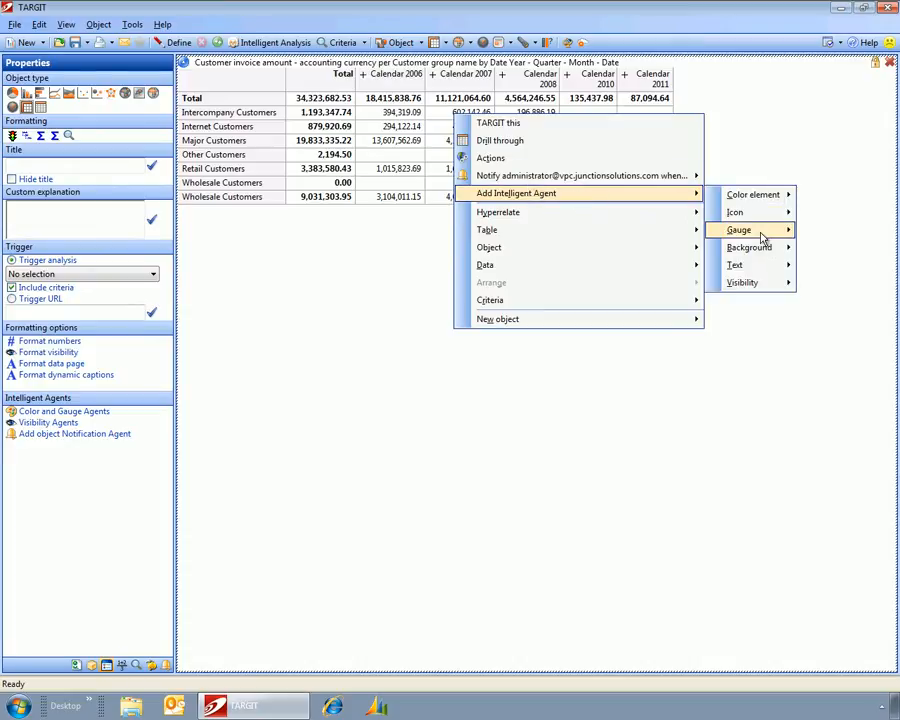
left_click(742, 229)
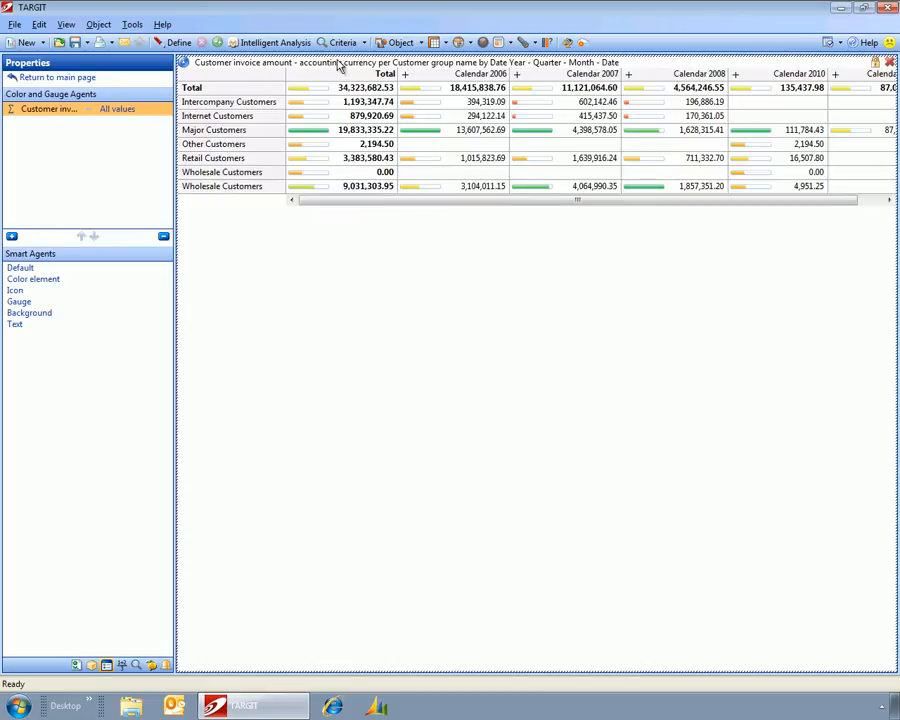
right_click(350, 120)
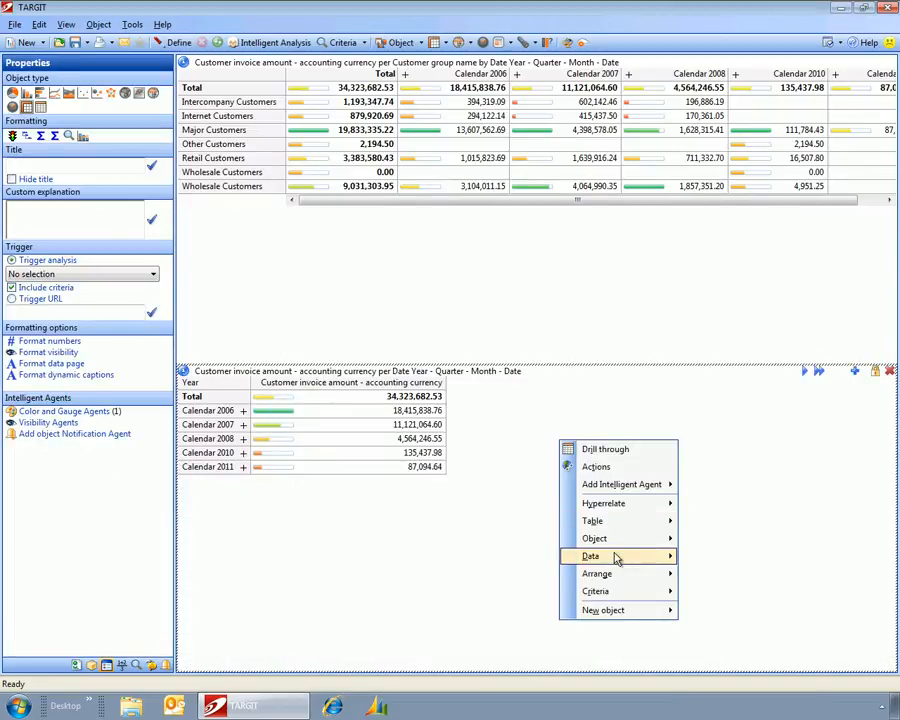
Step: Turn the yearly invoice table into a line chart, then close the analysis unsaved
left_click(594, 538)
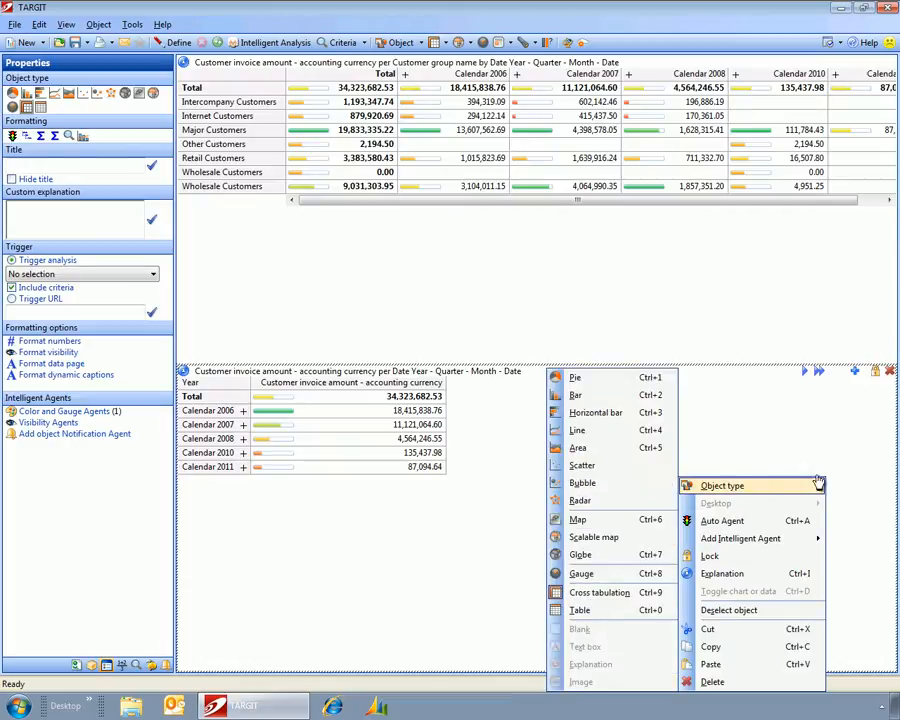
left_click(577, 430)
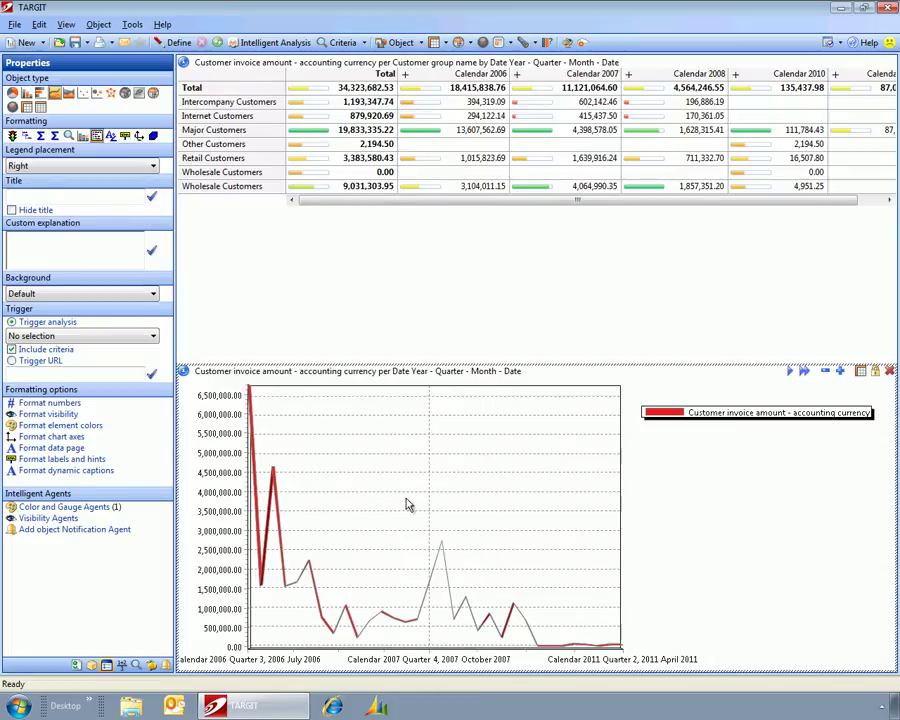
mouse_move(478, 474)
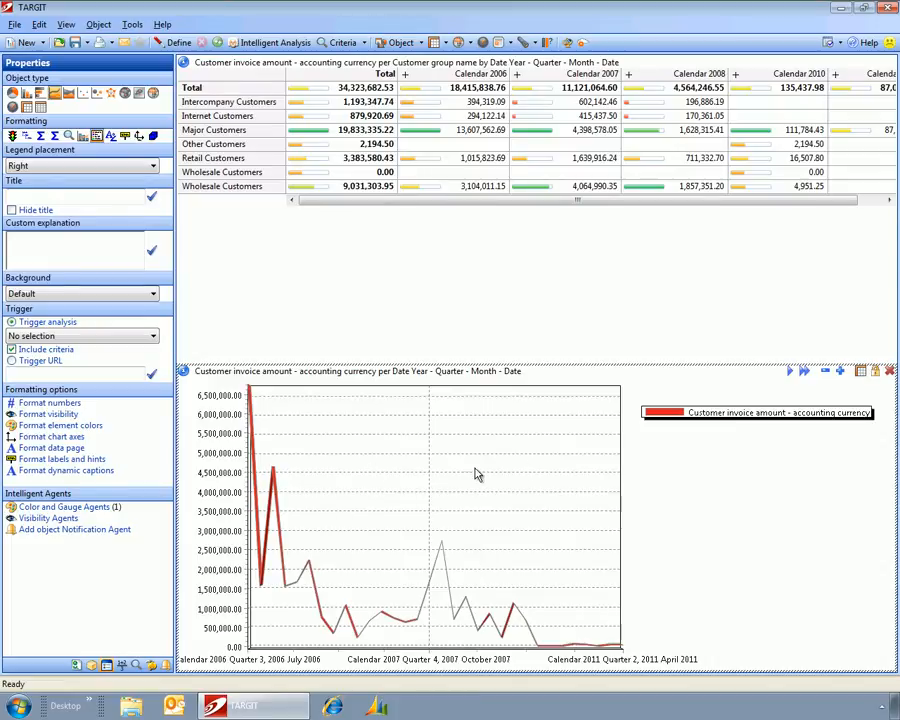
mouse_move(467, 456)
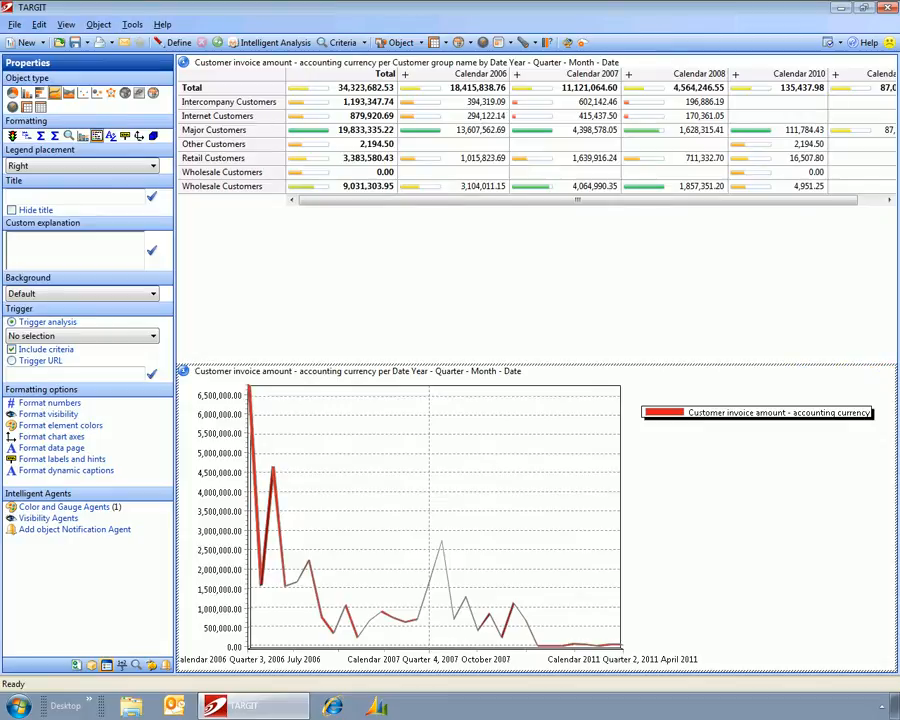
mouse_move(521, 286)
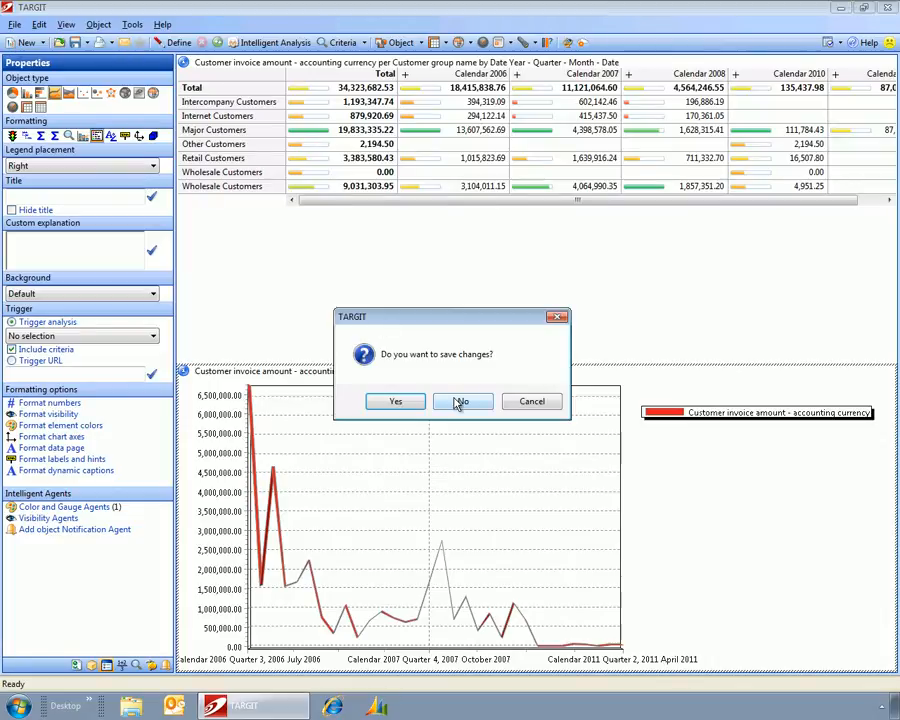
left_click(462, 401)
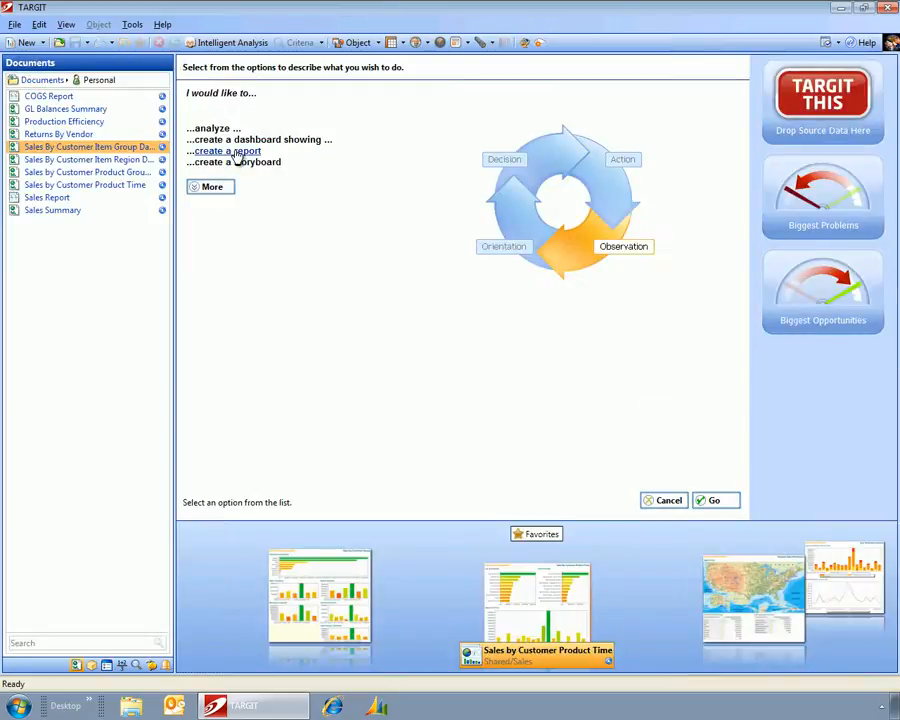
Step: Build a report showing Customer Customers - Name and Average days late (confirmed ship date)
left_click(225, 150)
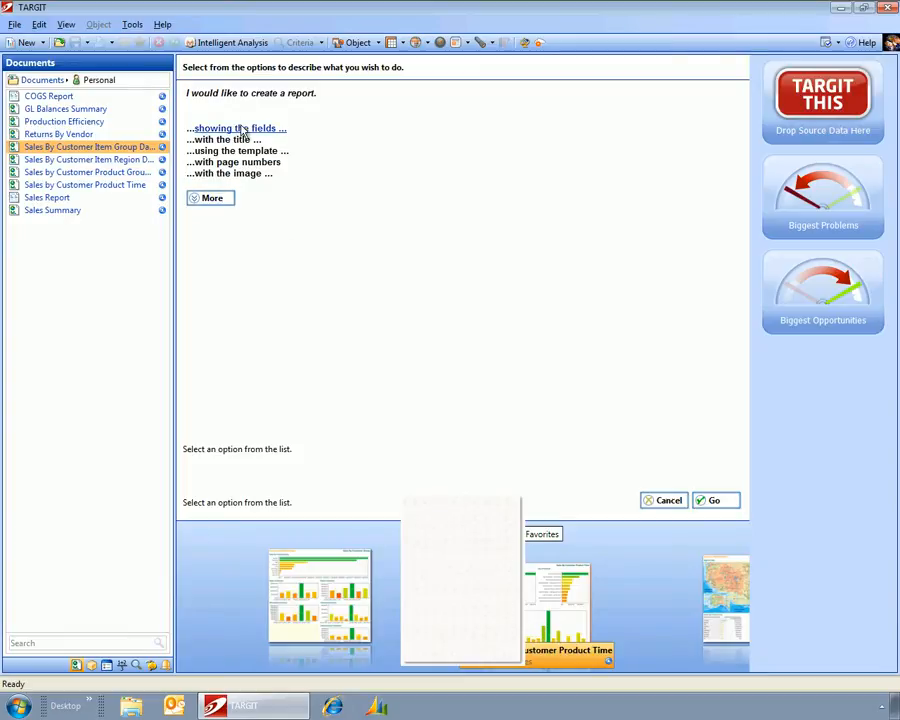
left_click(235, 128)
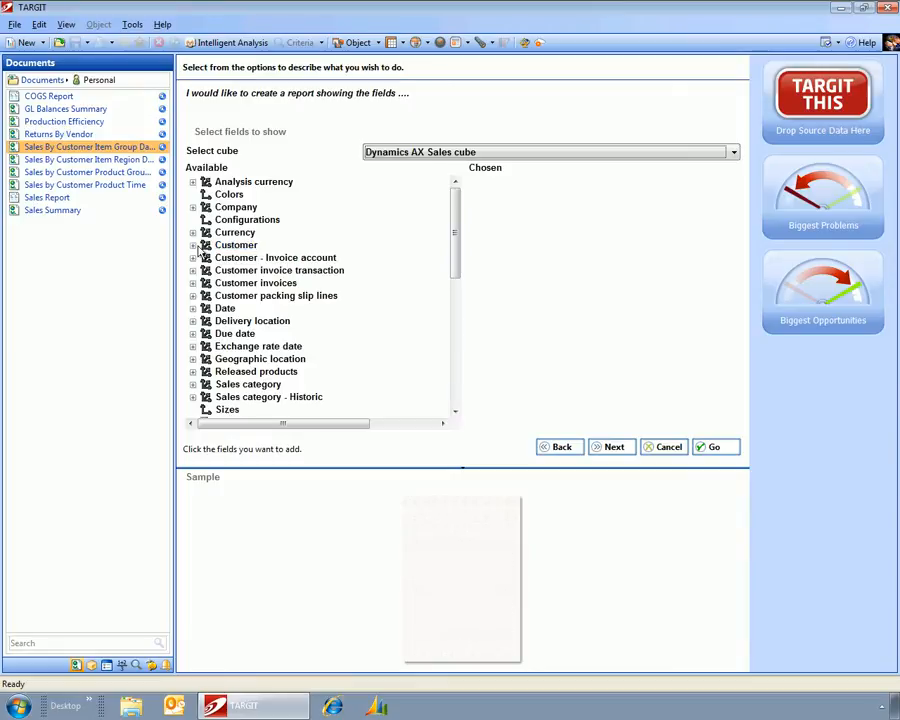
left_click(193, 245)
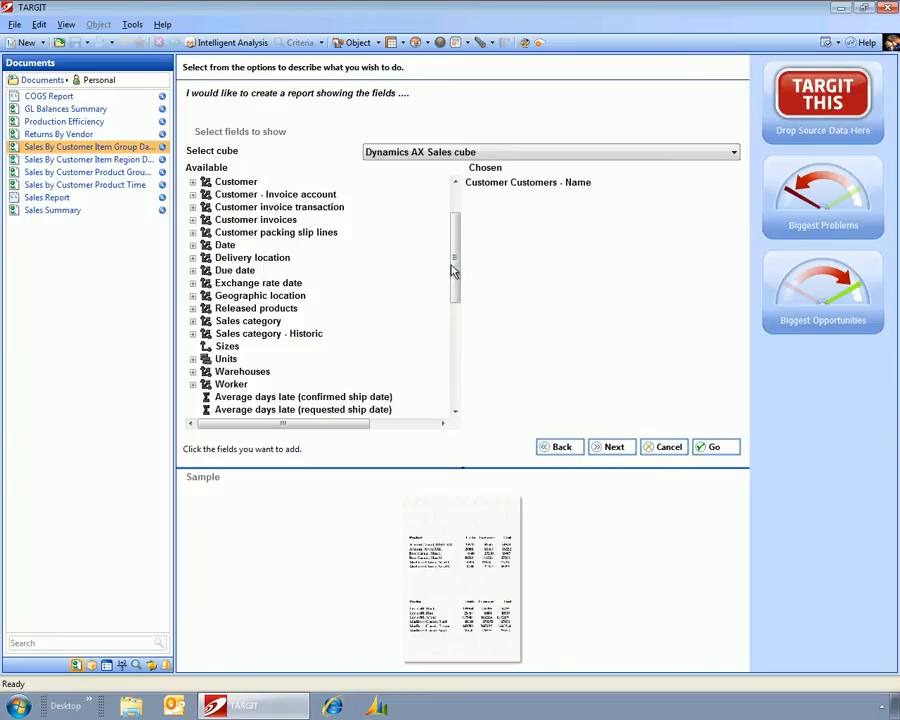
scroll("down", 3)
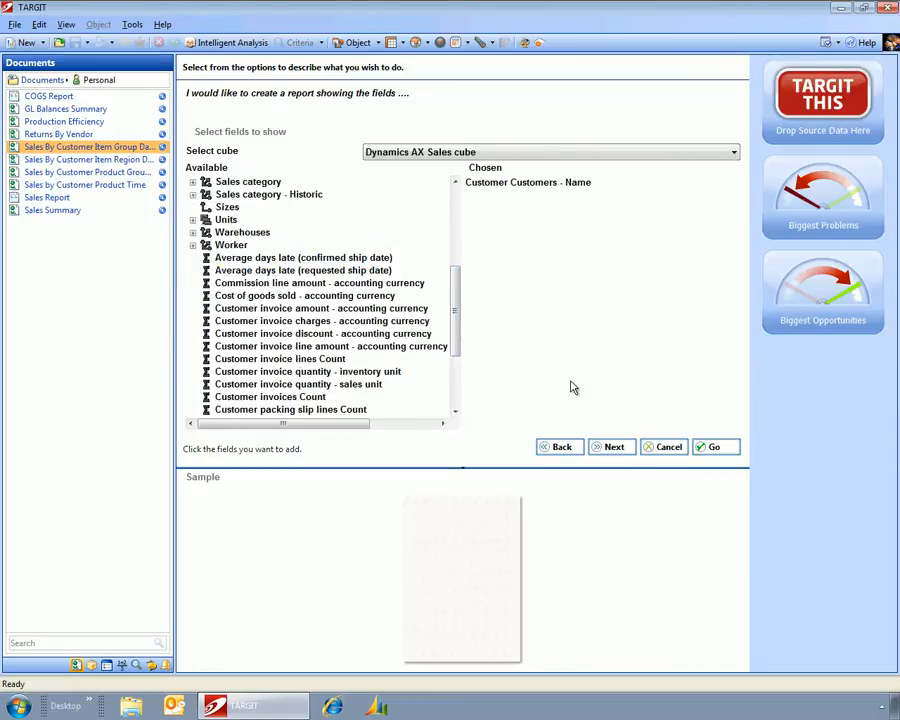
left_click(303, 257)
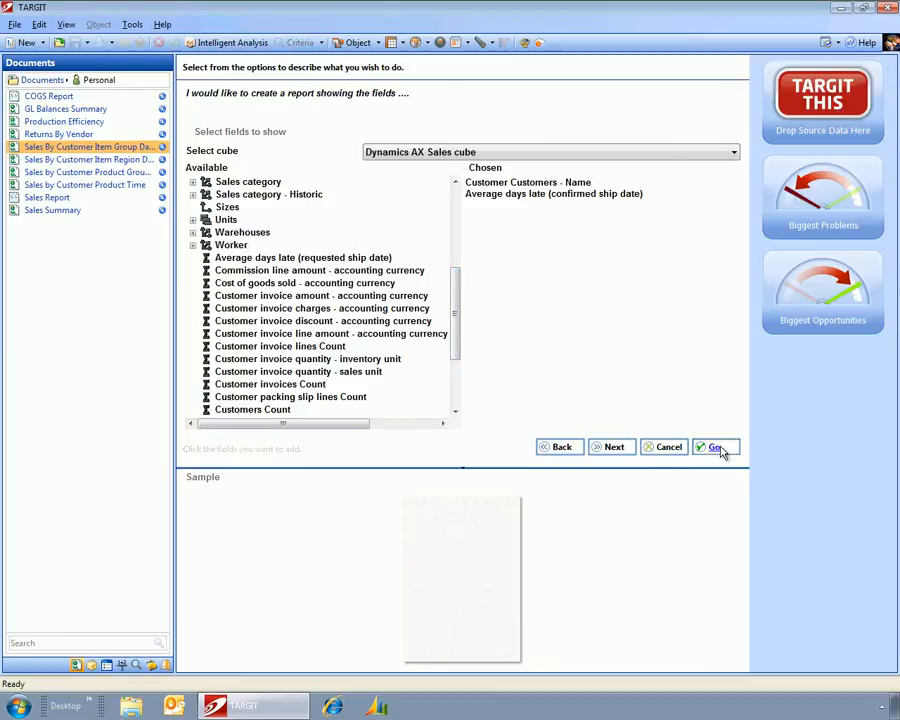
left_click(714, 446)
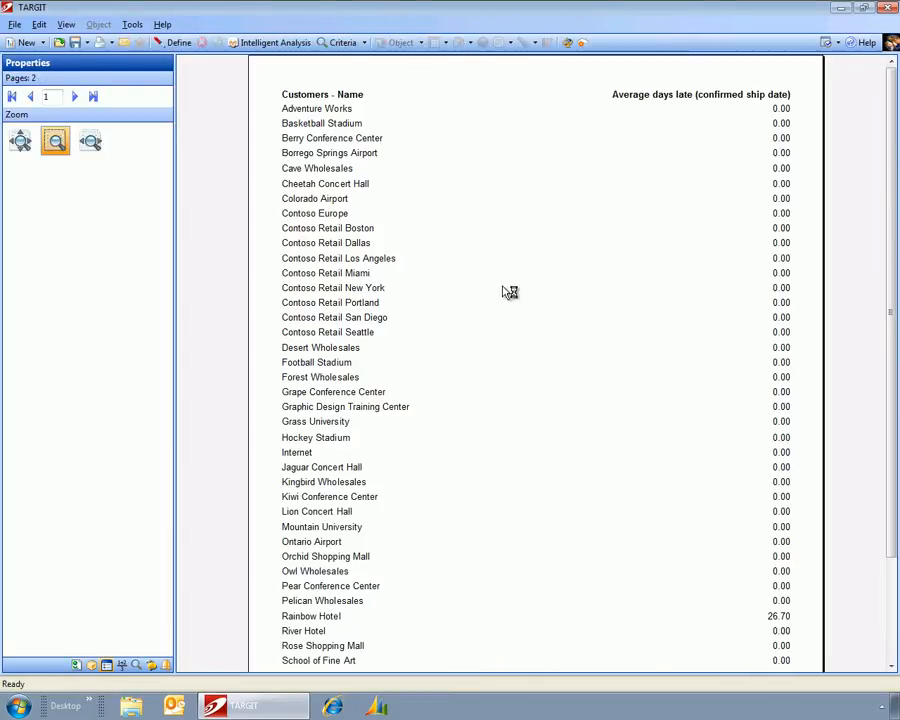
mouse_move(717, 310)
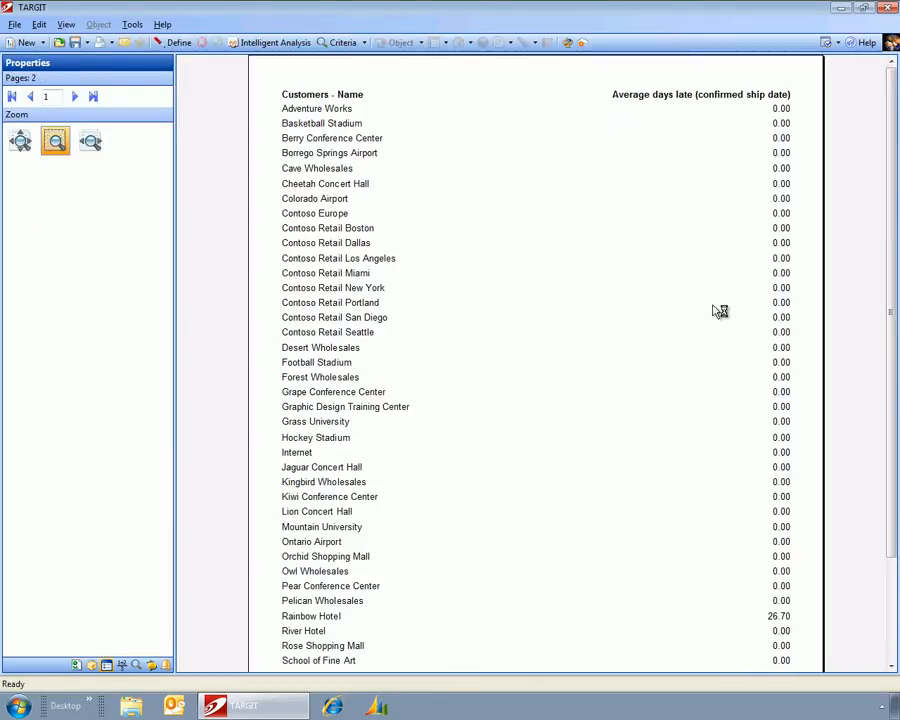
mouse_move(776, 631)
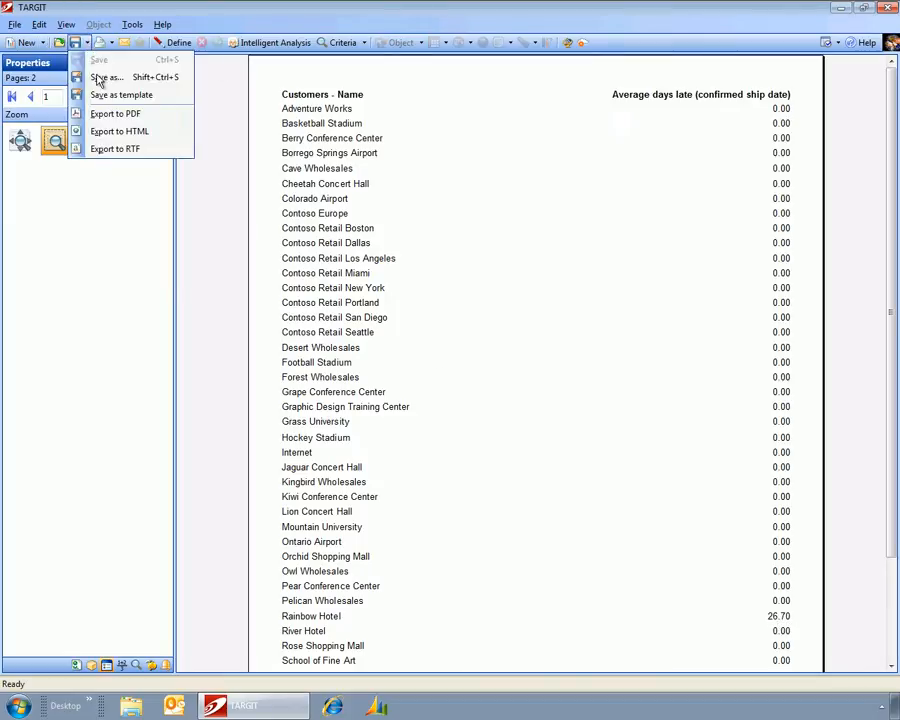
Step: Save the report as Customer Days Late Report in the Personal documents folder
left_click(103, 74)
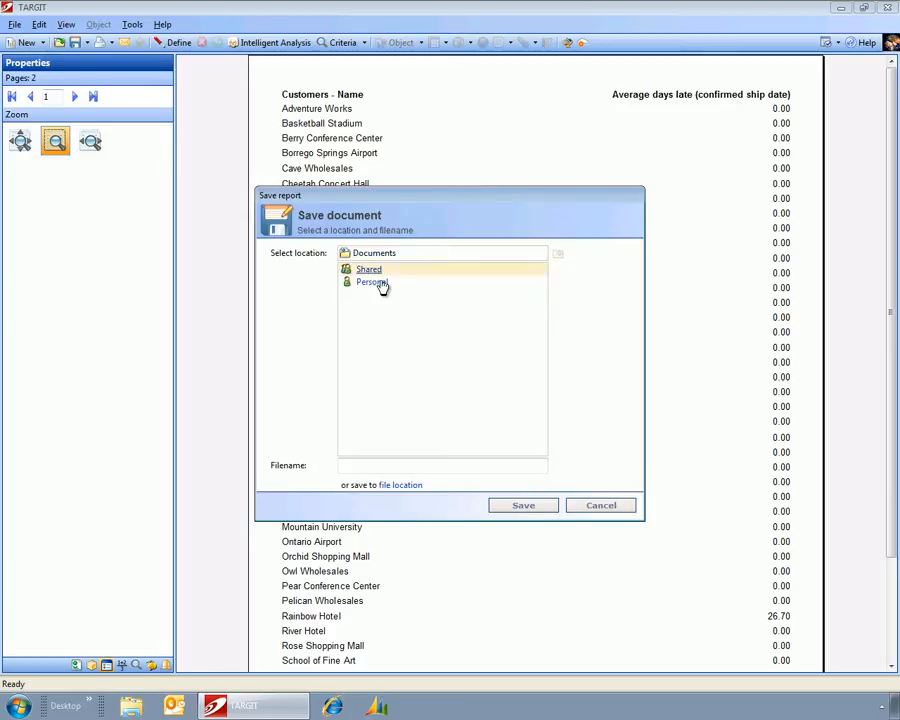
double_click(371, 282)
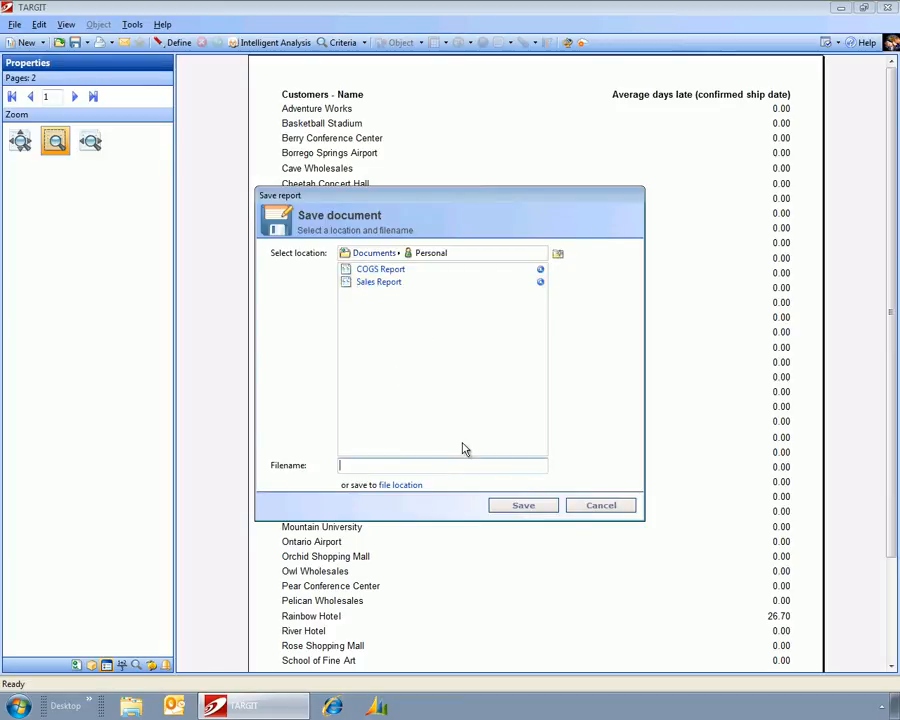
left_click(523, 505)
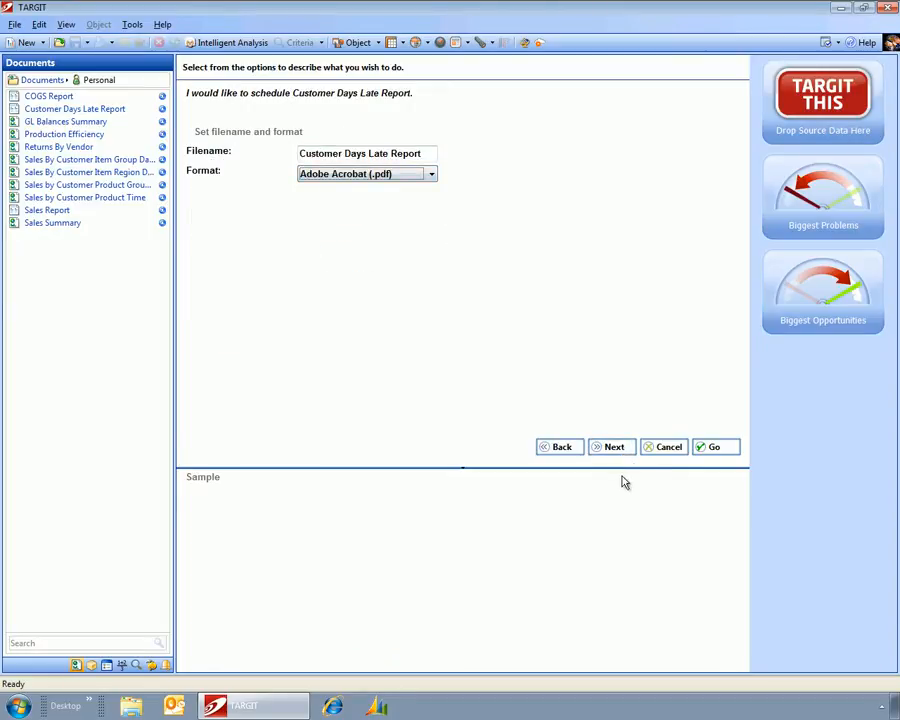
Step: Schedule daily email delivery with subject 'Days Late', starting 6/30/2011 at 6:00 AM
left_click(612, 446)
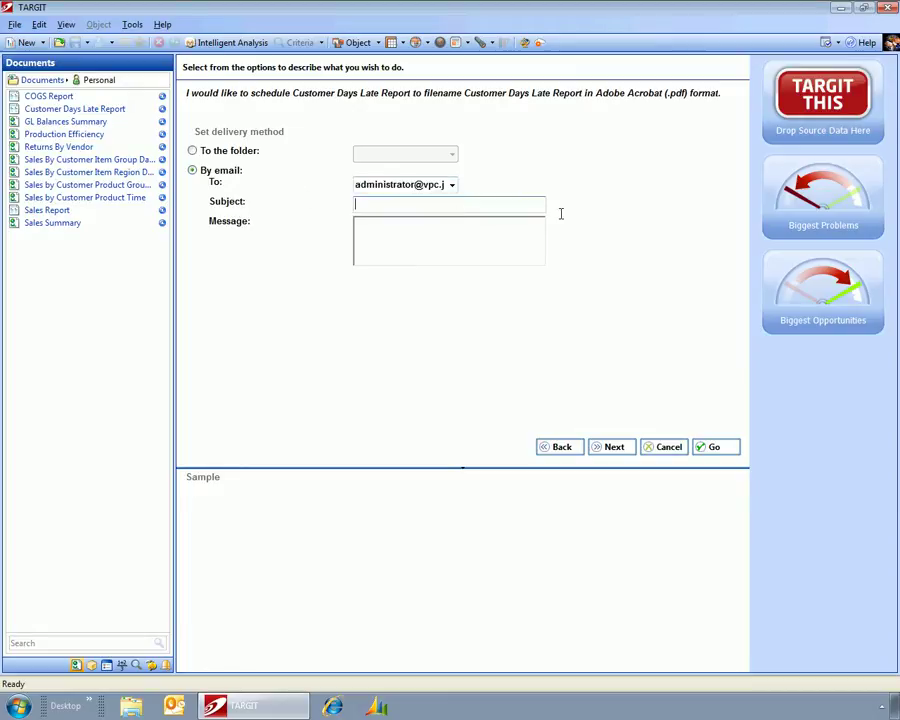
type("Days Late")
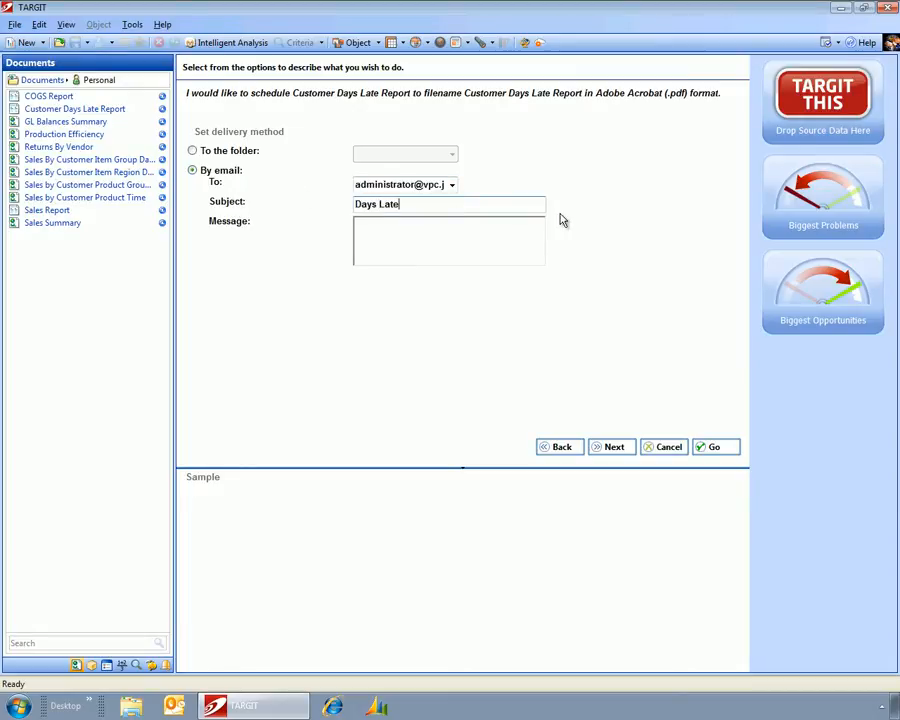
left_click(611, 446)
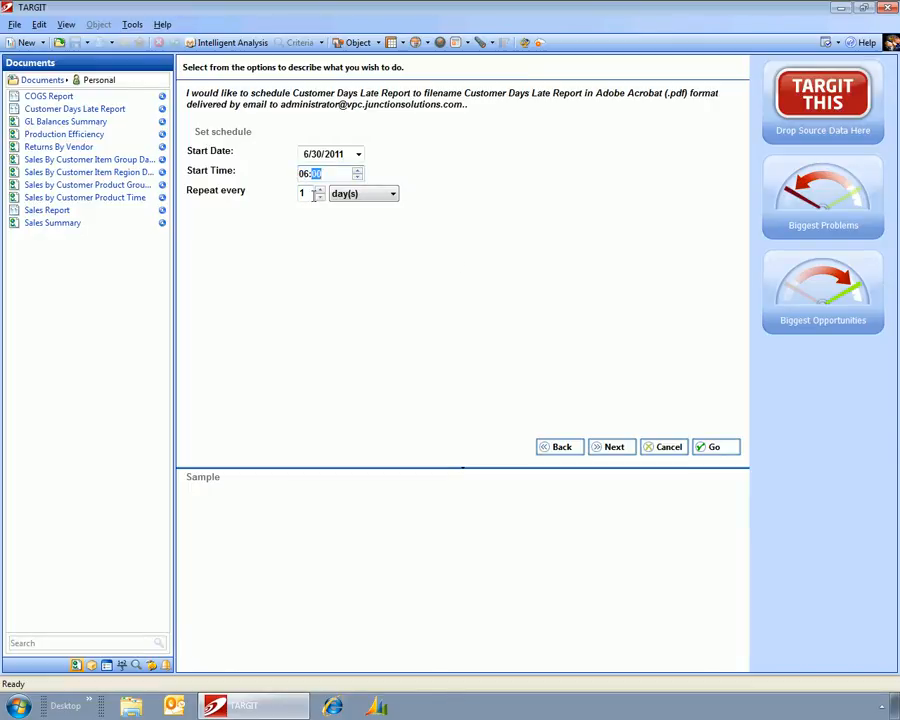
mouse_move(615, 453)
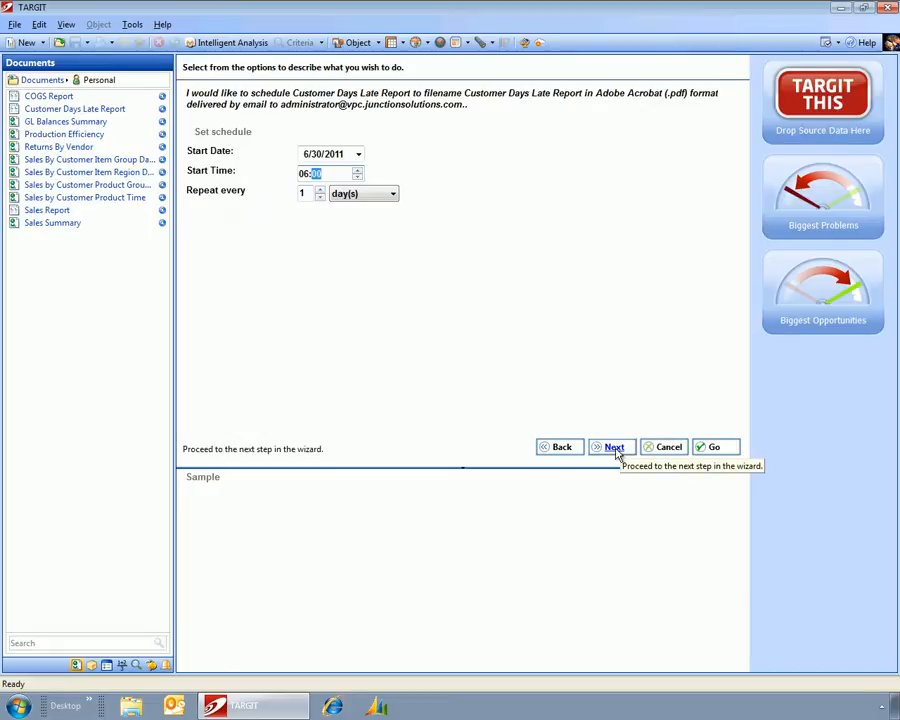
left_click(614, 446)
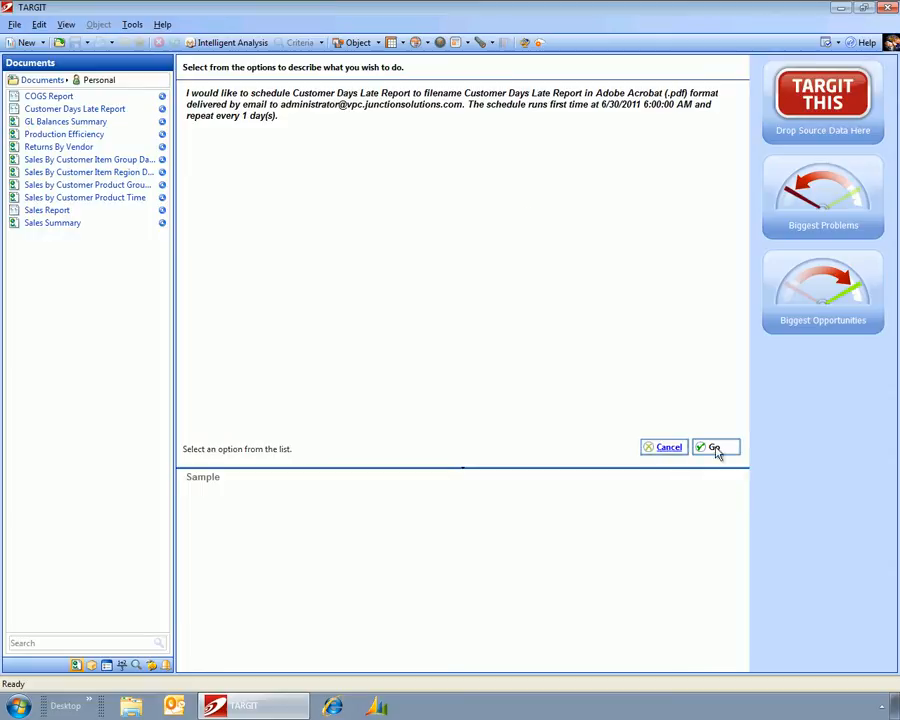
mouse_move(716, 447)
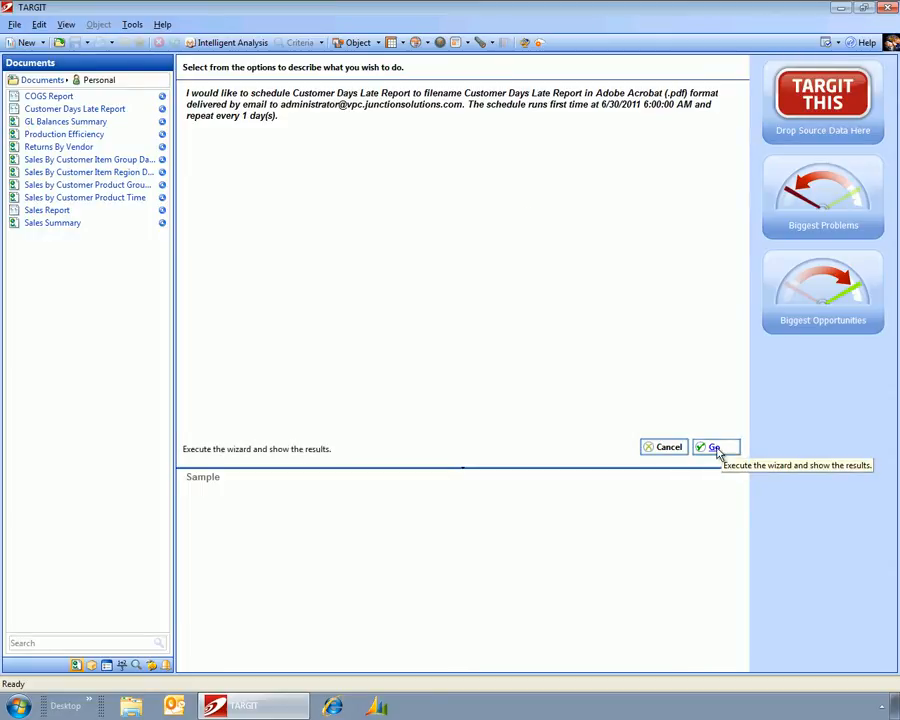
left_click(716, 447)
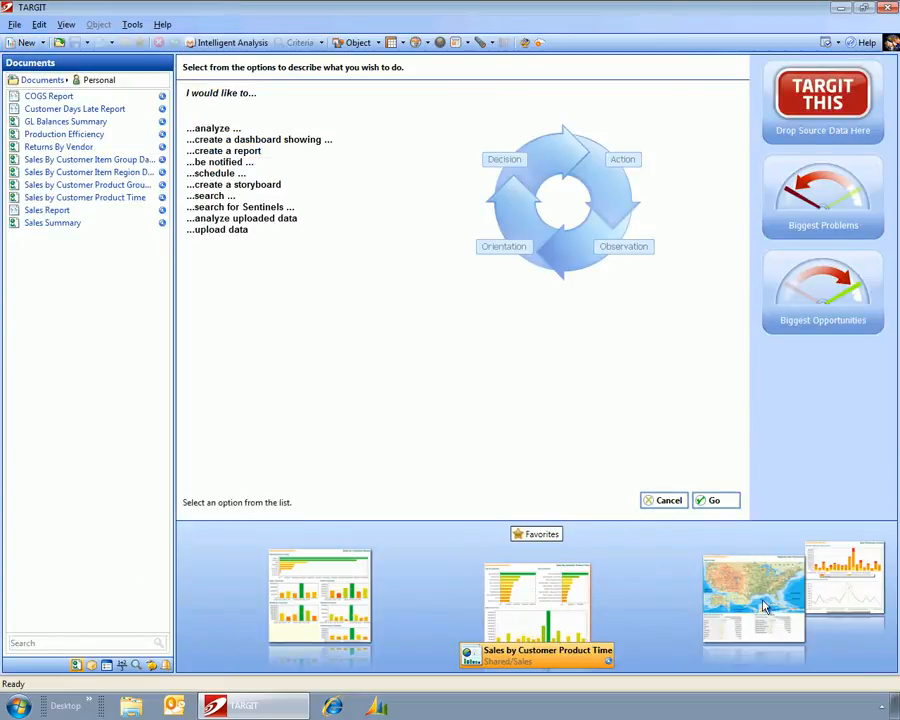
mouse_move(750, 602)
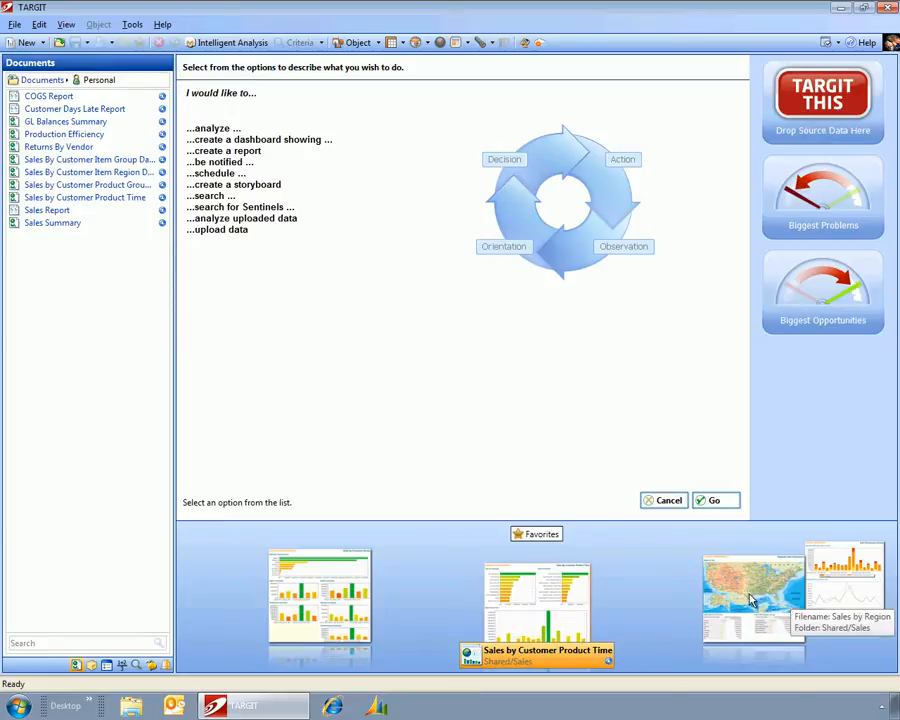
mouse_move(662, 595)
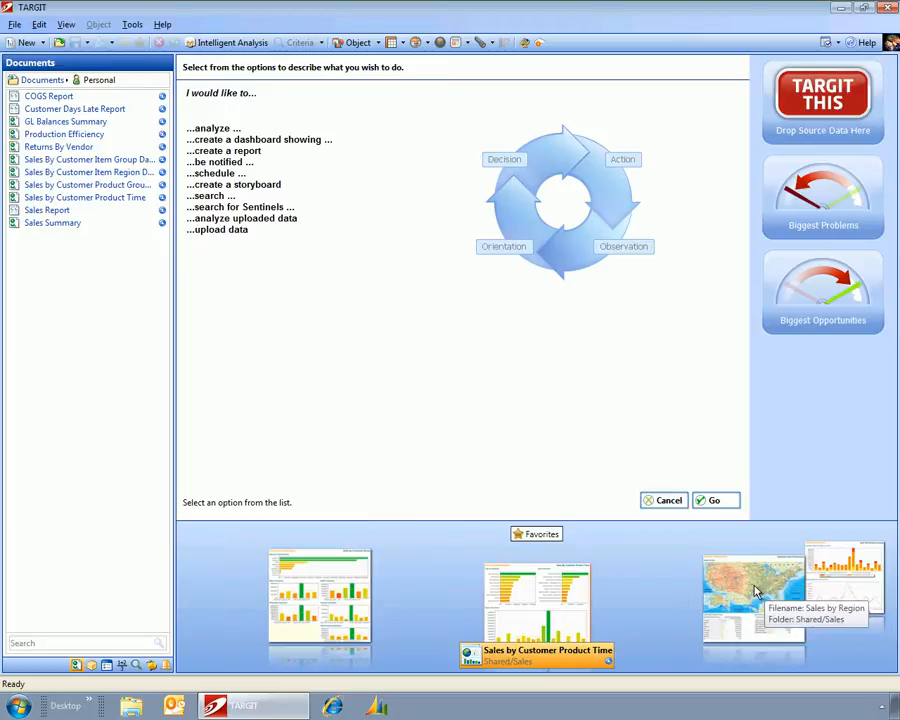
mouse_move(770, 590)
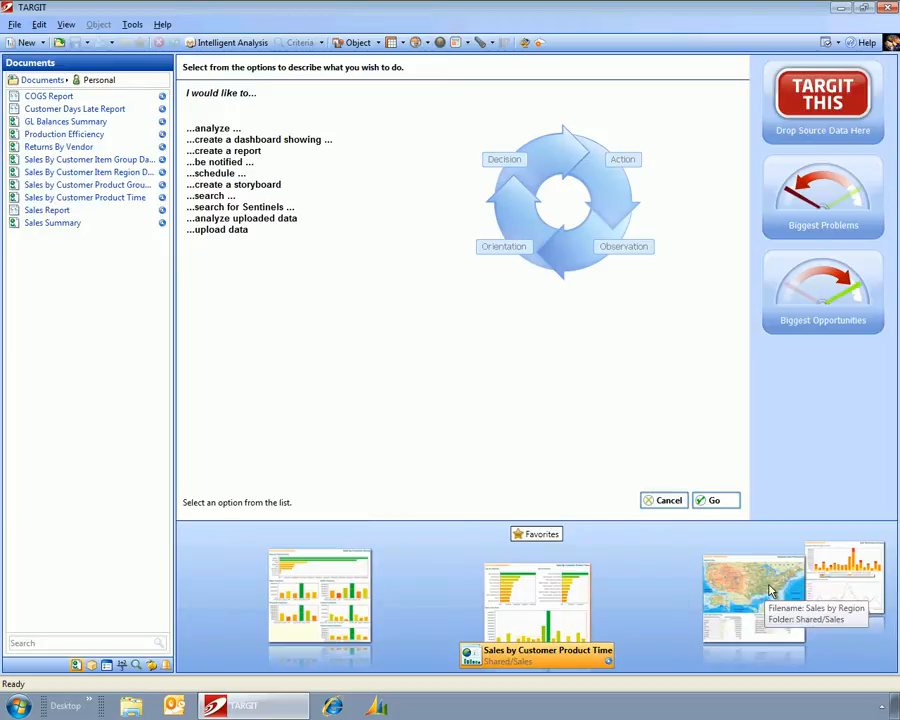
mouse_move(585, 539)
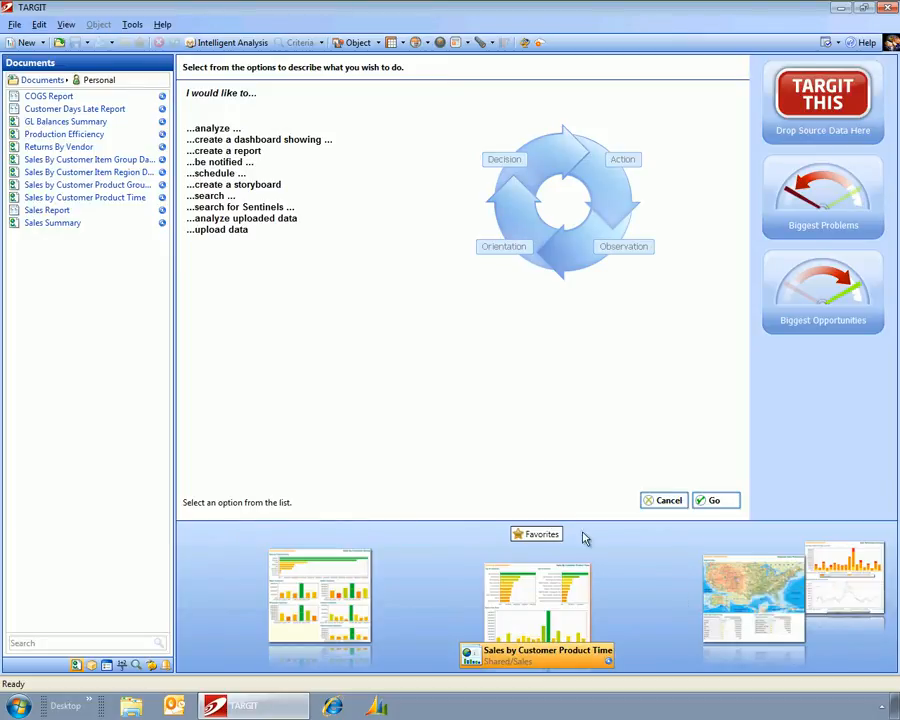
mouse_move(747, 588)
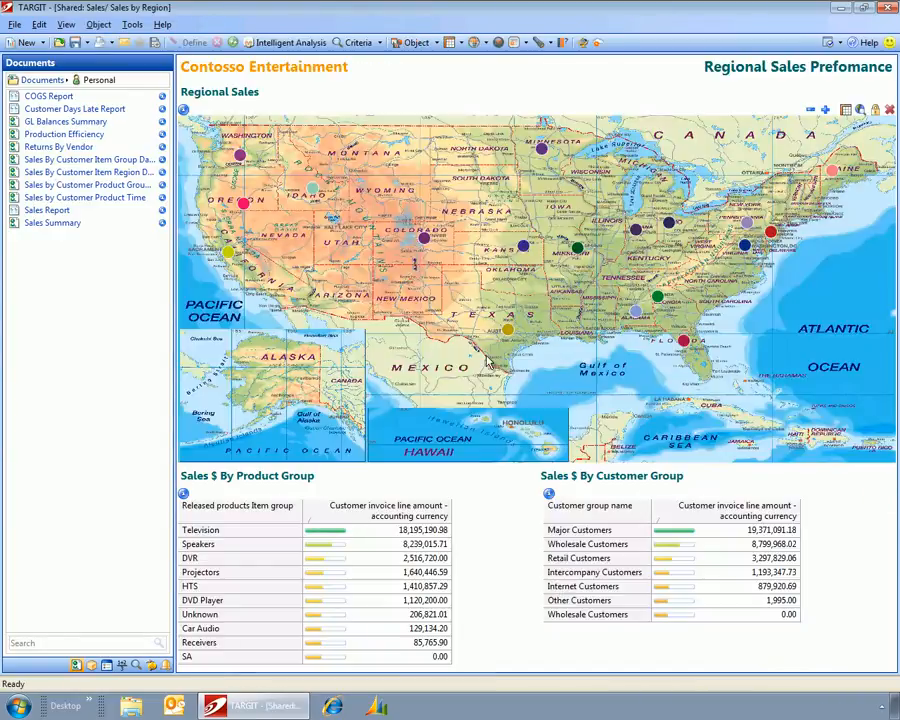
mouse_move(470, 340)
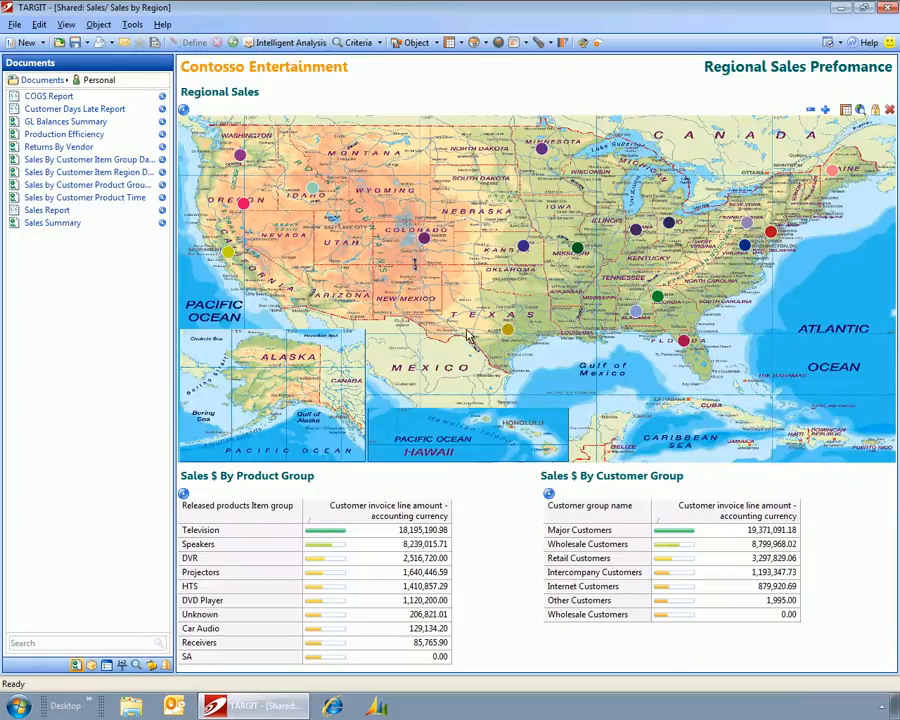
mouse_move(812, 332)
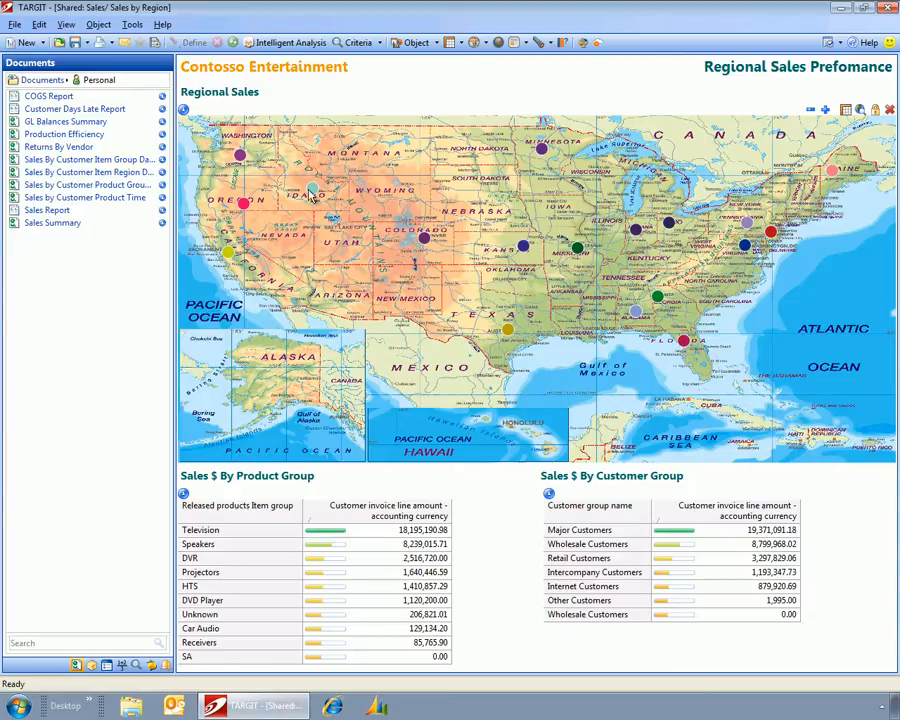
mouse_move(770, 234)
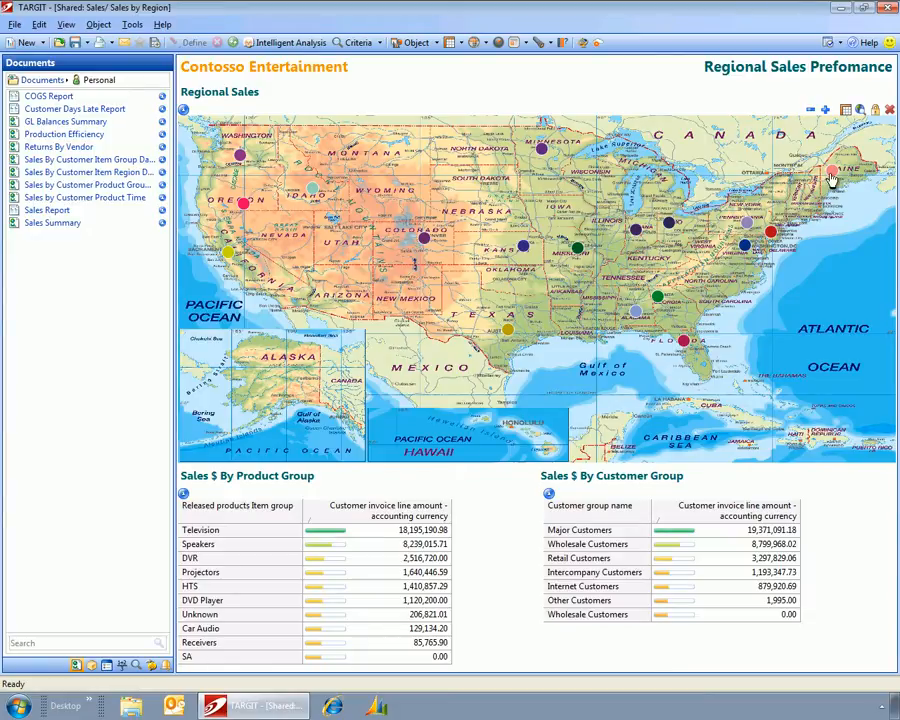
mouse_move(828, 172)
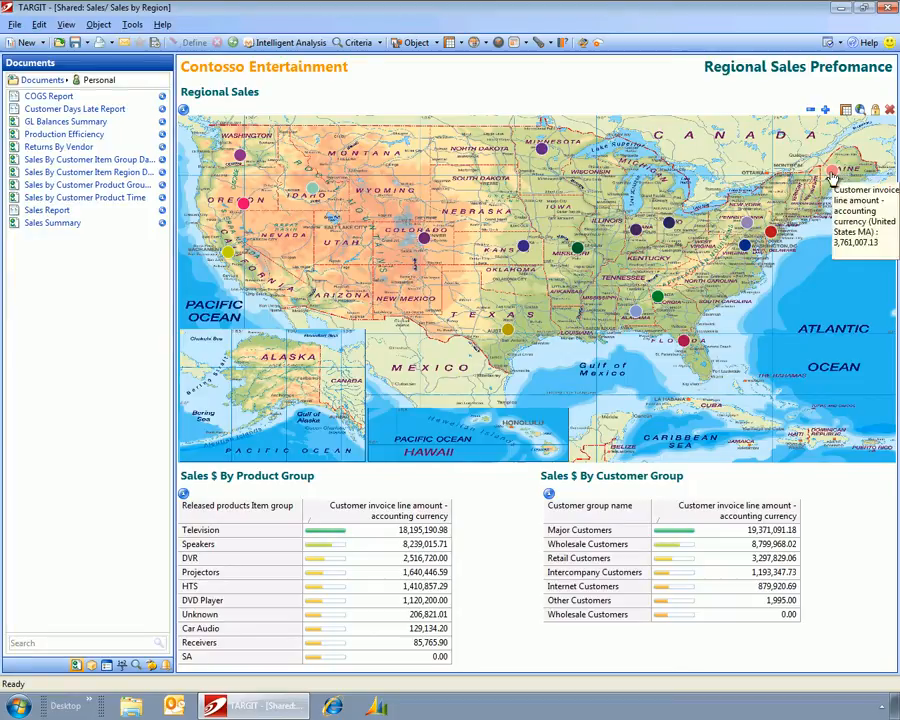
mouse_move(833, 172)
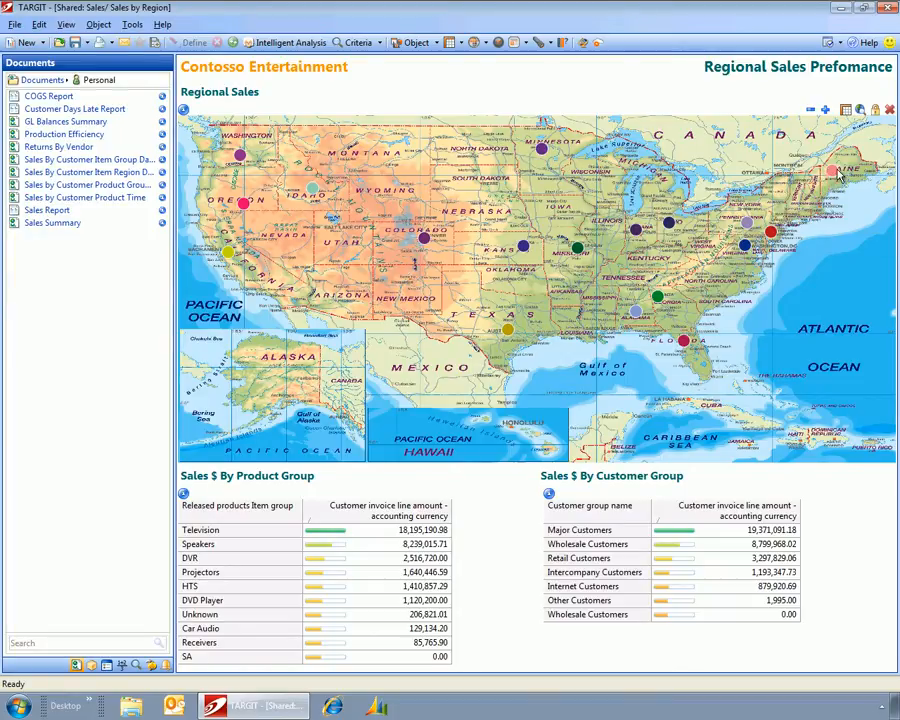
mouse_move(831, 175)
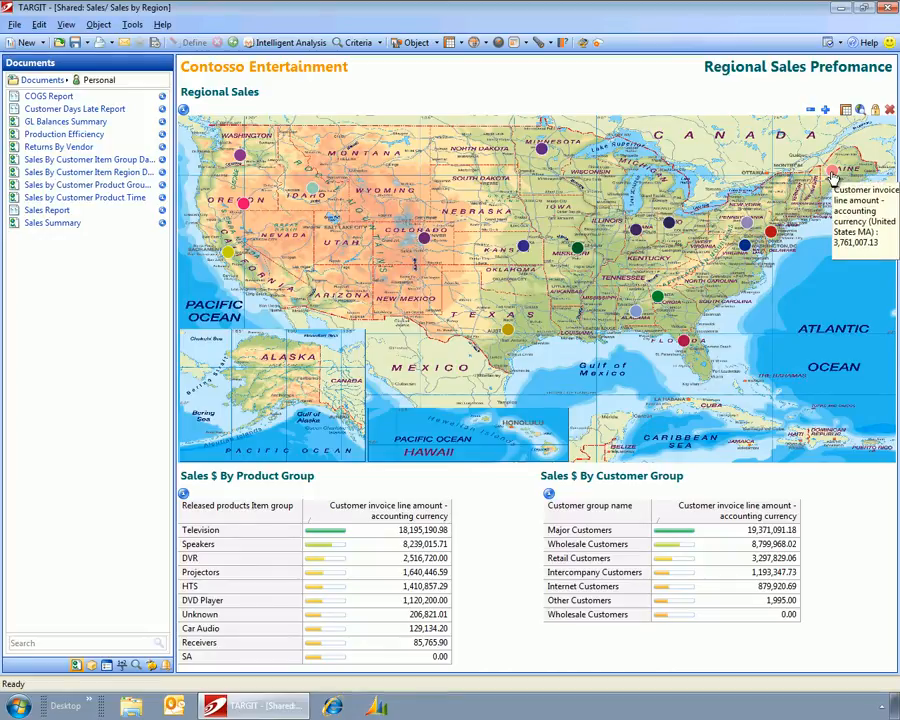
mouse_move(775, 210)
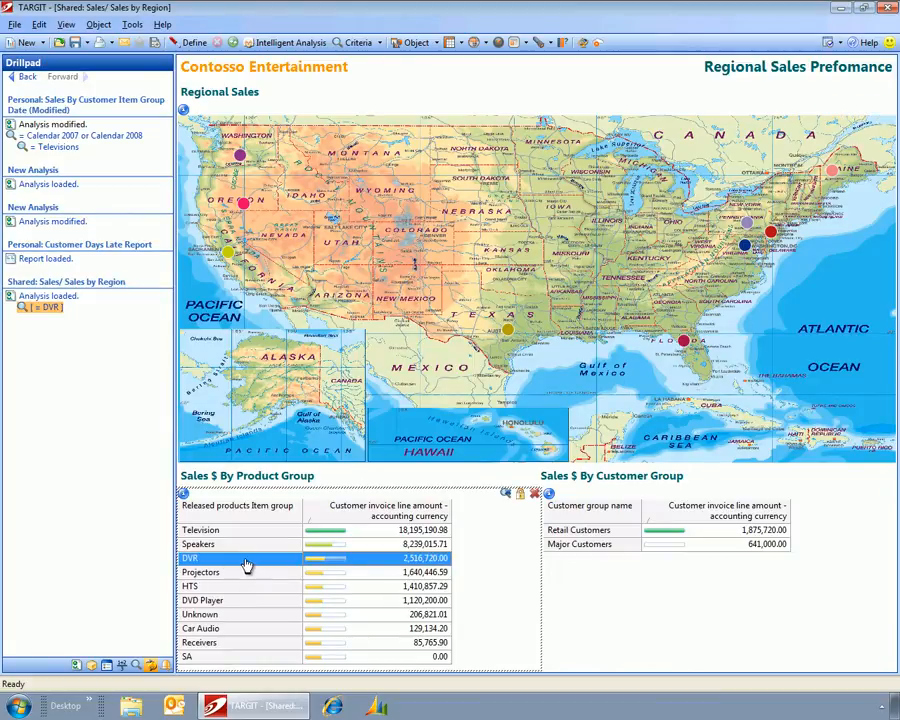
mouse_move(224, 567)
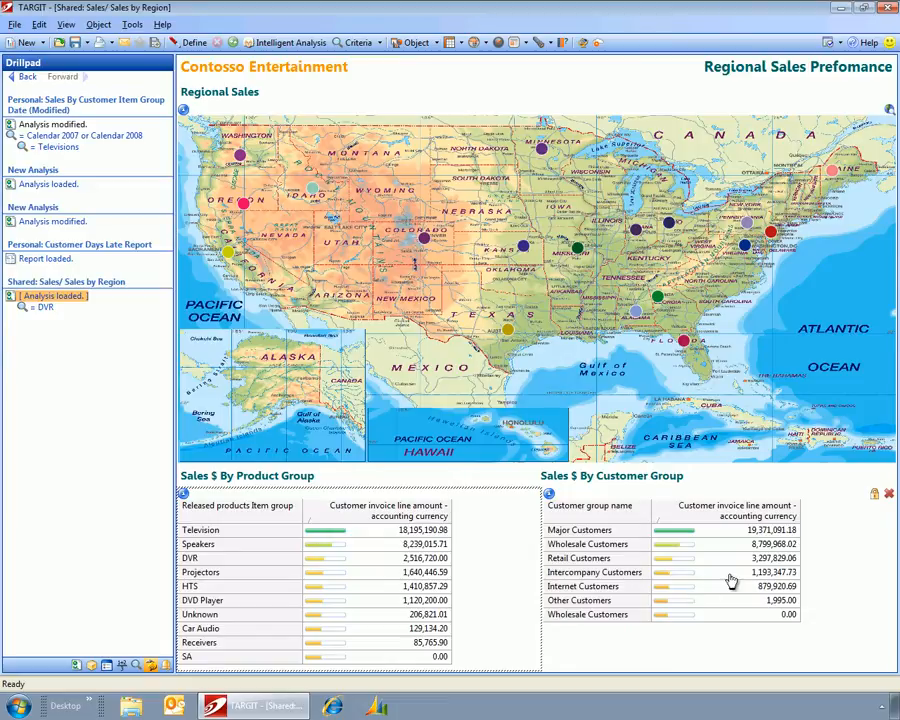
Step: Filter the dashboard to Retail Customers, then drill into Major Customers
left_click(578, 558)
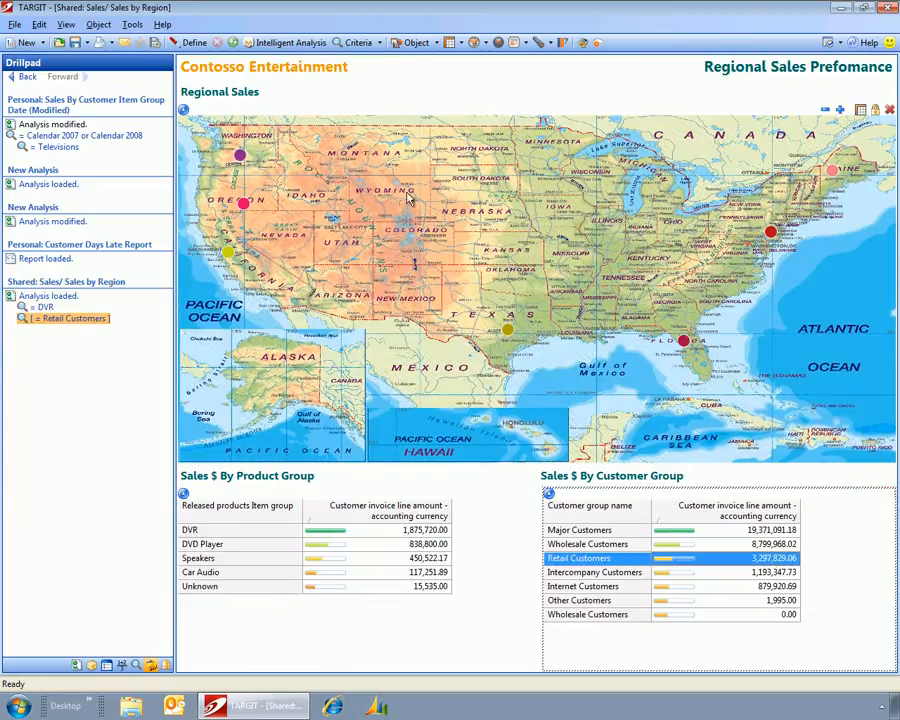
mouse_move(623, 322)
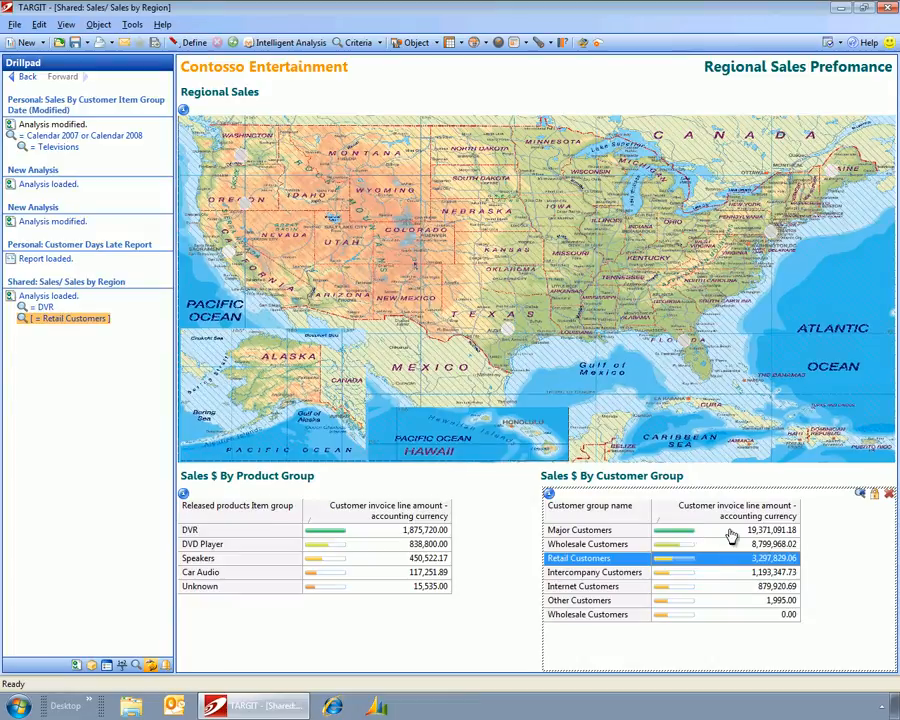
left_click(580, 530)
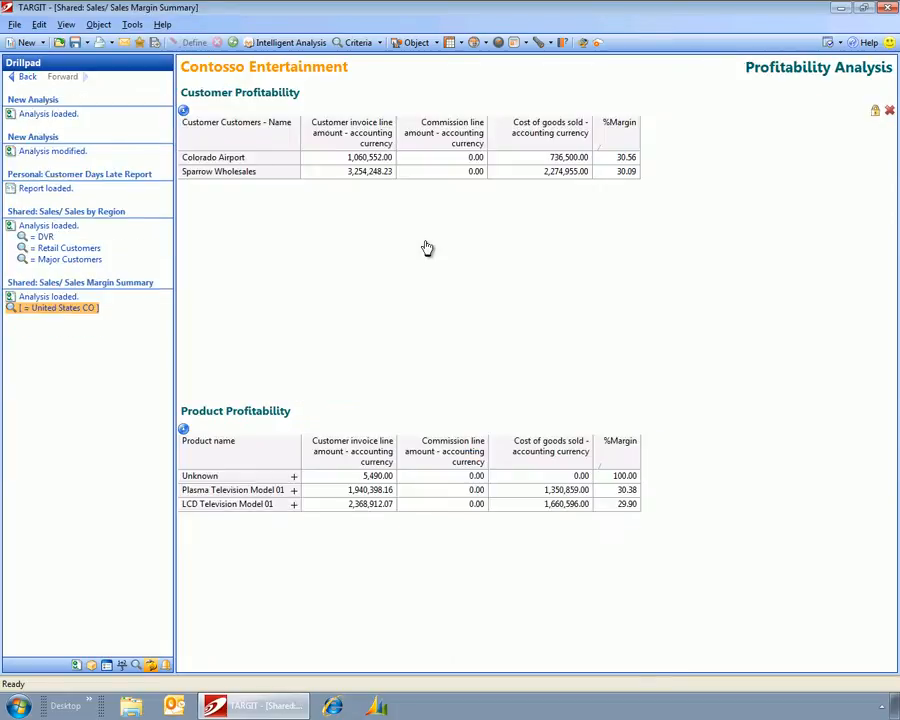
mouse_move(800, 161)
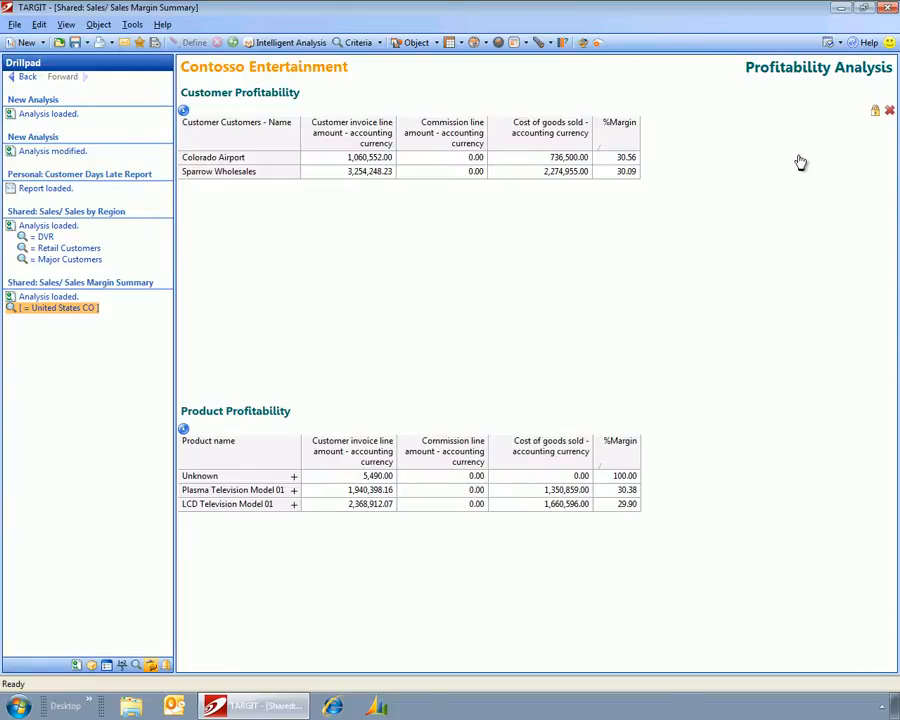
mouse_move(505, 152)
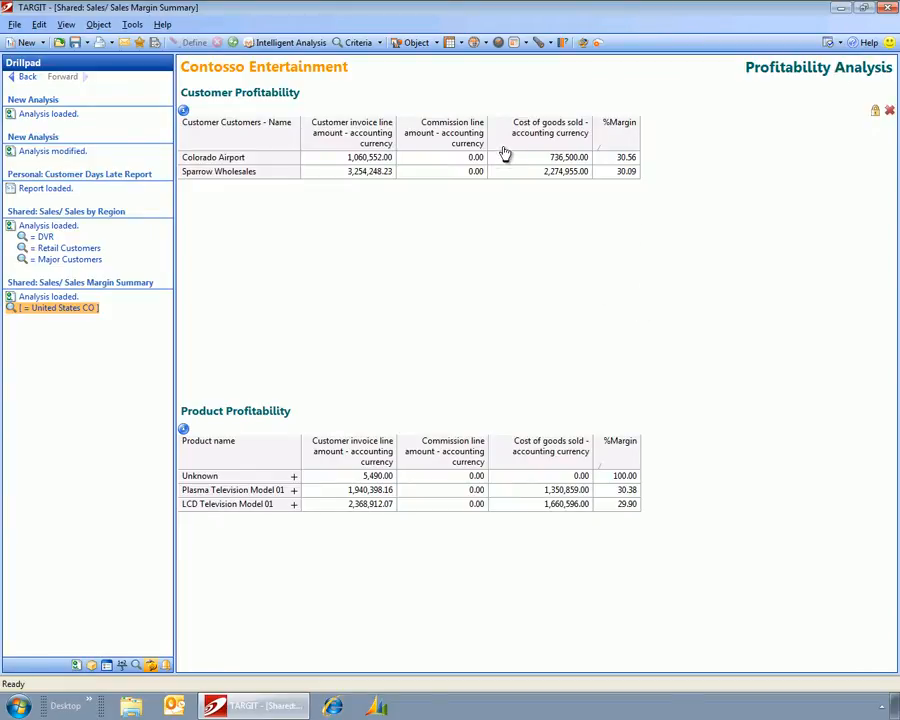
mouse_move(240, 160)
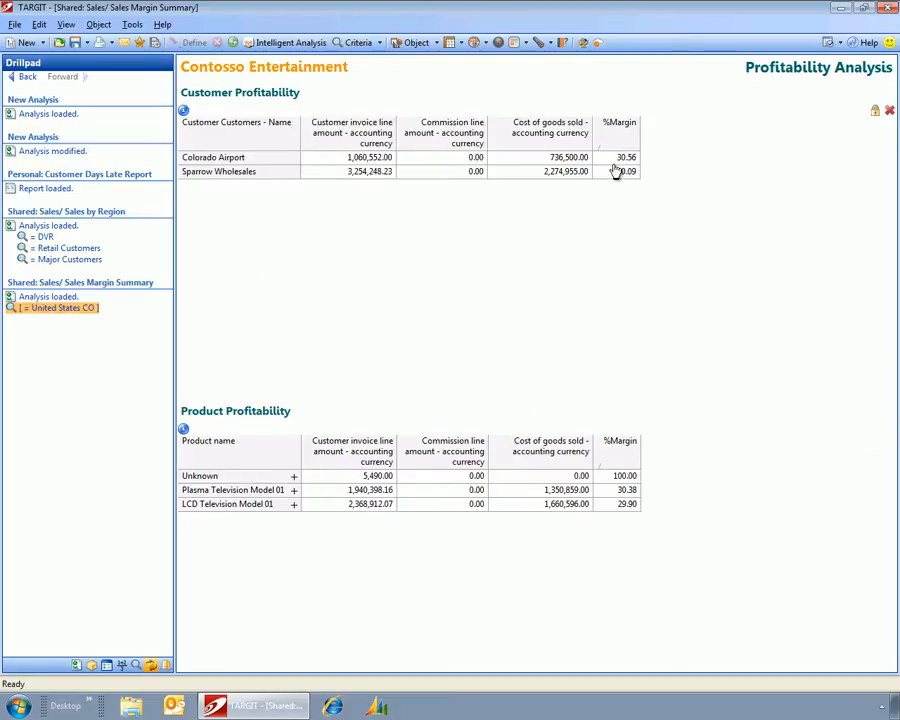
mouse_move(537, 163)
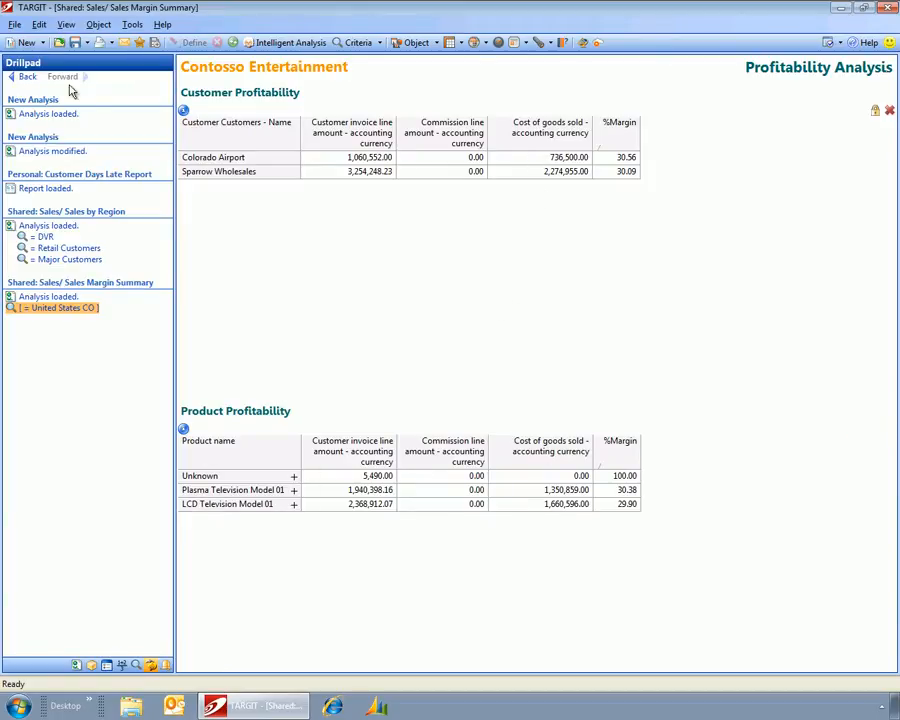
Step: Return to the Sales by Region map from the drilled profitability sub-report
left_click(48, 225)
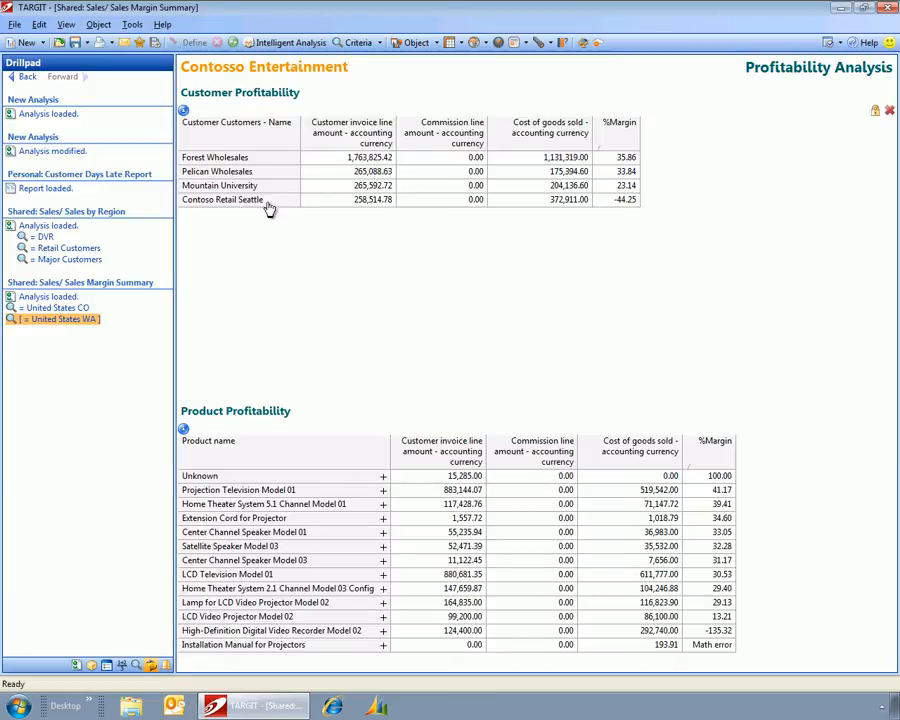
mouse_move(443, 270)
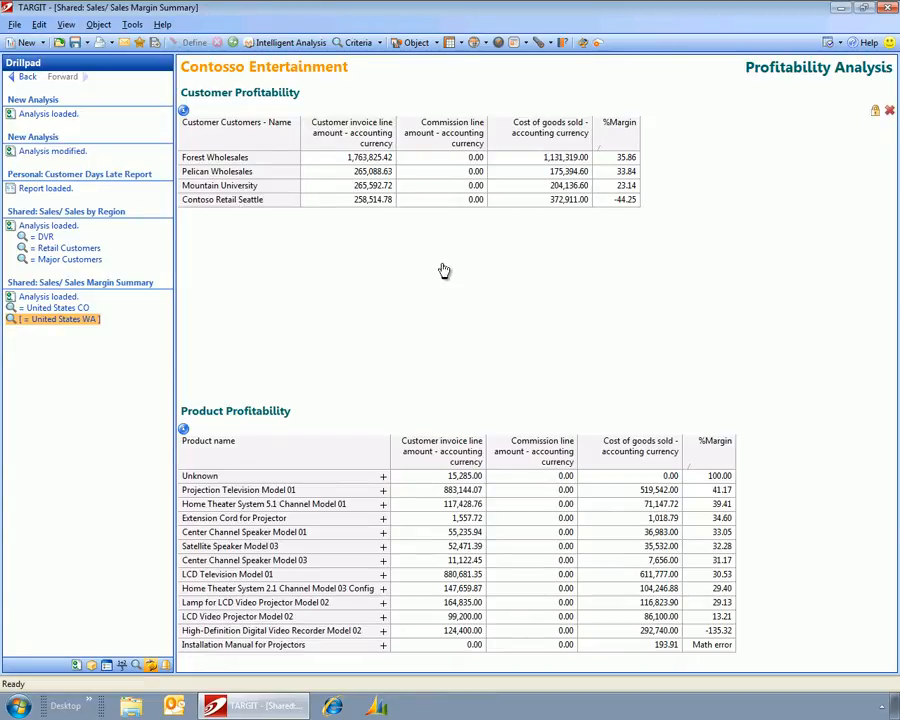
mouse_move(467, 256)
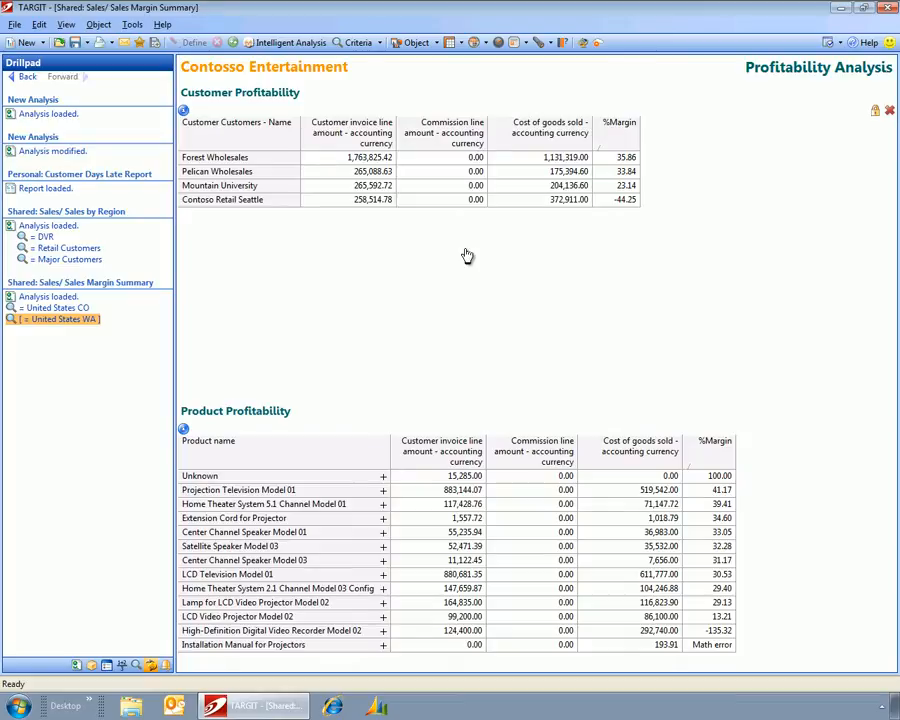
mouse_move(335, 341)
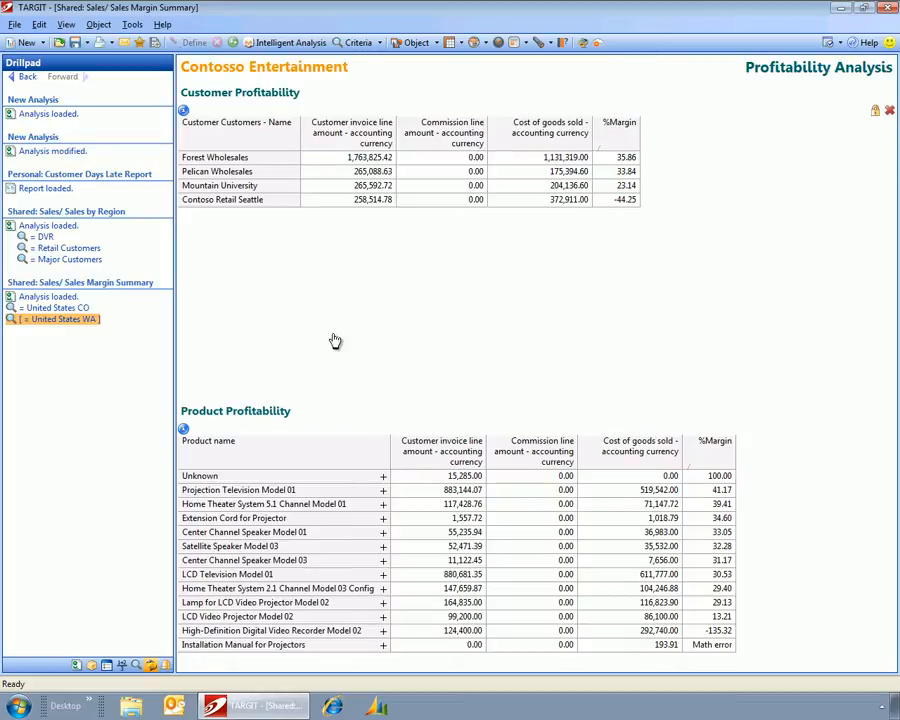
mouse_move(396, 364)
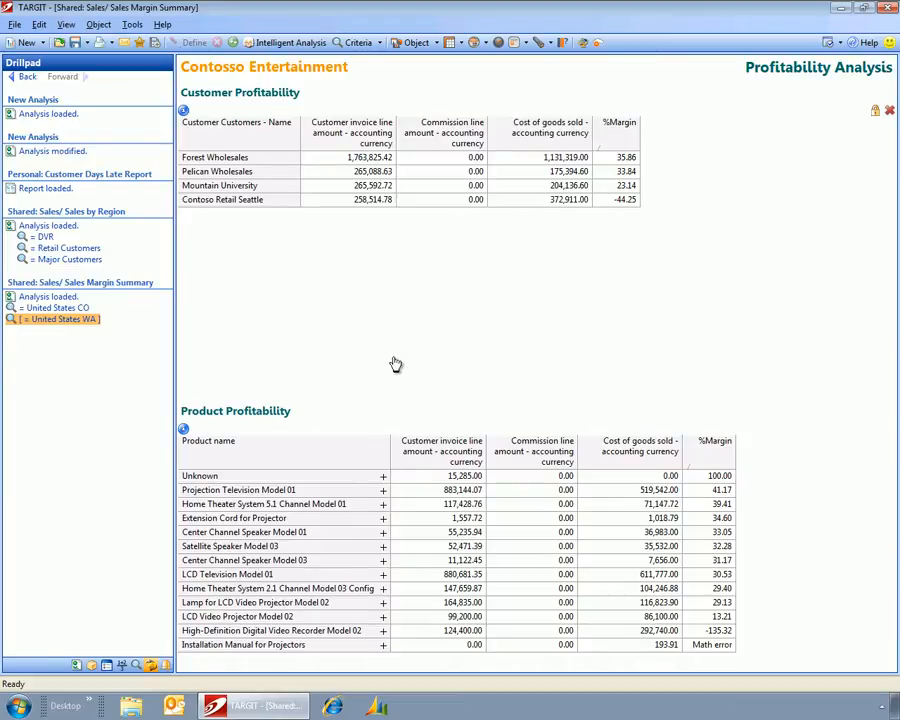
mouse_move(861, 343)
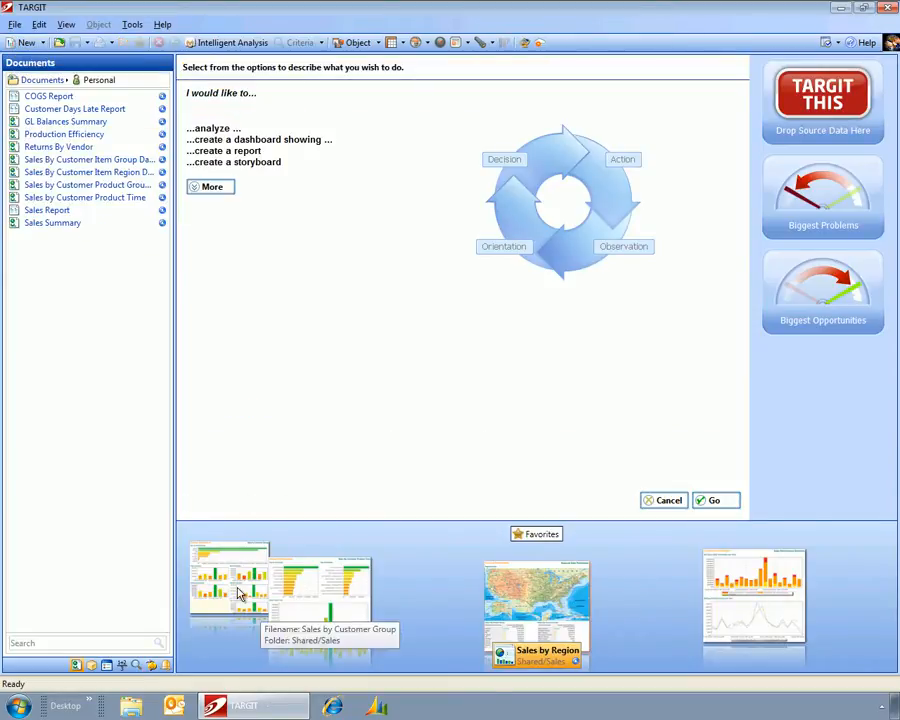
mouse_move(785, 620)
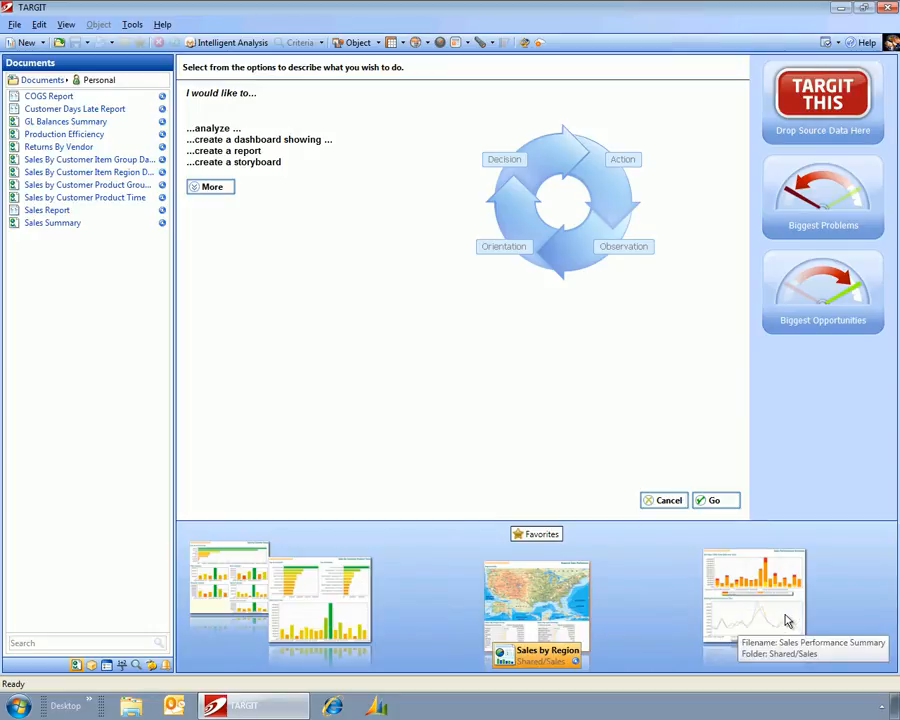
mouse_move(794, 620)
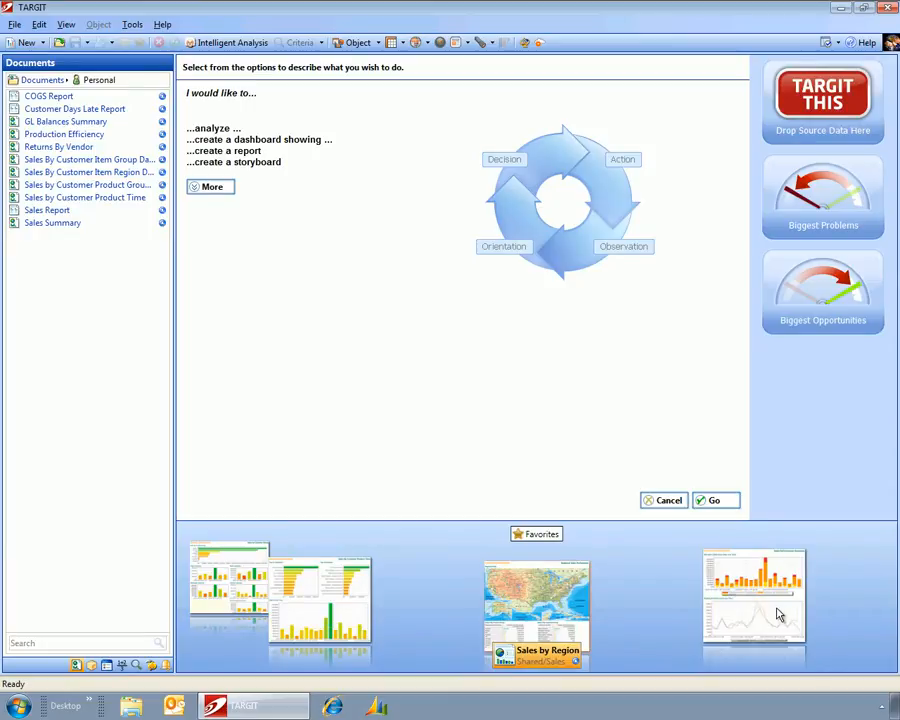
mouse_move(400, 633)
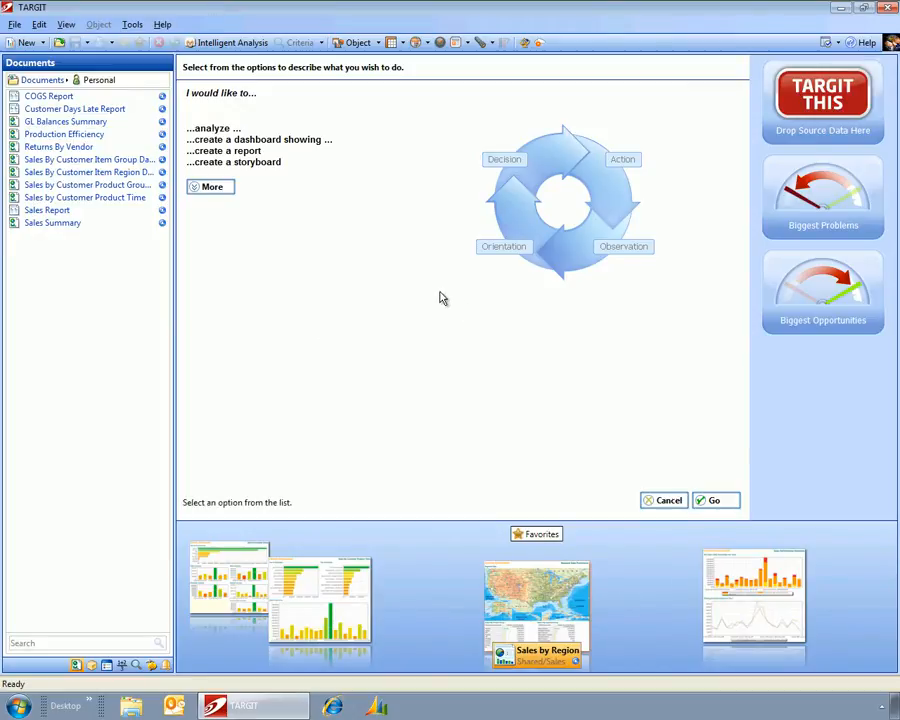
mouse_move(825, 419)
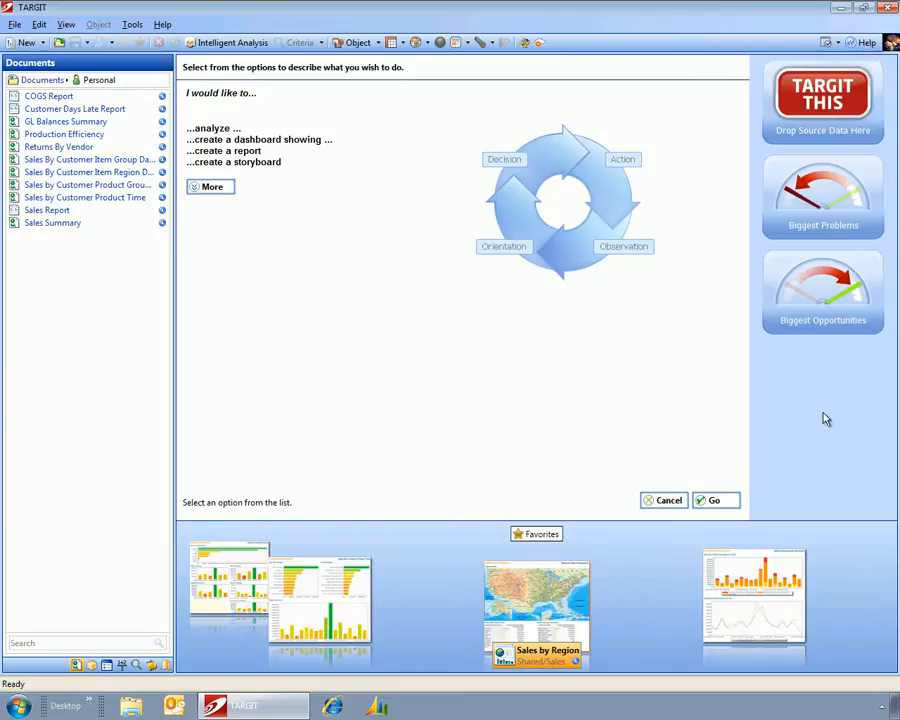